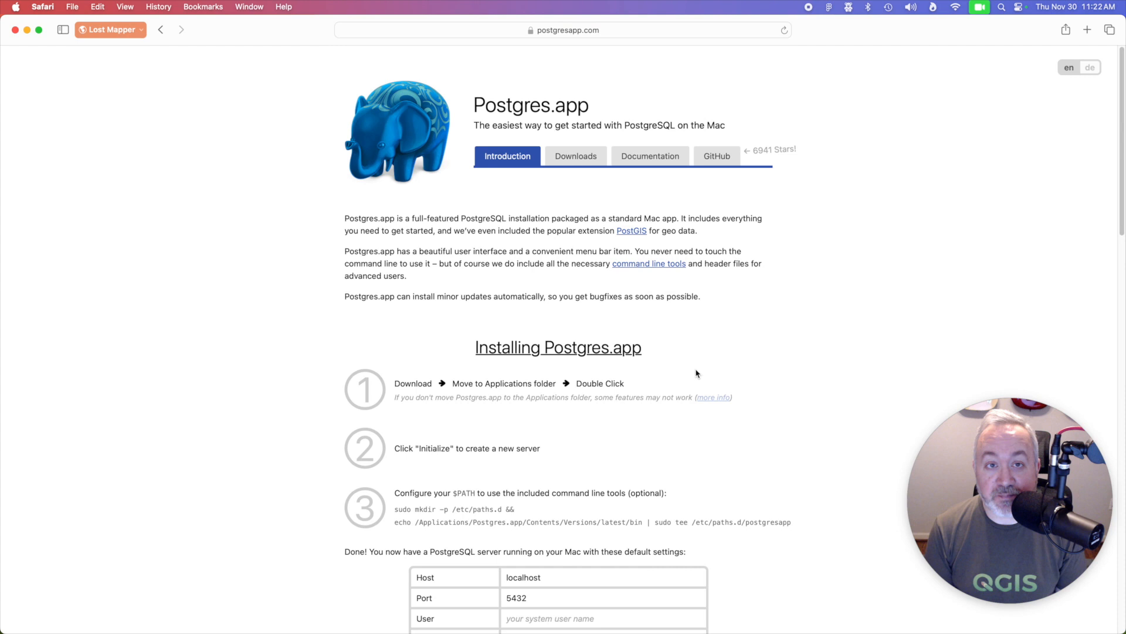
pyautogui.moveTo(649, 196)
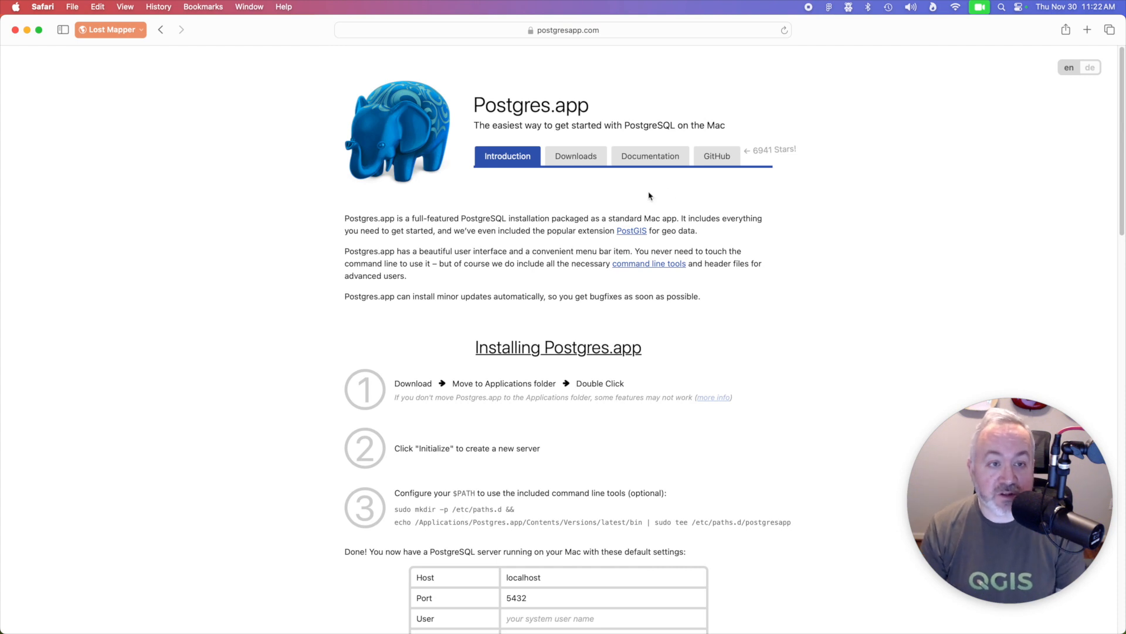
pyautogui.moveTo(557, 95)
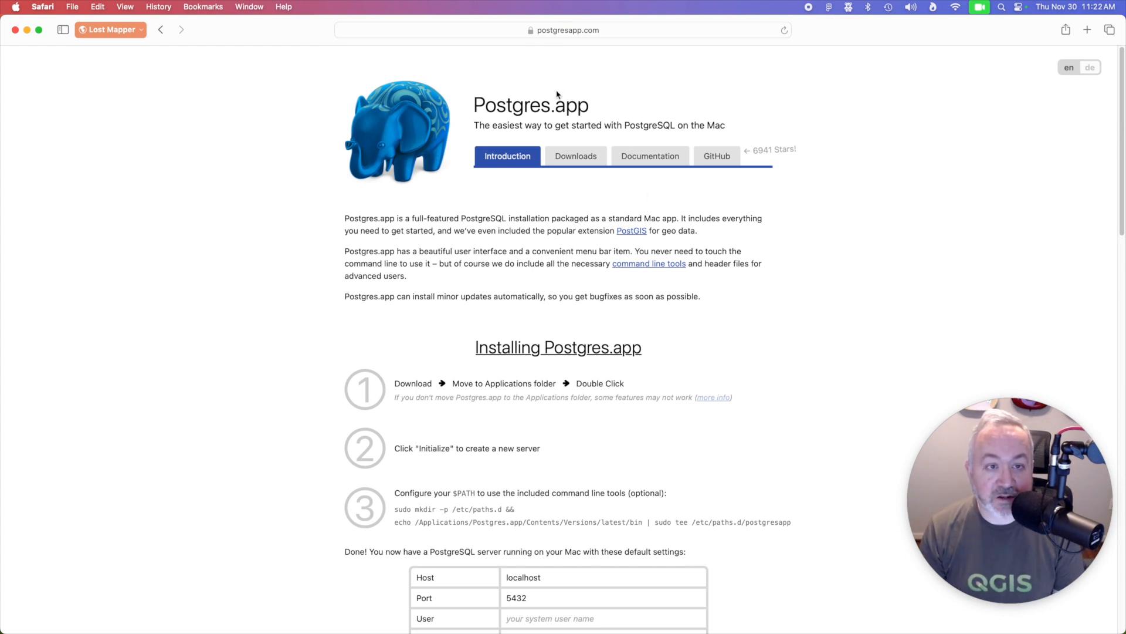
# Step: Download the Postgres.app release with PostgreSQL 16 (Universal) from the Downloads page
pyautogui.click(575, 156)
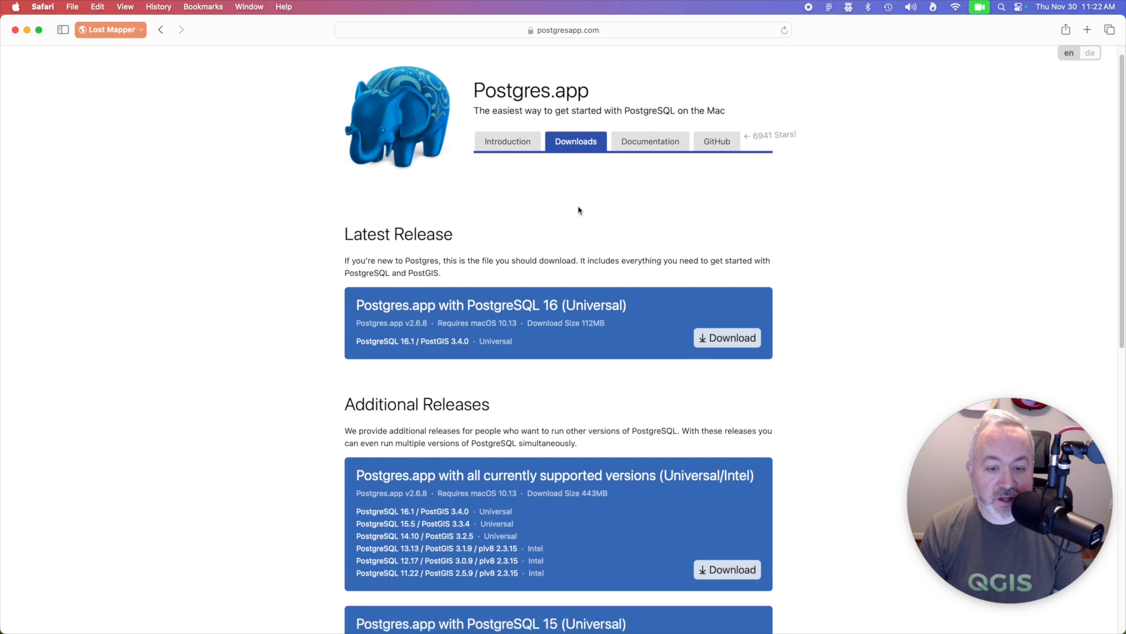
pyautogui.moveTo(731, 341)
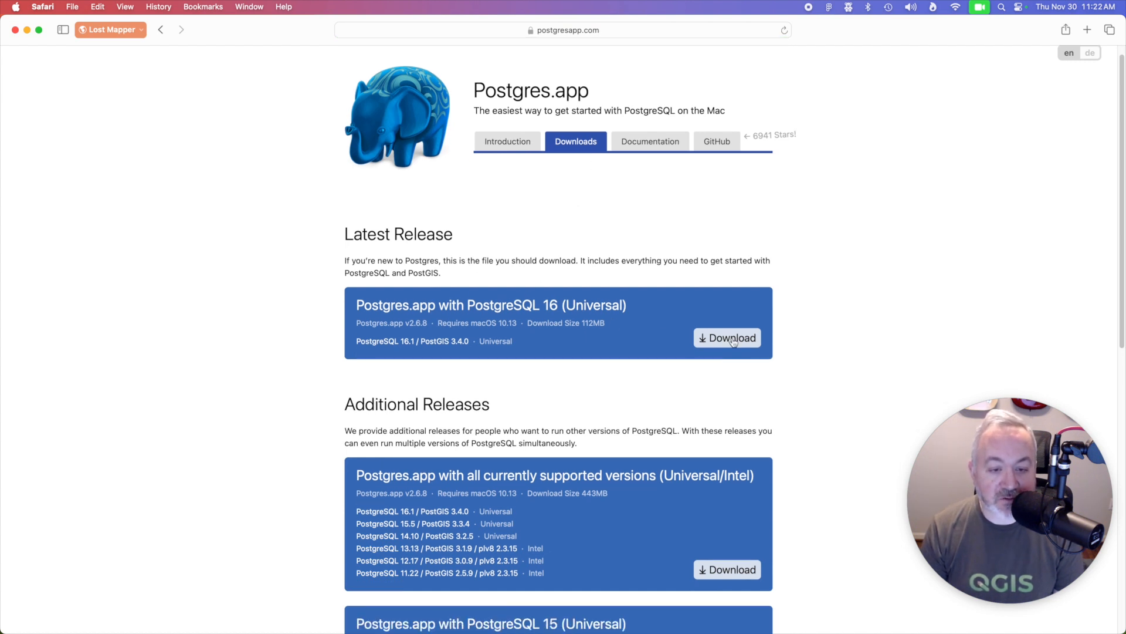
pyautogui.click(728, 338)
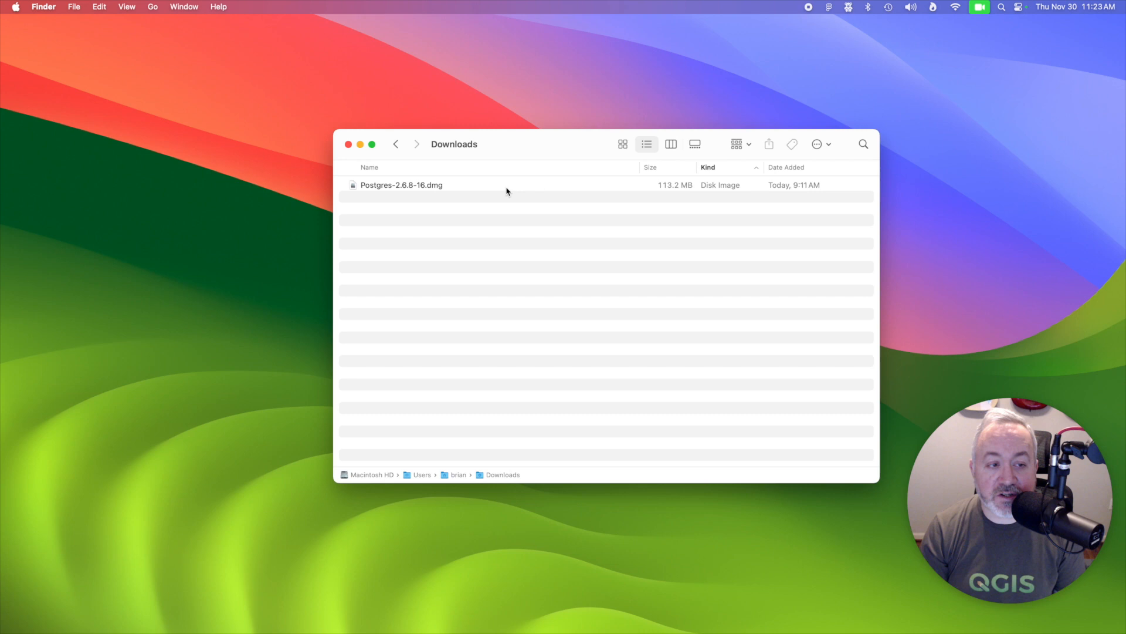
# Step: Mount the Postgres-2.6.8-16.dmg image and launch Postgres from Applications, accepting the security warning
pyautogui.click(401, 184)
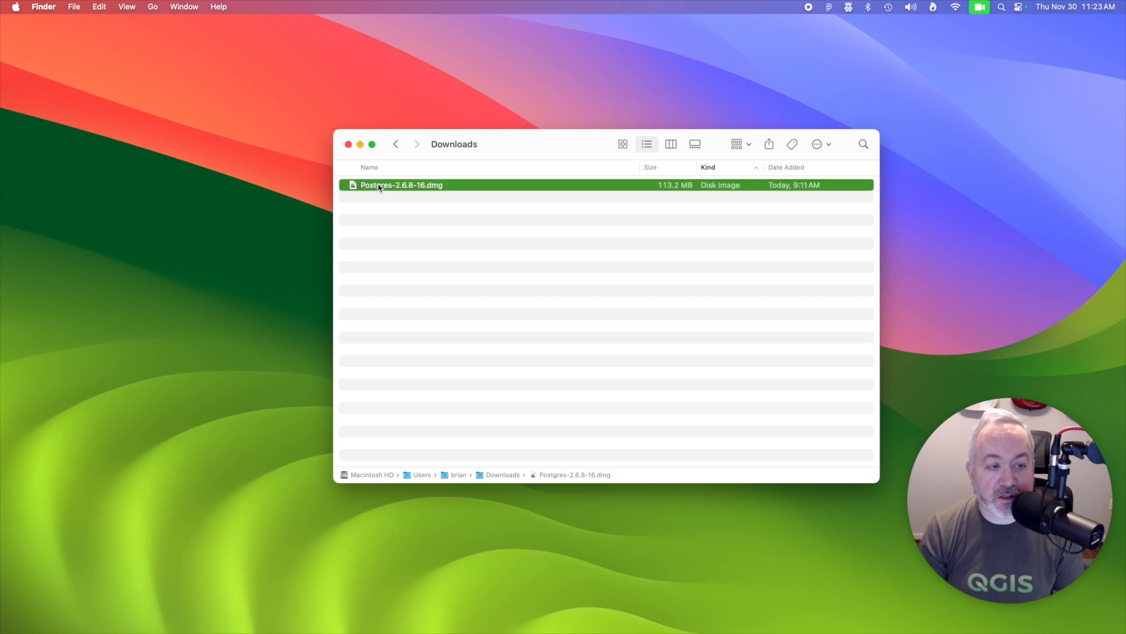
pyautogui.doubleClick(401, 184)
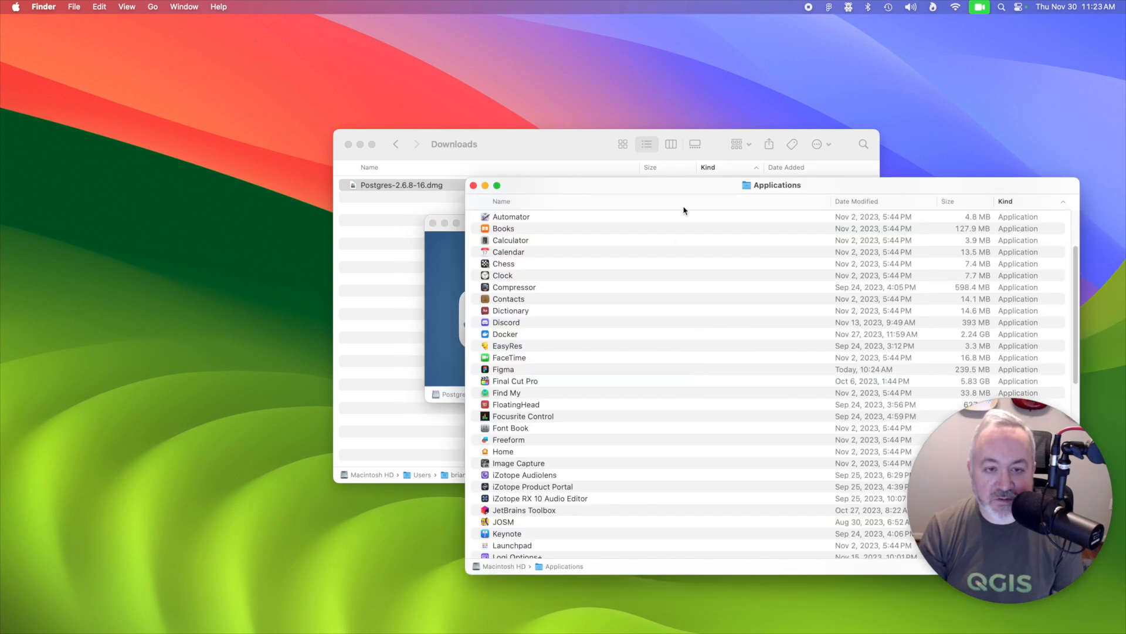
pyautogui.scroll(-3)
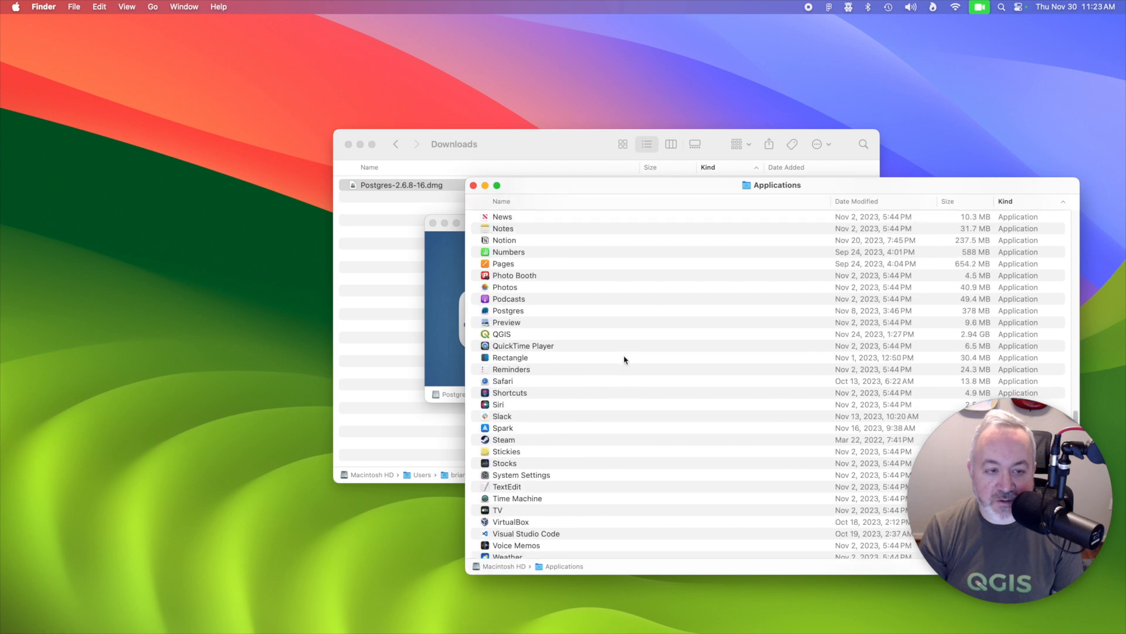
pyautogui.click(508, 310)
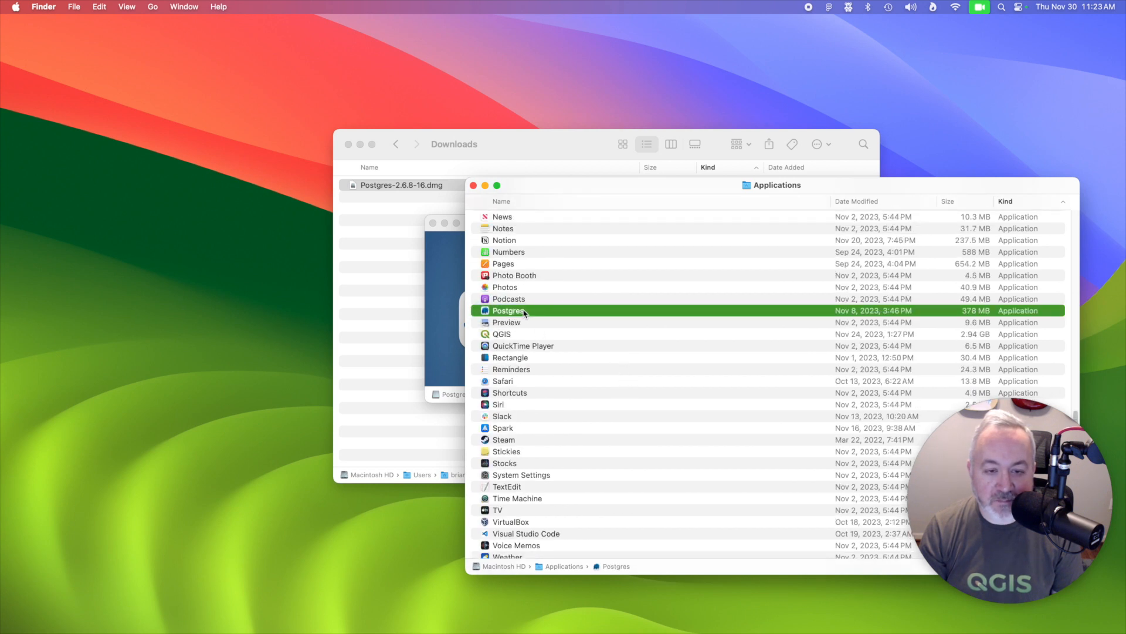
pyautogui.doubleClick(509, 310)
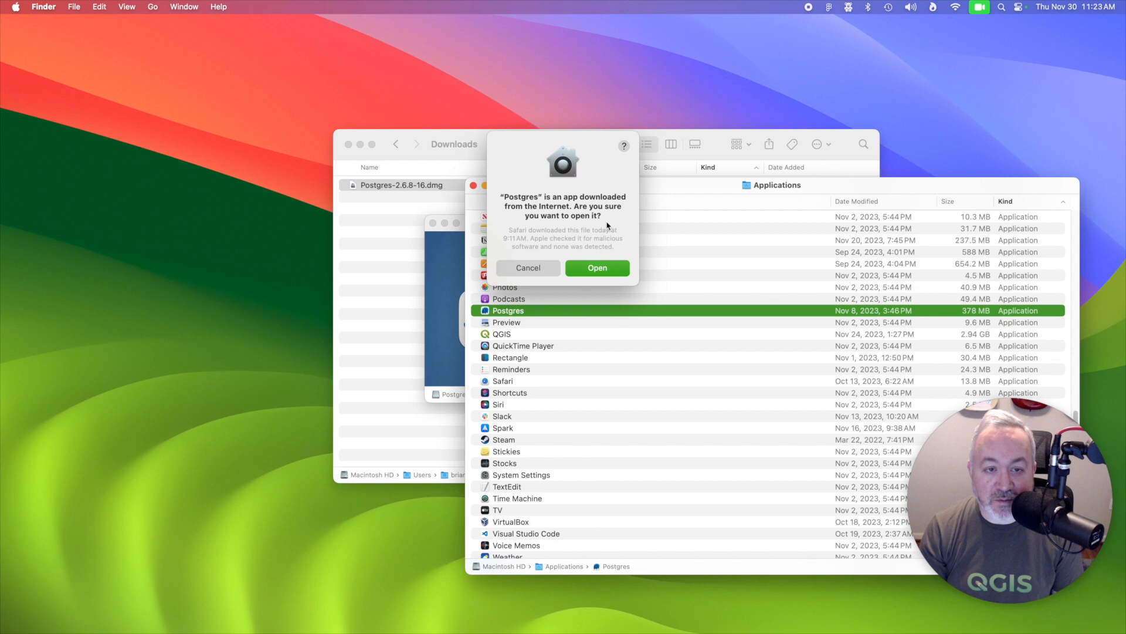
pyautogui.moveTo(609, 271)
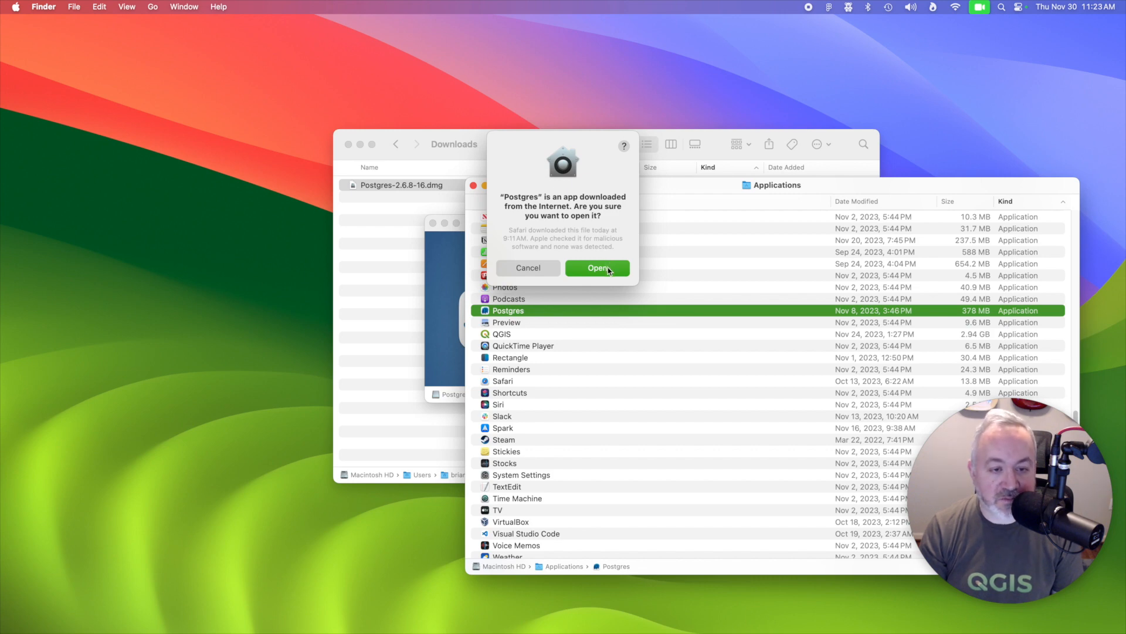
pyautogui.click(598, 268)
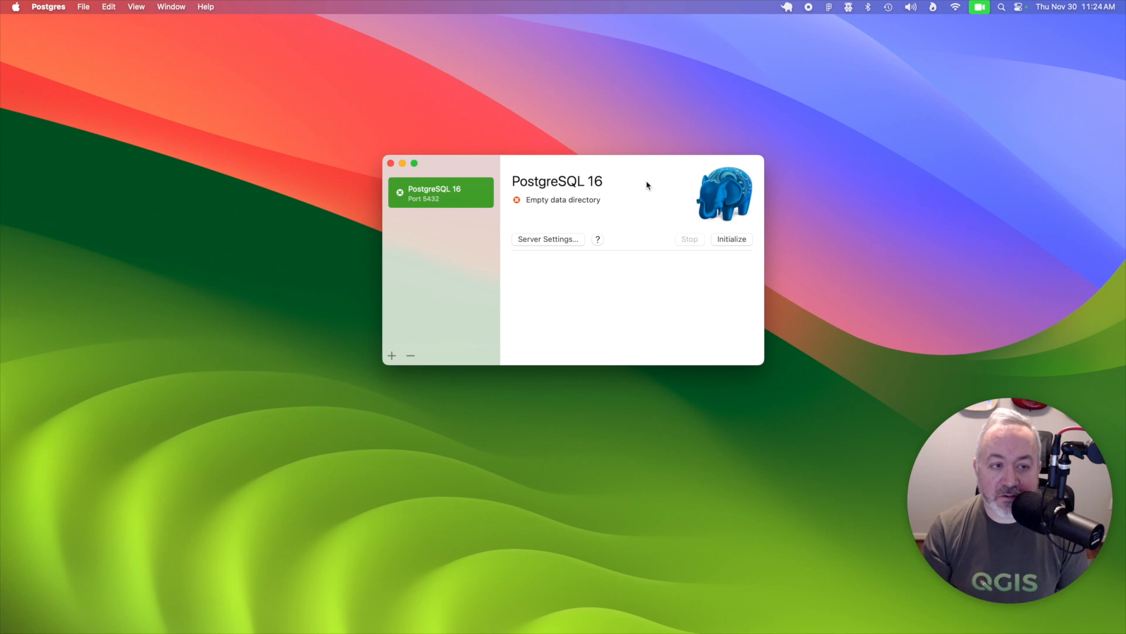
pyautogui.moveTo(468, 181)
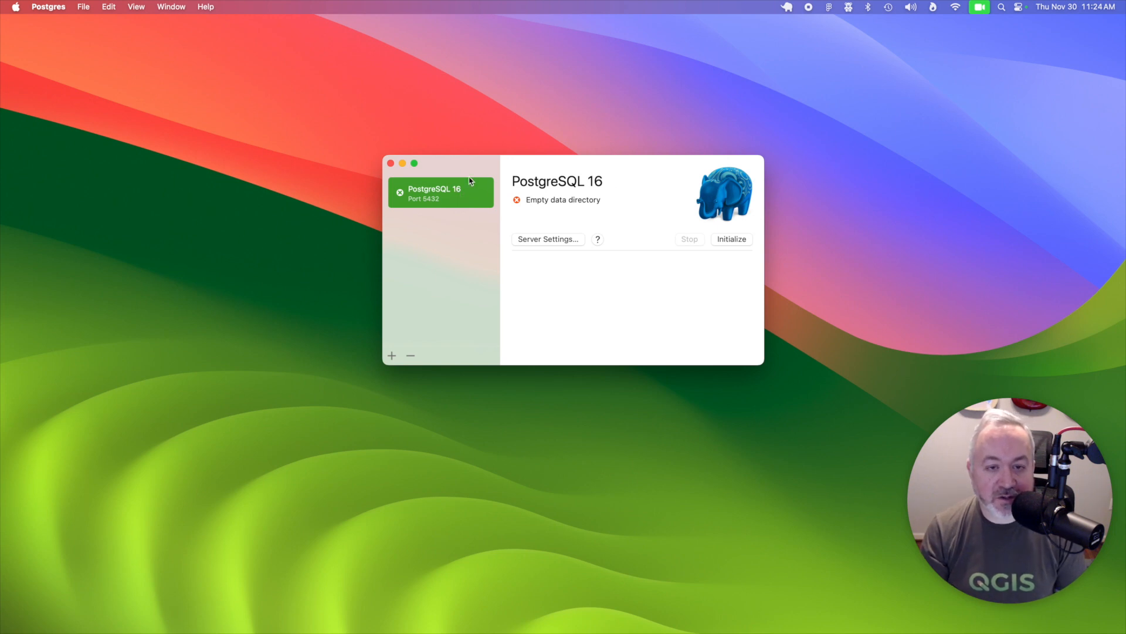
pyautogui.moveTo(710, 225)
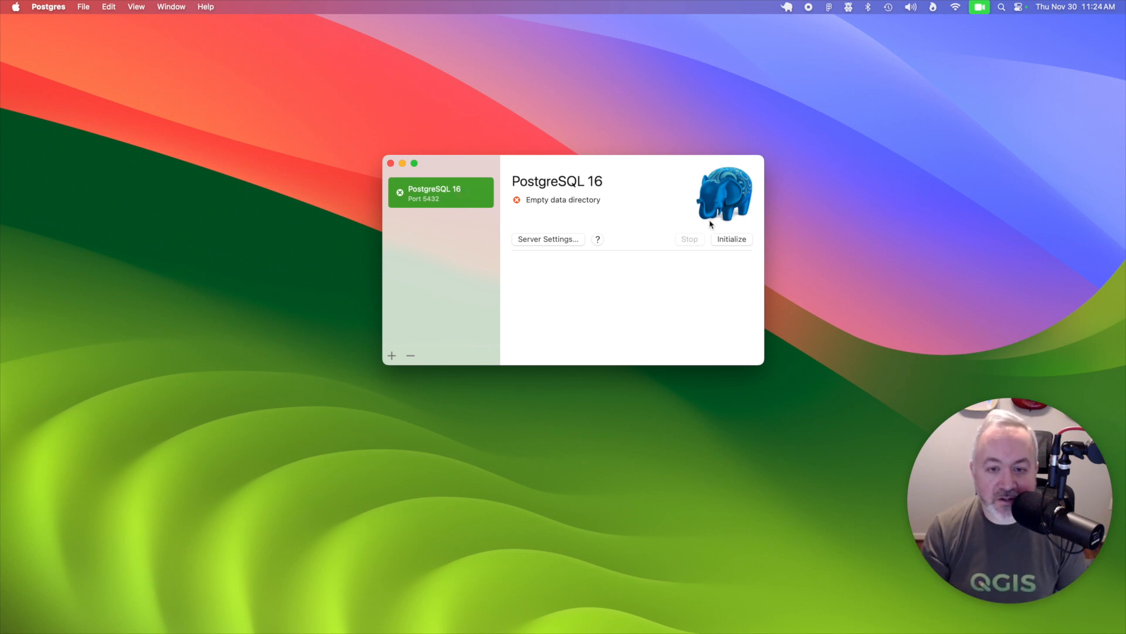
# Step: Initialize the PostgreSQL 16 server so it runs on port 5432 with its default databases
pyautogui.click(731, 238)
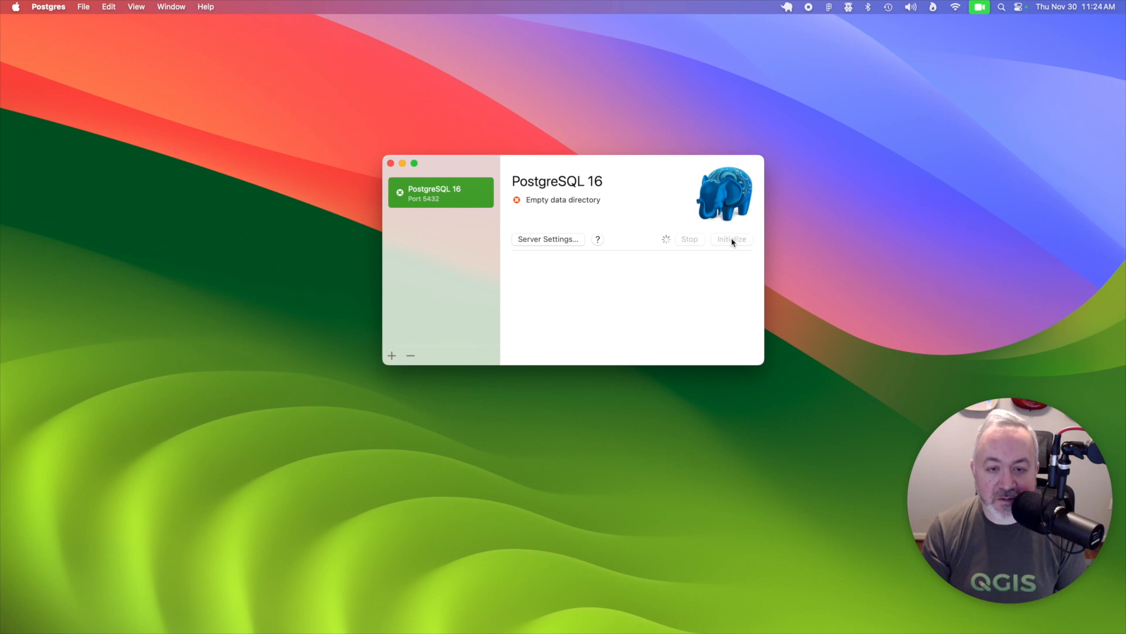
pyautogui.click(731, 238)
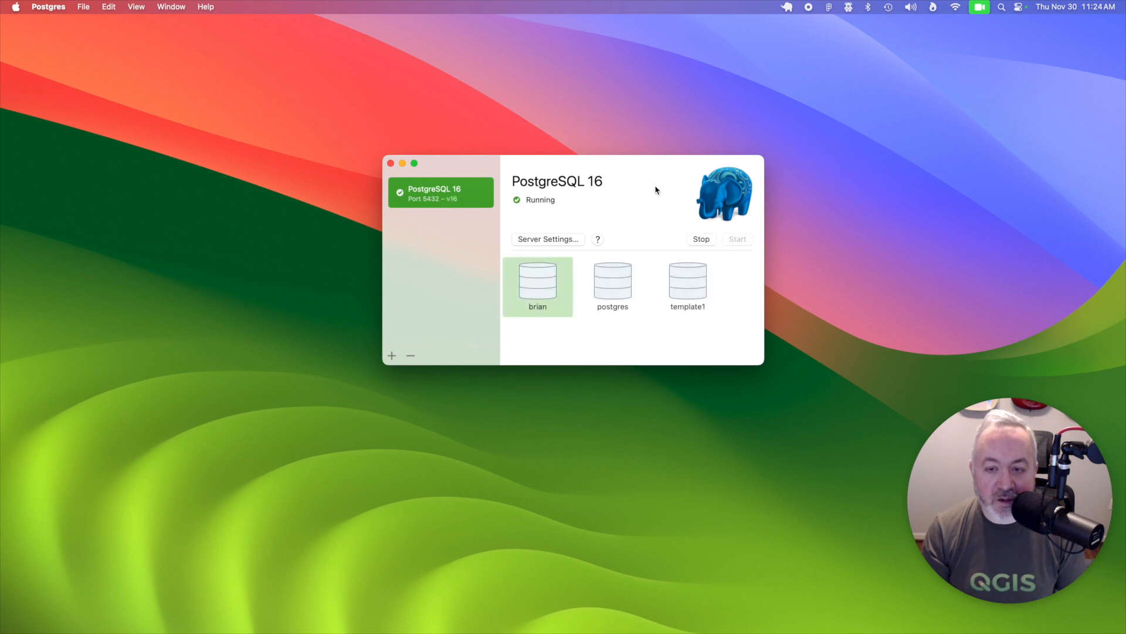
pyautogui.moveTo(675, 172)
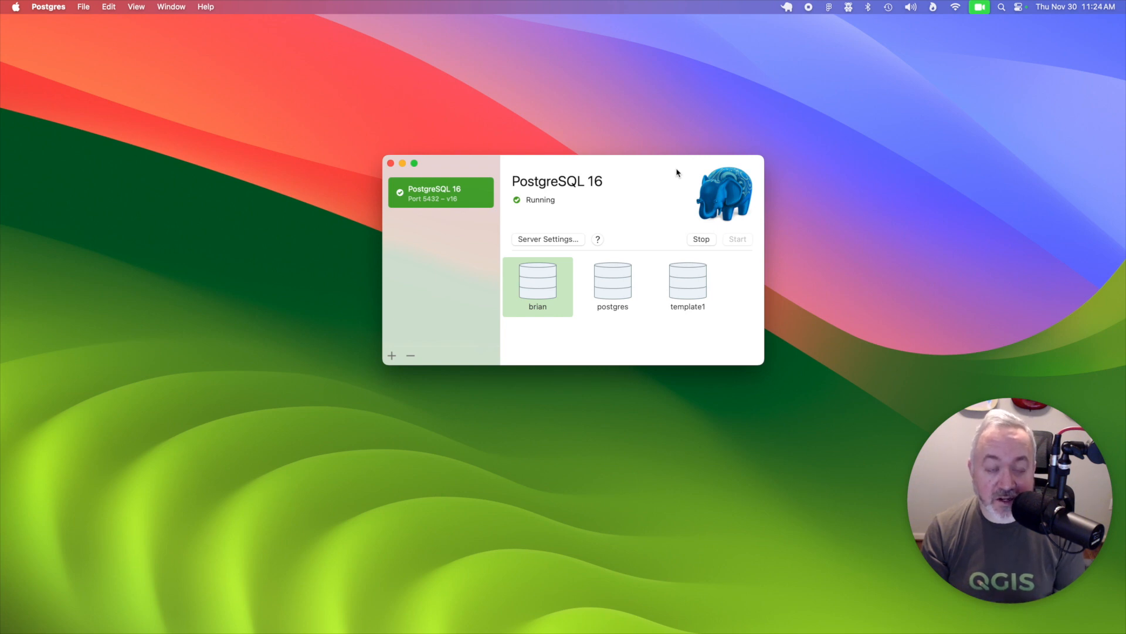
pyautogui.moveTo(548, 285)
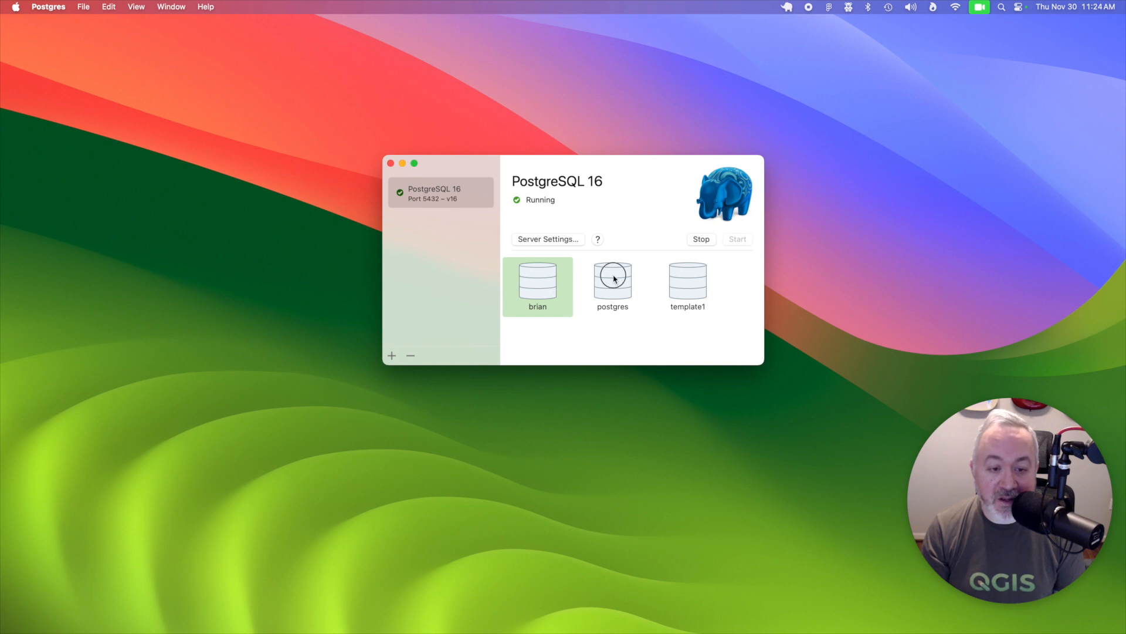
pyautogui.click(686, 286)
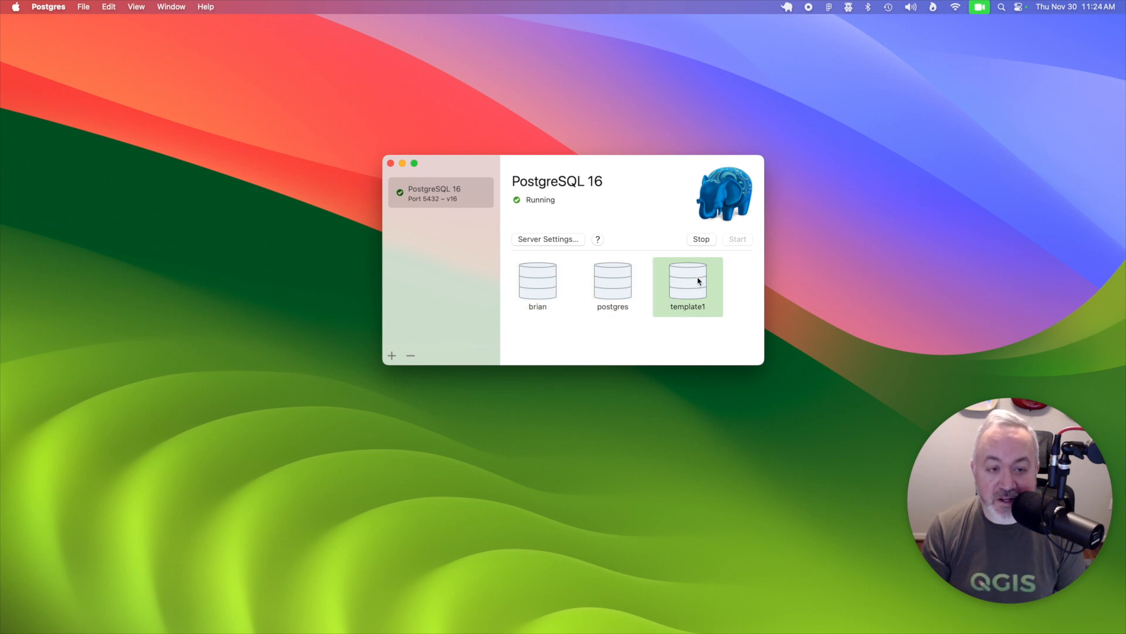
pyautogui.moveTo(668, 190)
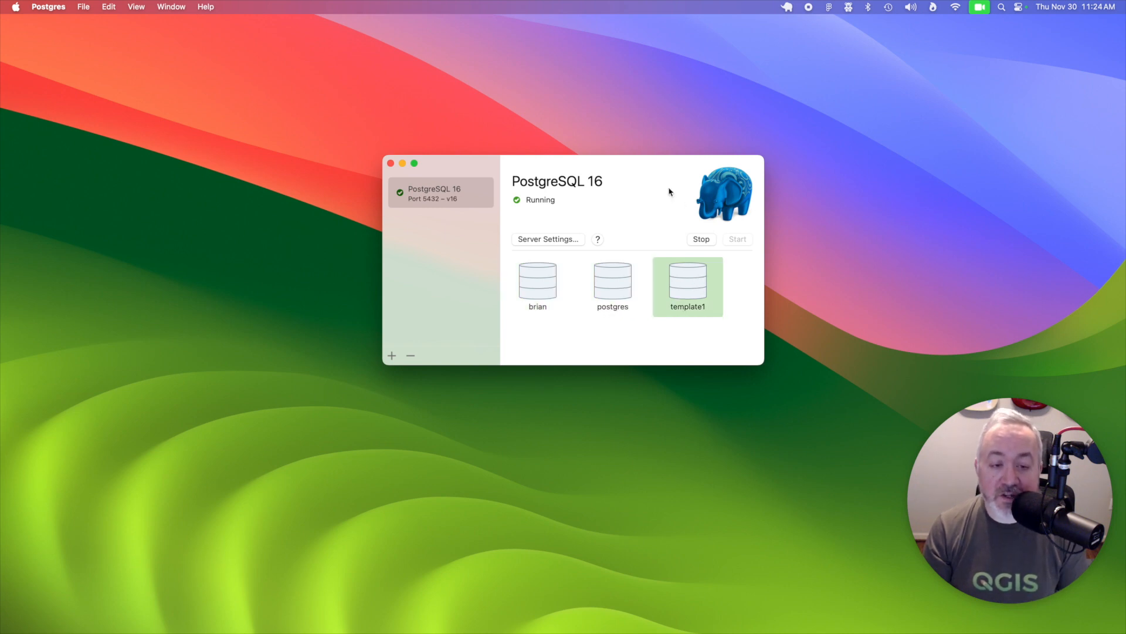
pyautogui.click(538, 285)
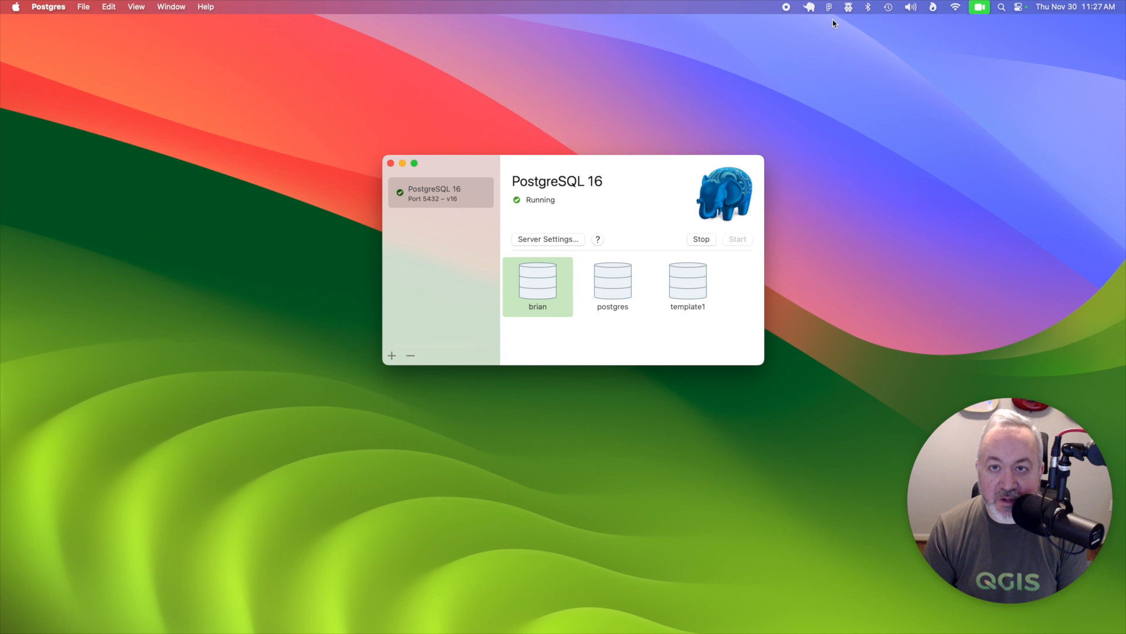
# Step: Bring back the Postgres window and start a psql session on the brian database
pyautogui.click(808, 7)
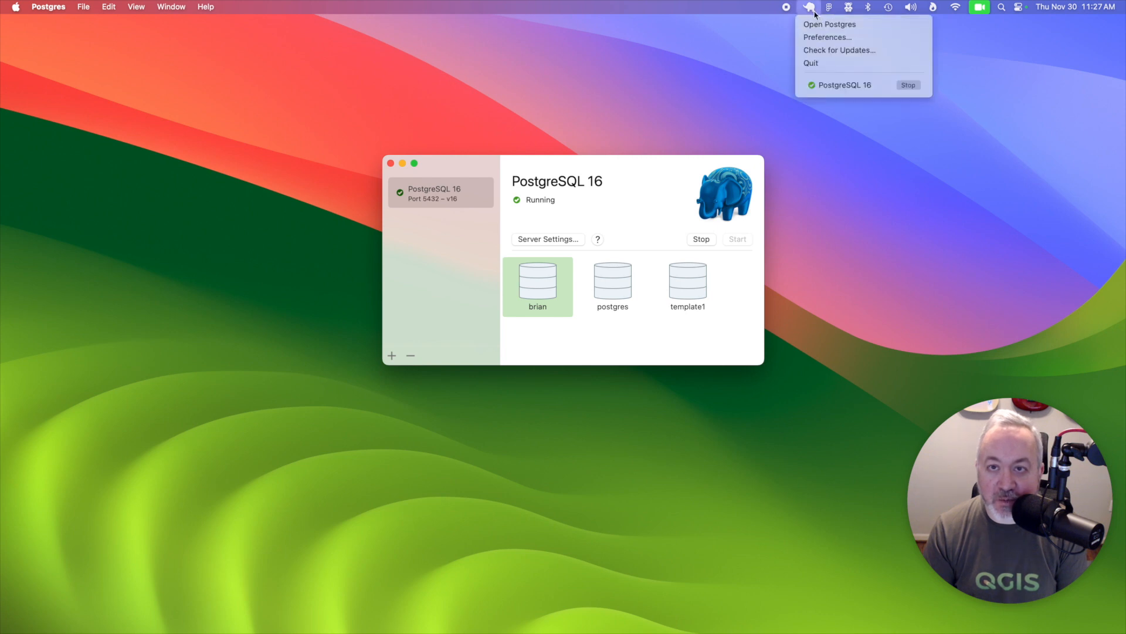
pyautogui.moveTo(812, 10)
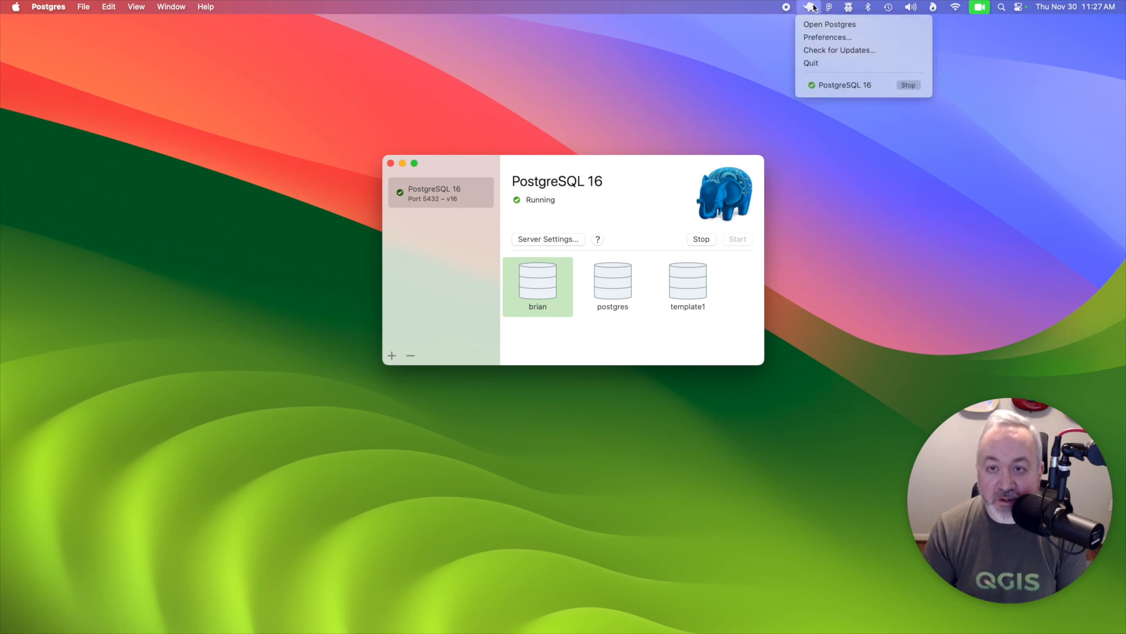
pyautogui.moveTo(670, 167)
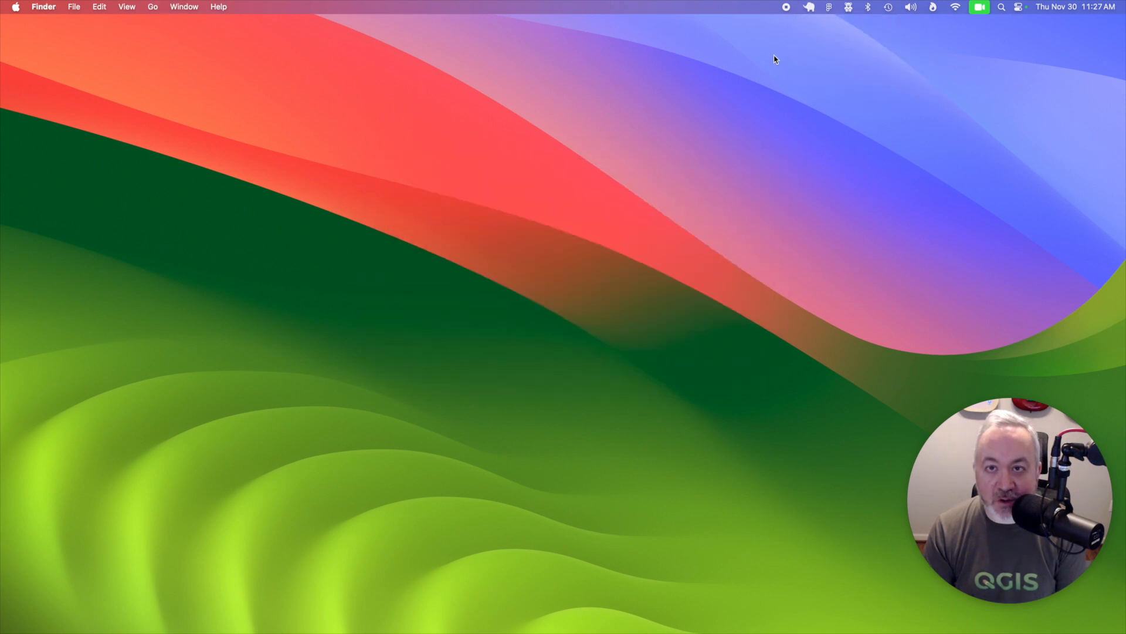
pyautogui.click(809, 7)
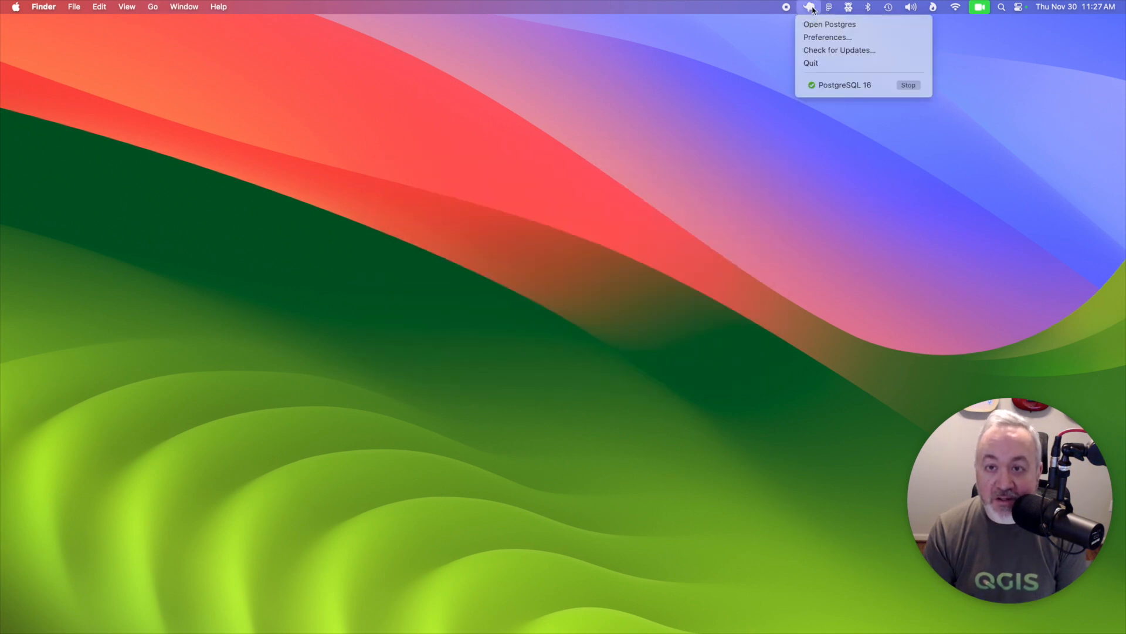
pyautogui.moveTo(850, 88)
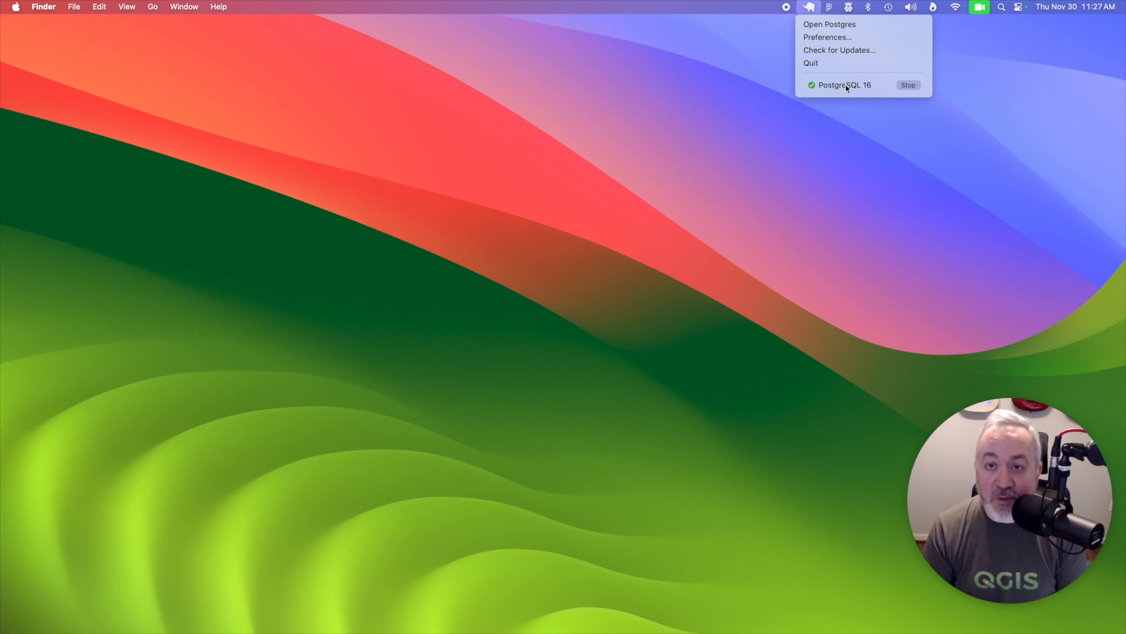
pyautogui.moveTo(830, 23)
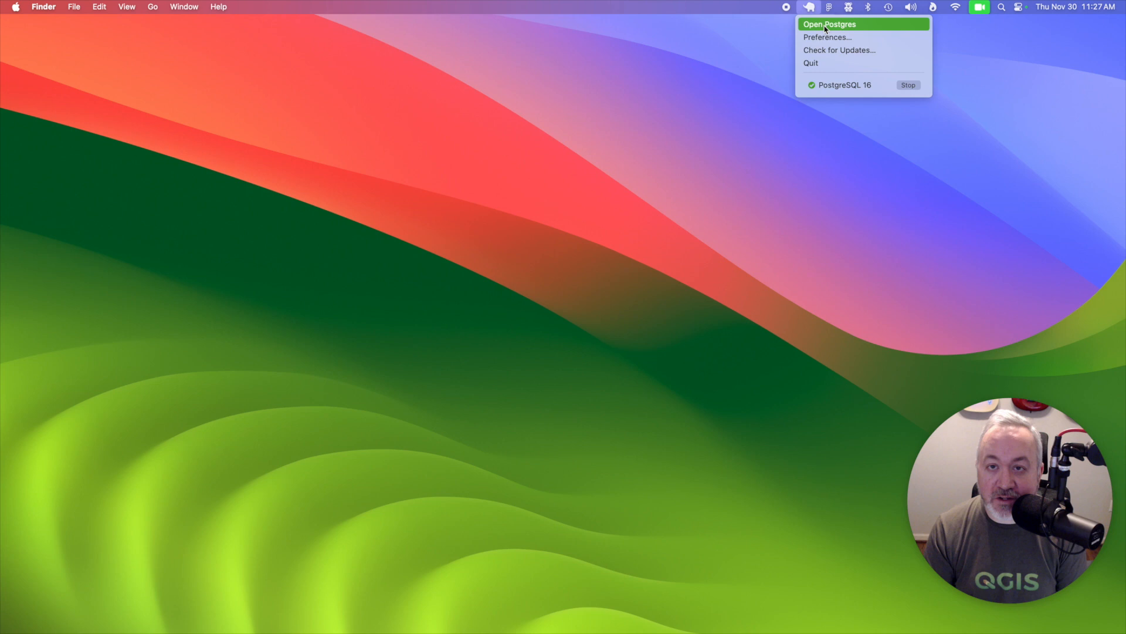
pyautogui.click(808, 7)
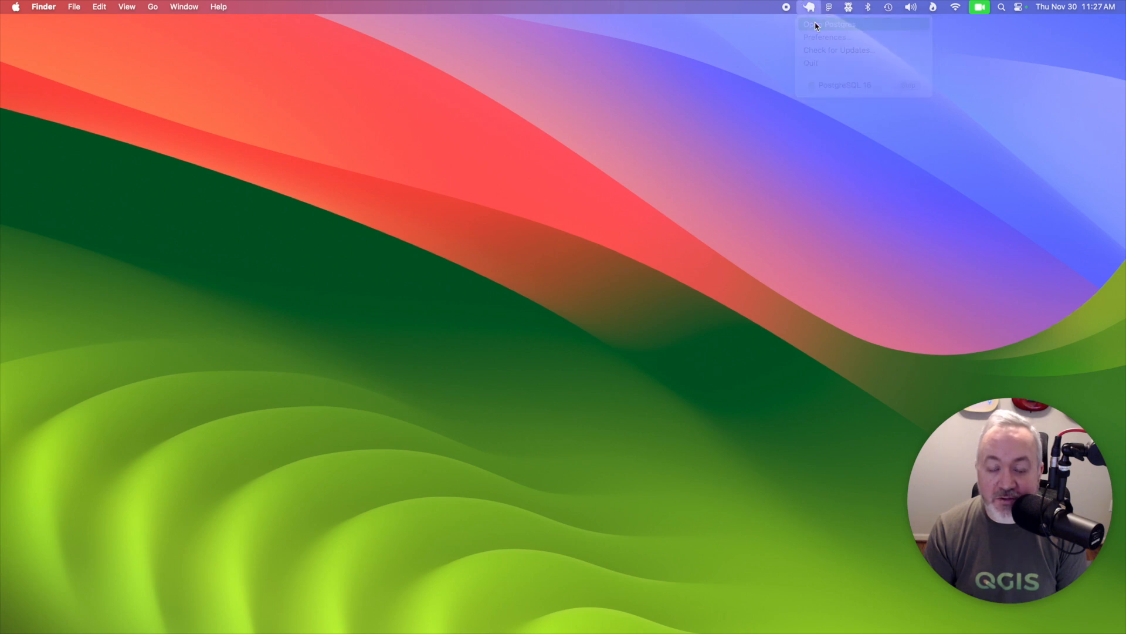
pyautogui.click(830, 23)
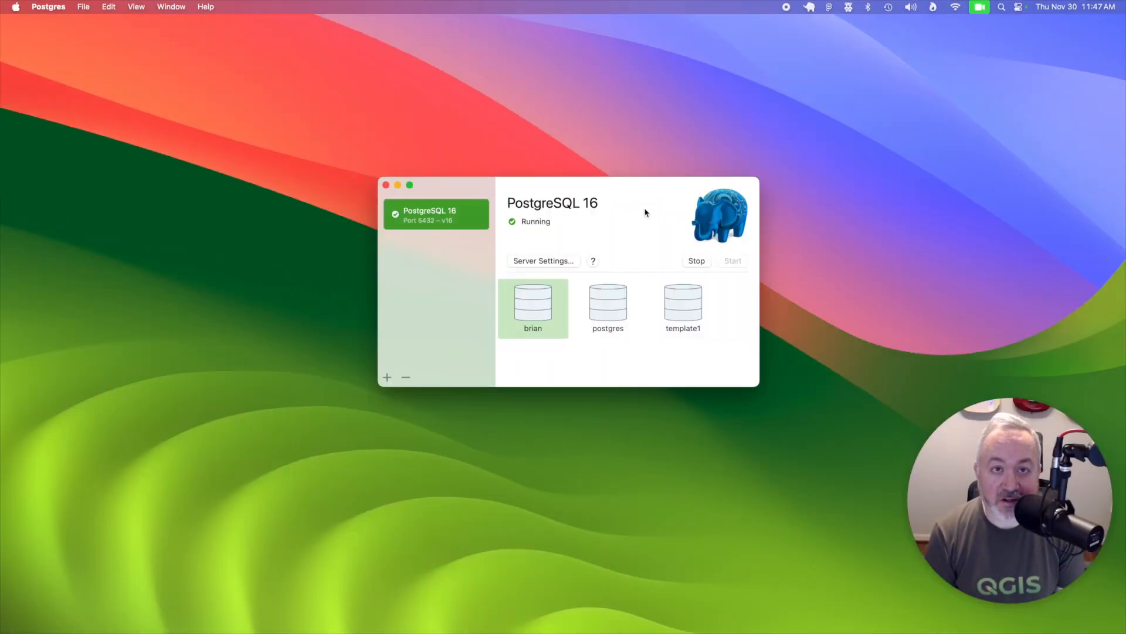
pyautogui.moveTo(605, 207)
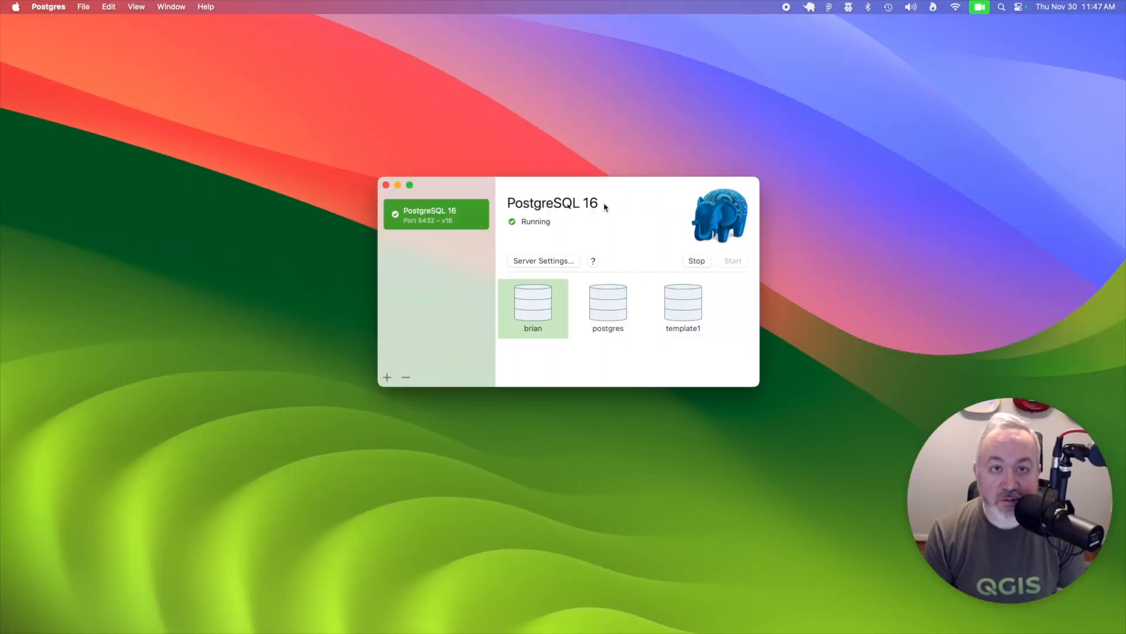
pyautogui.moveTo(602, 188)
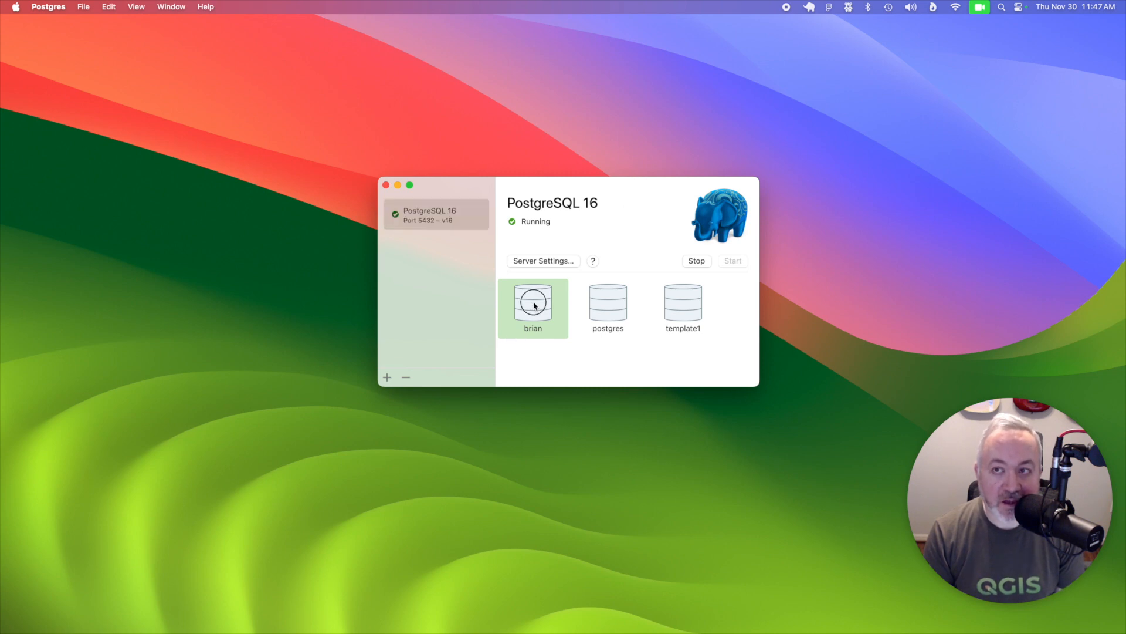
pyautogui.doubleClick(533, 302)
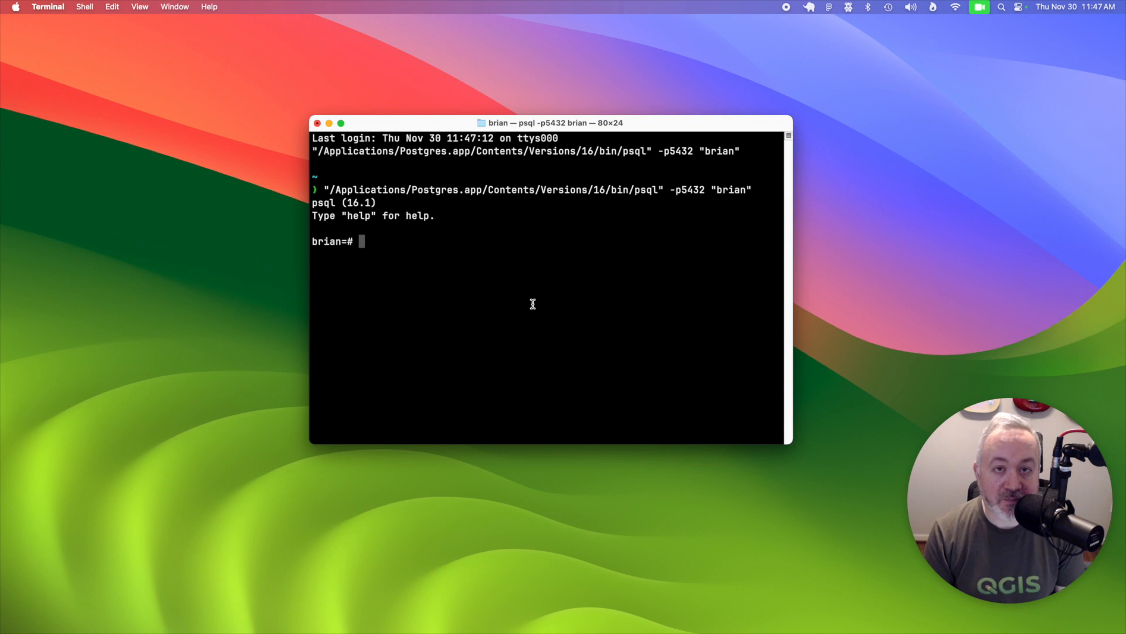
pyautogui.moveTo(403, 243)
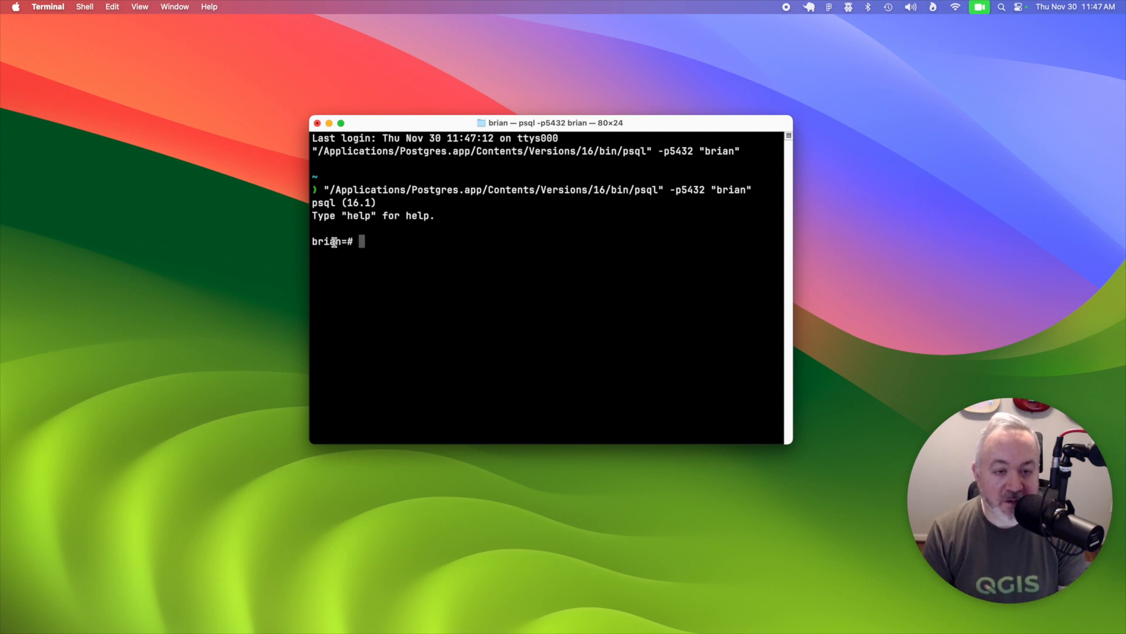
pyautogui.moveTo(383, 242)
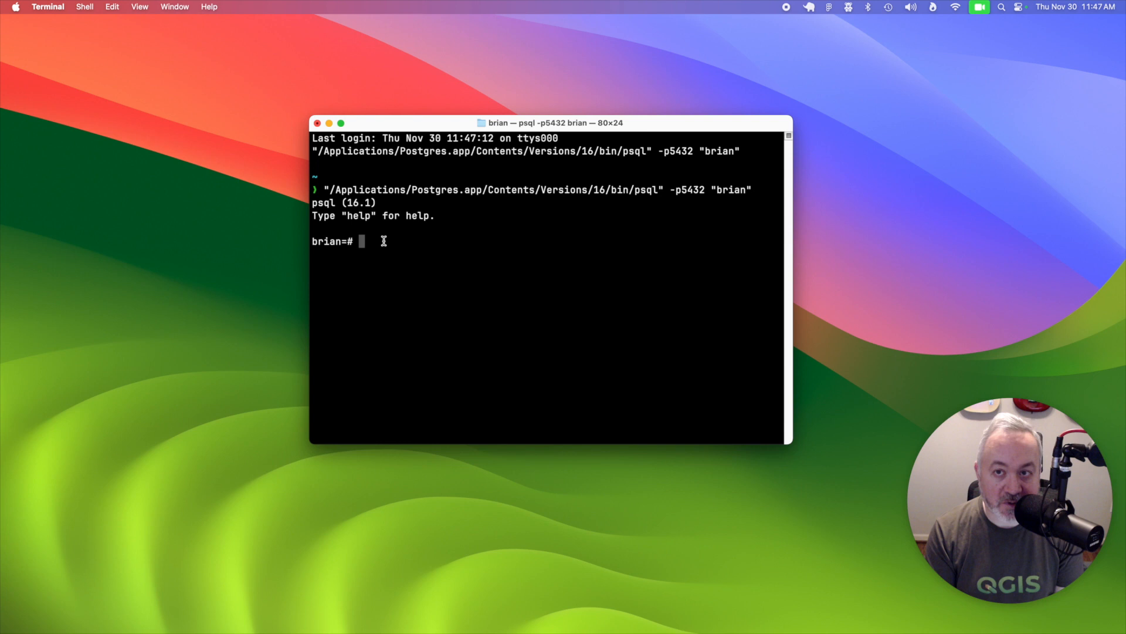
# Step: Create a postgis schema and install the postgis extension into it
pyautogui.write('CREATE')
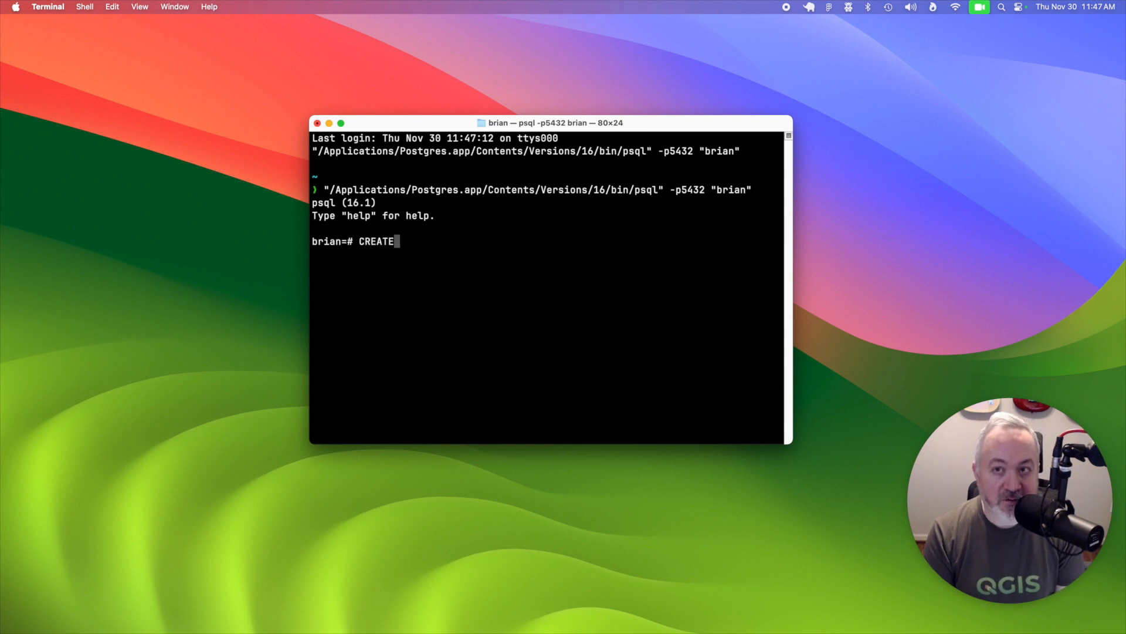
pyautogui.write('SCHEMA postgis;')
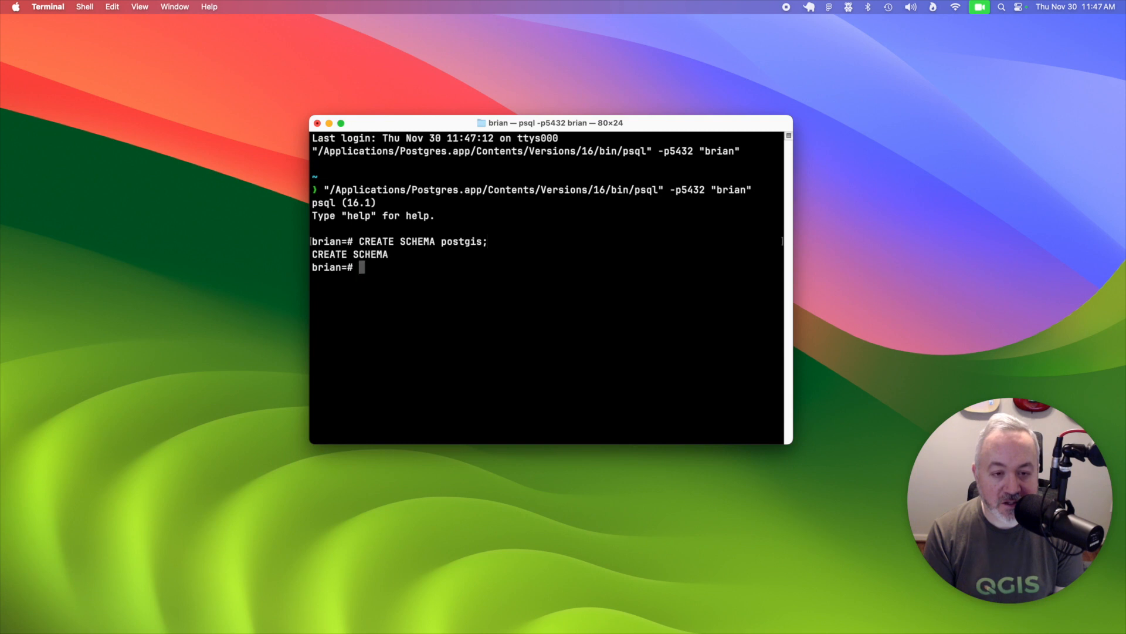
pyautogui.write('CREATE EX')
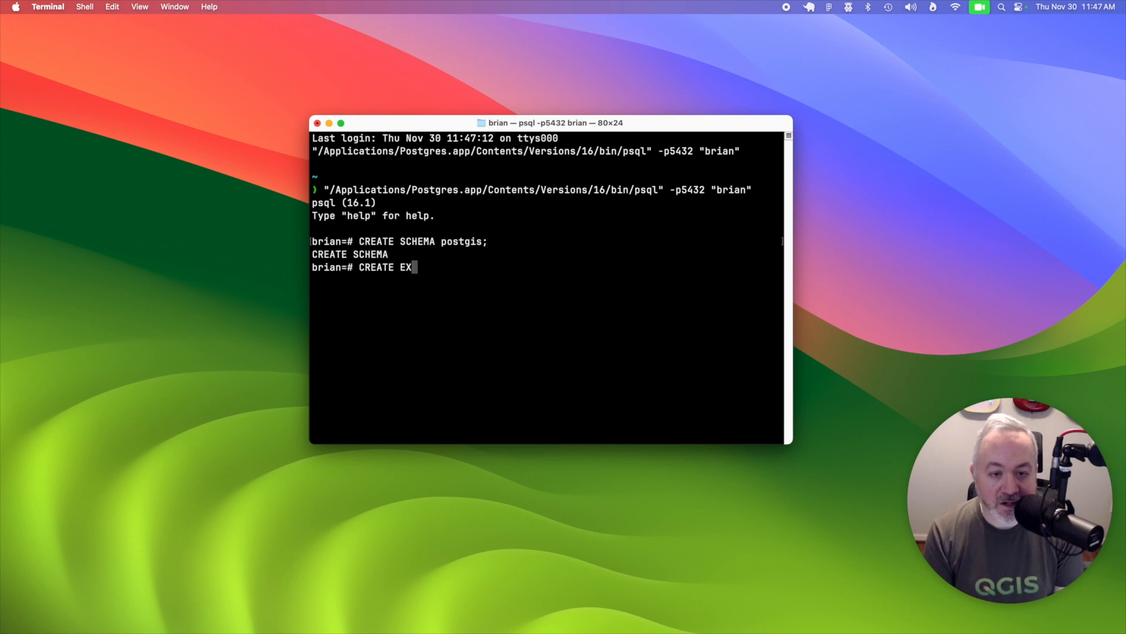
pyautogui.write('TENSION po')
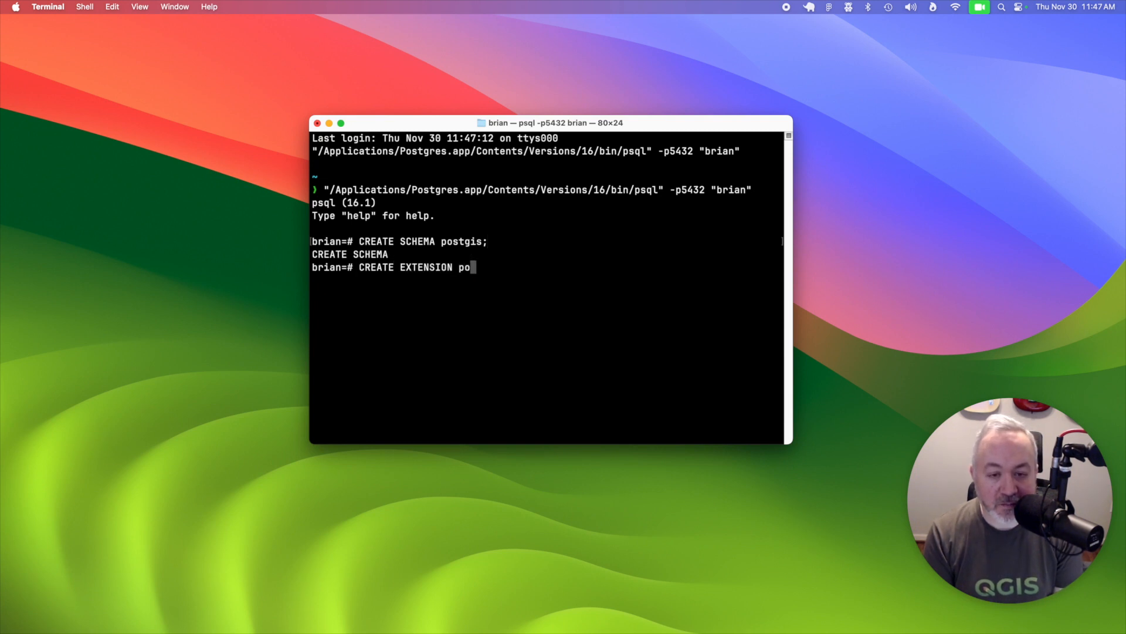
pyautogui.write('stgis SCH')
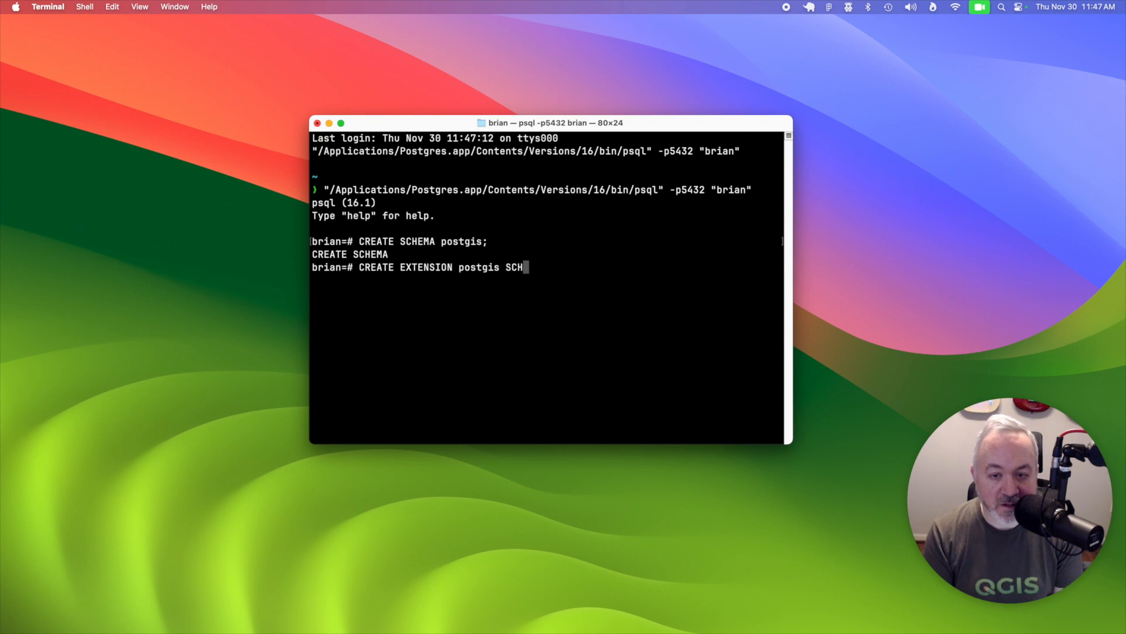
pyautogui.write('EMA postgis;')
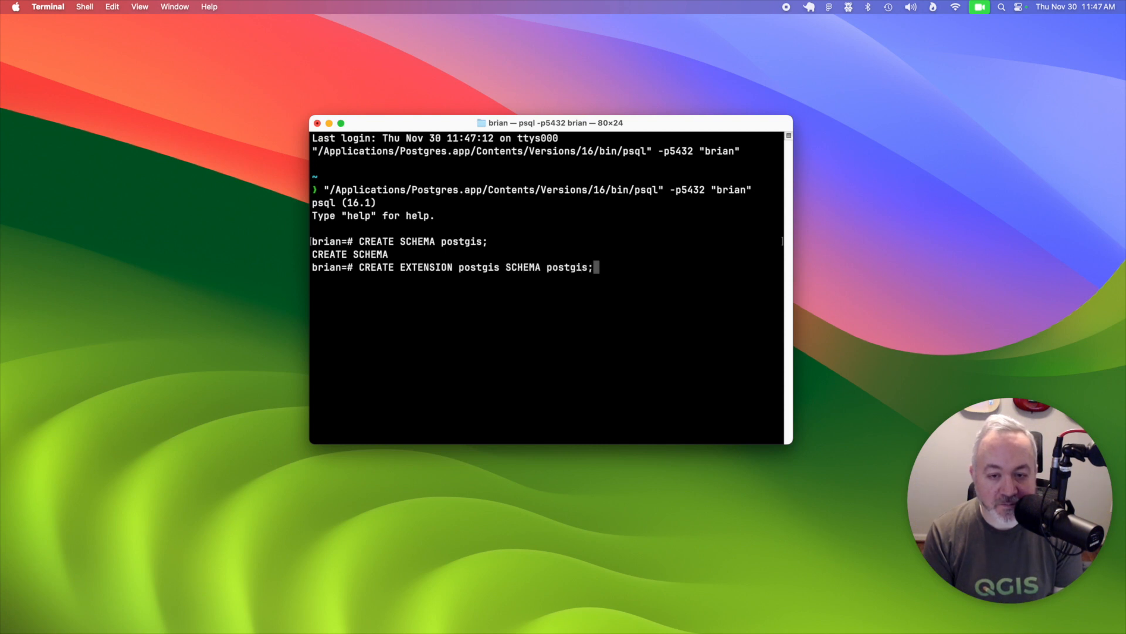
pyautogui.press('Return')
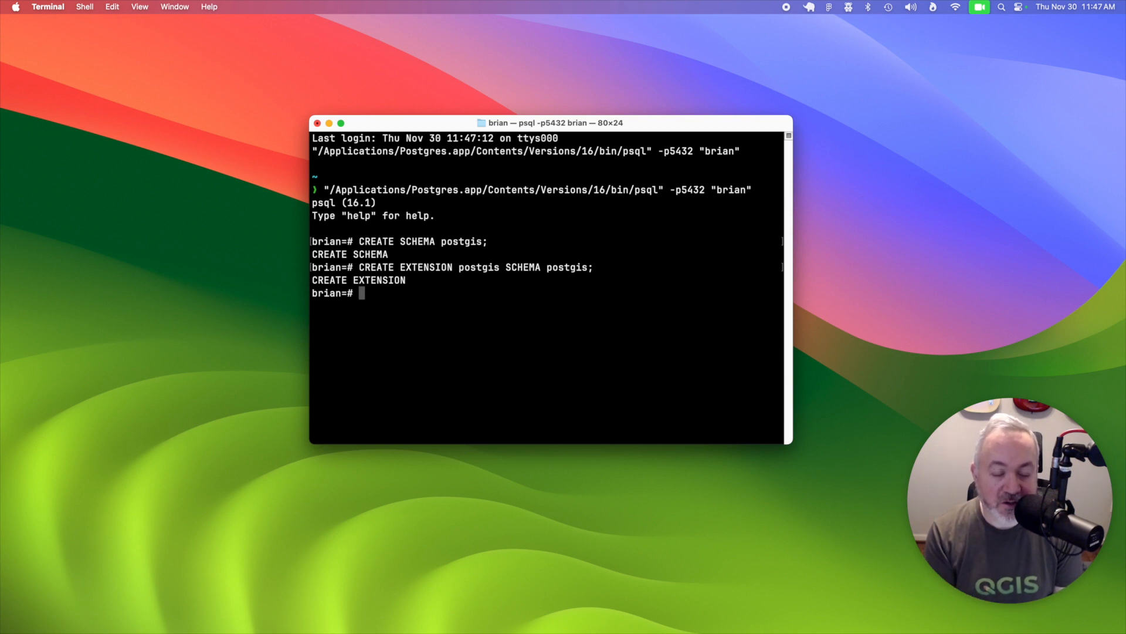
# Step: Install the postgis_raster extension into the postgis schema
pyautogui.write('CREATE')
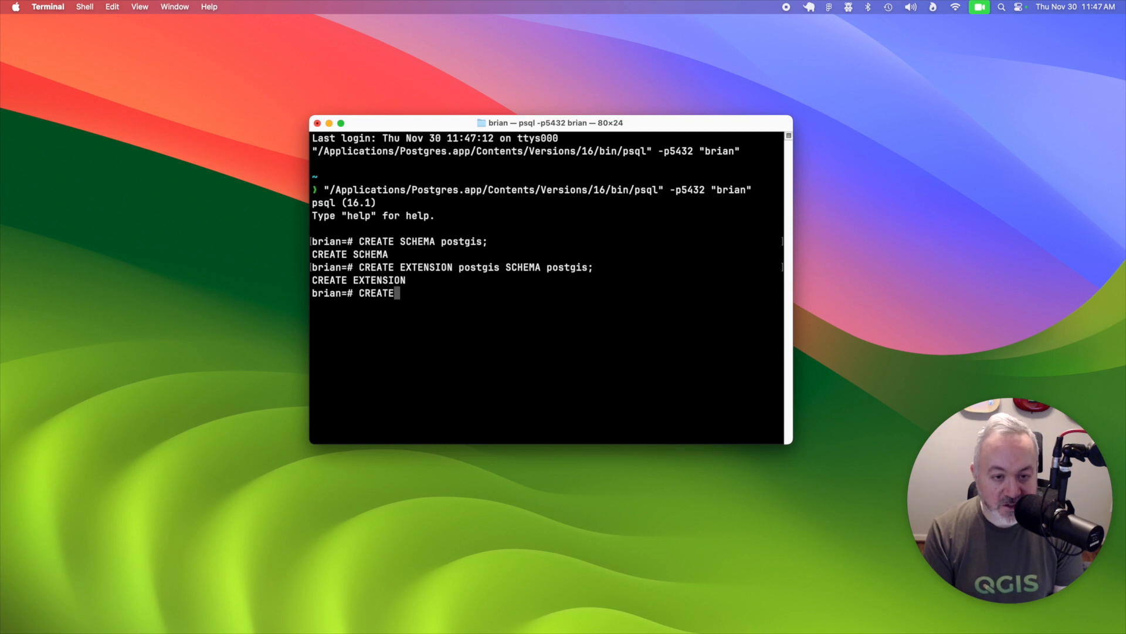
pyautogui.write('EXTENSION postgi')
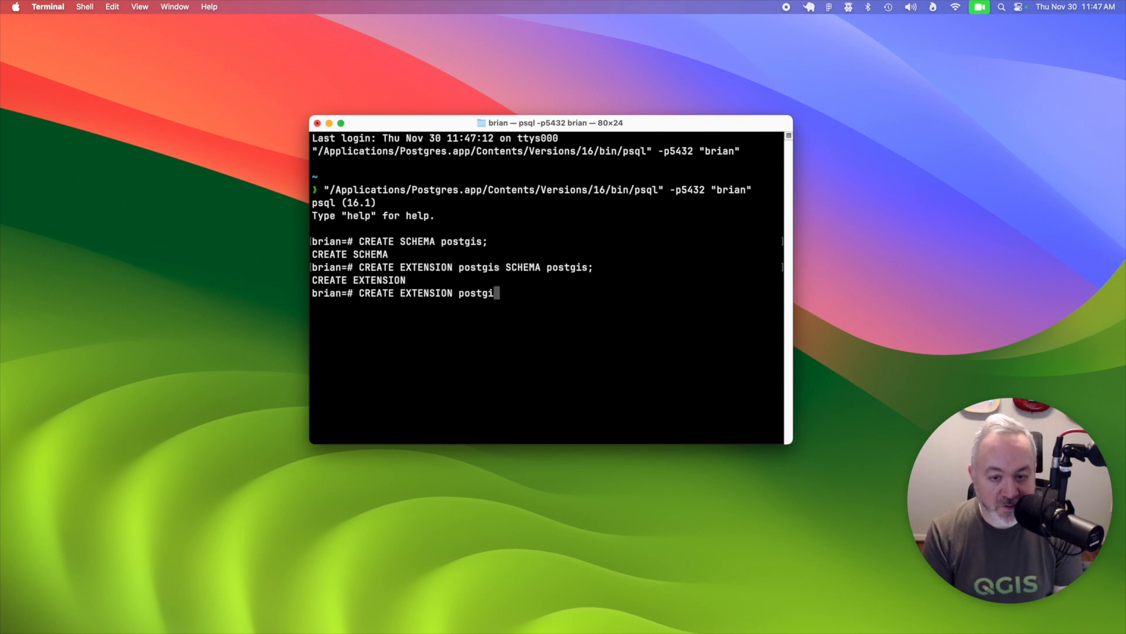
pyautogui.write('_raster SC')
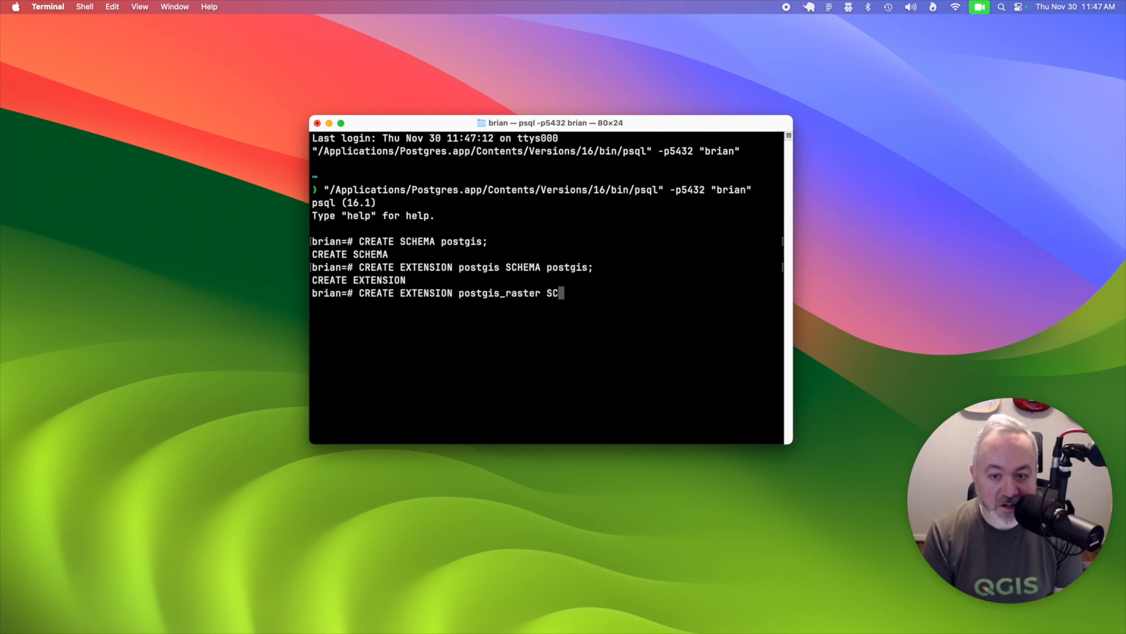
pyautogui.write('HEMA p')
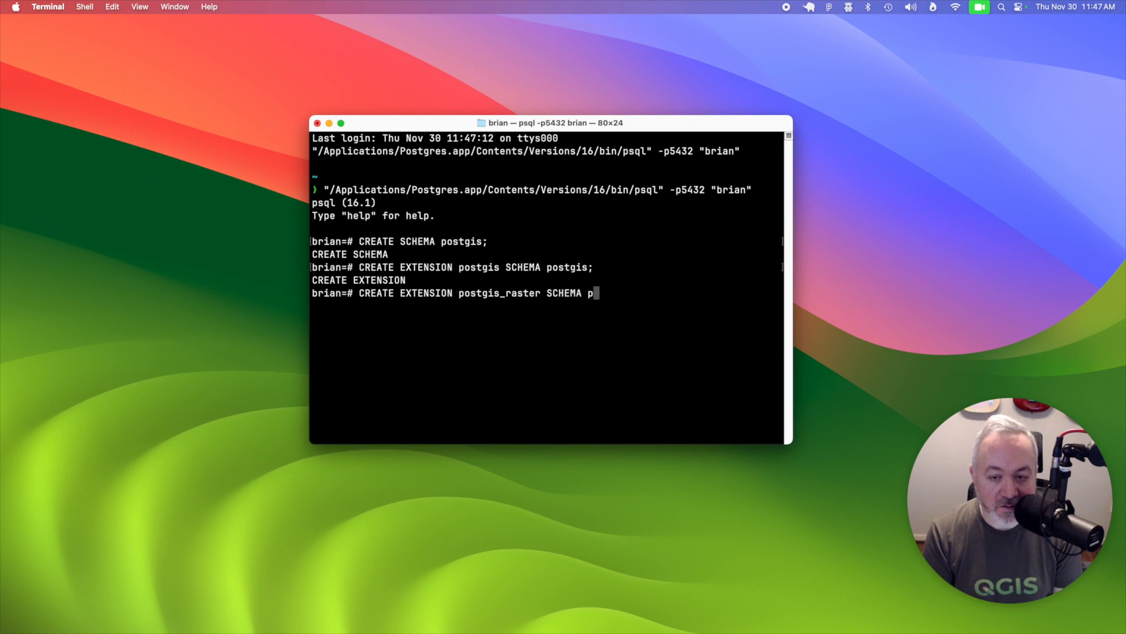
pyautogui.press('Return')
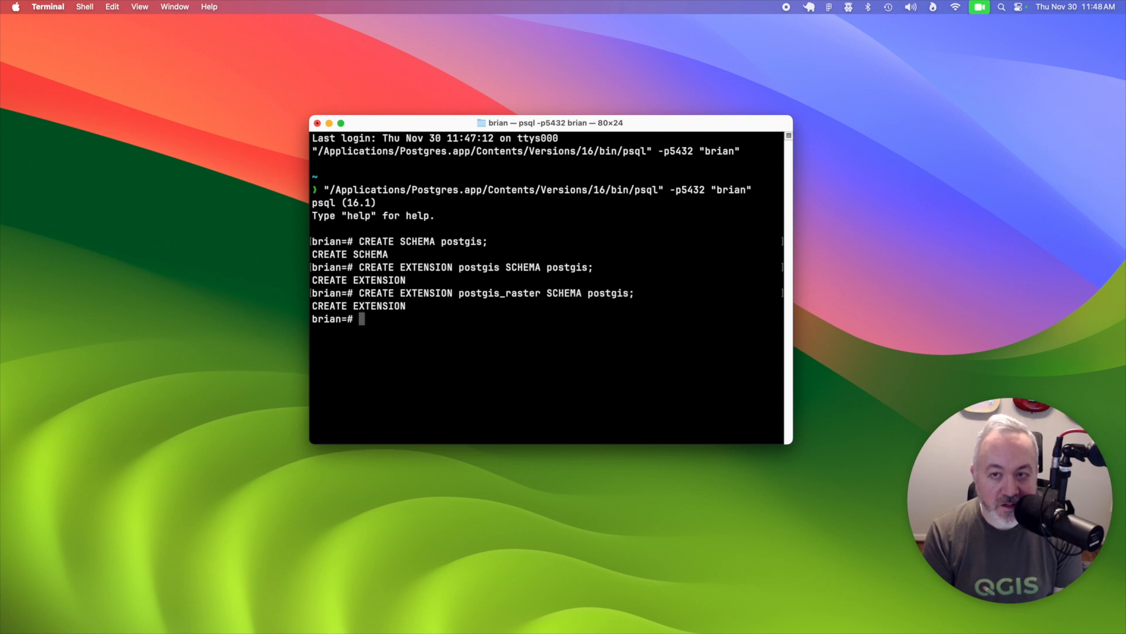
# Step: Alter database brian so its search_path is public,postgis
pyautogui.write('AL')
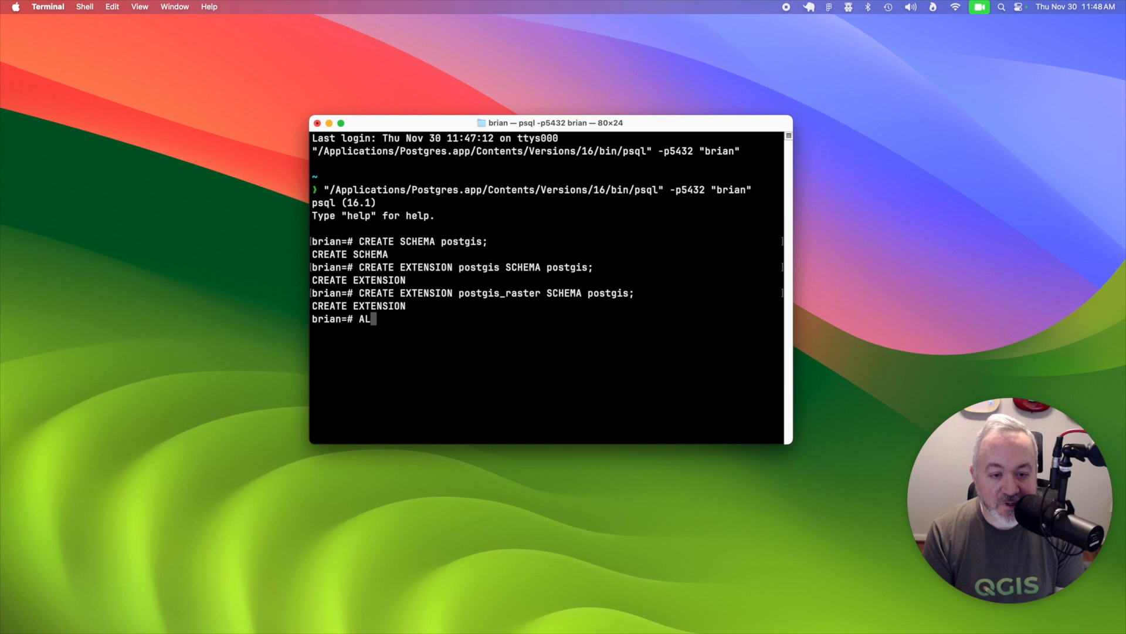
pyautogui.write('TER')
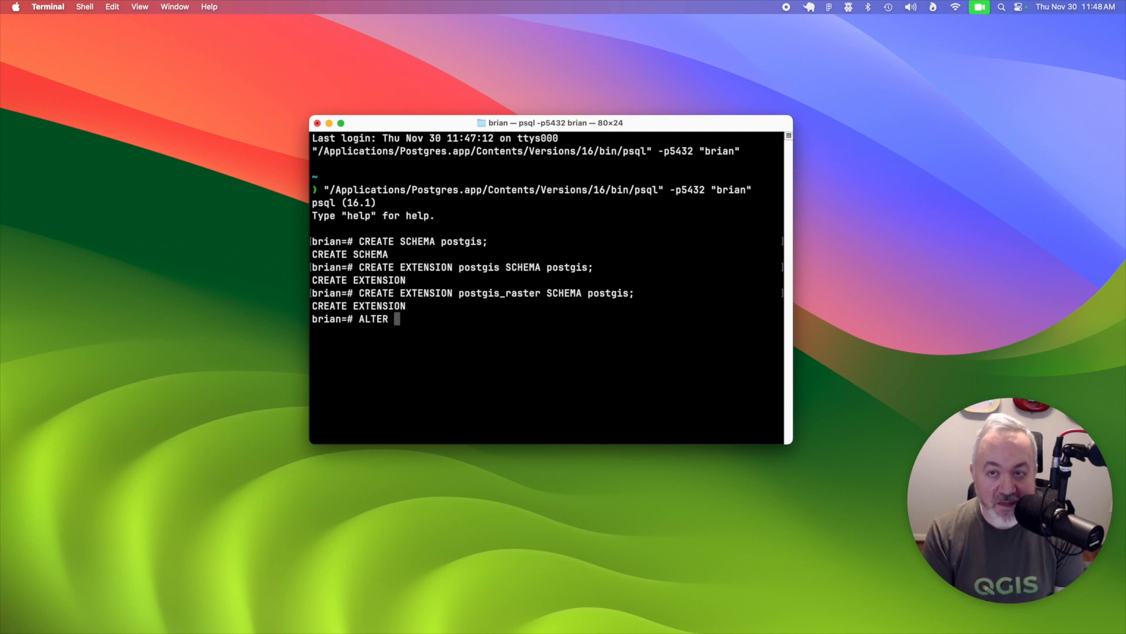
pyautogui.write('DATABASE')
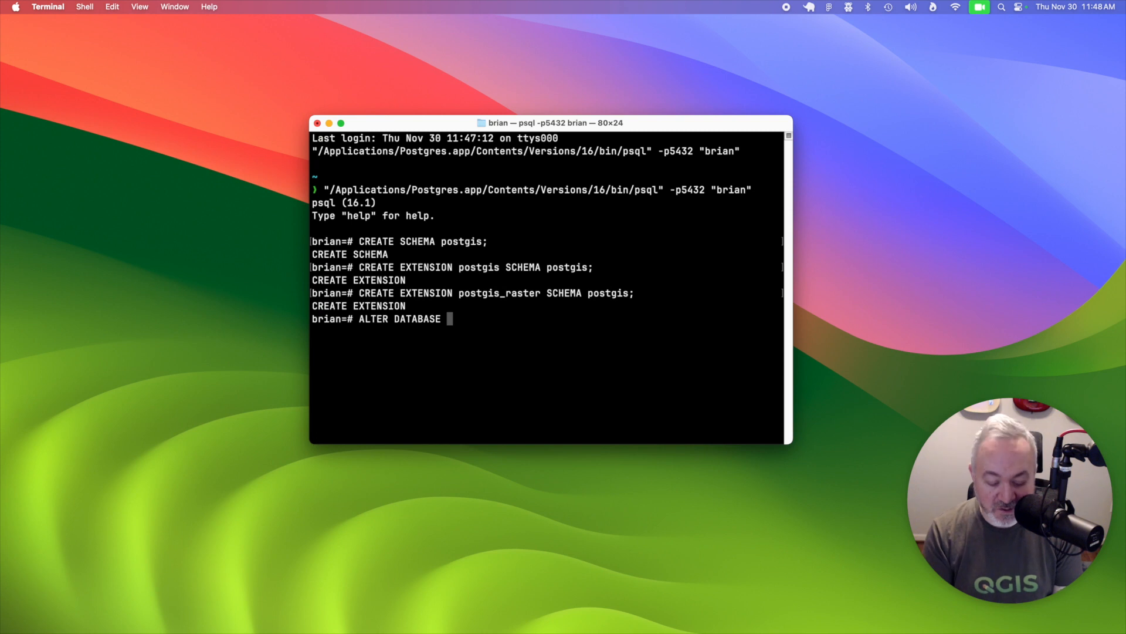
pyautogui.write('brian')
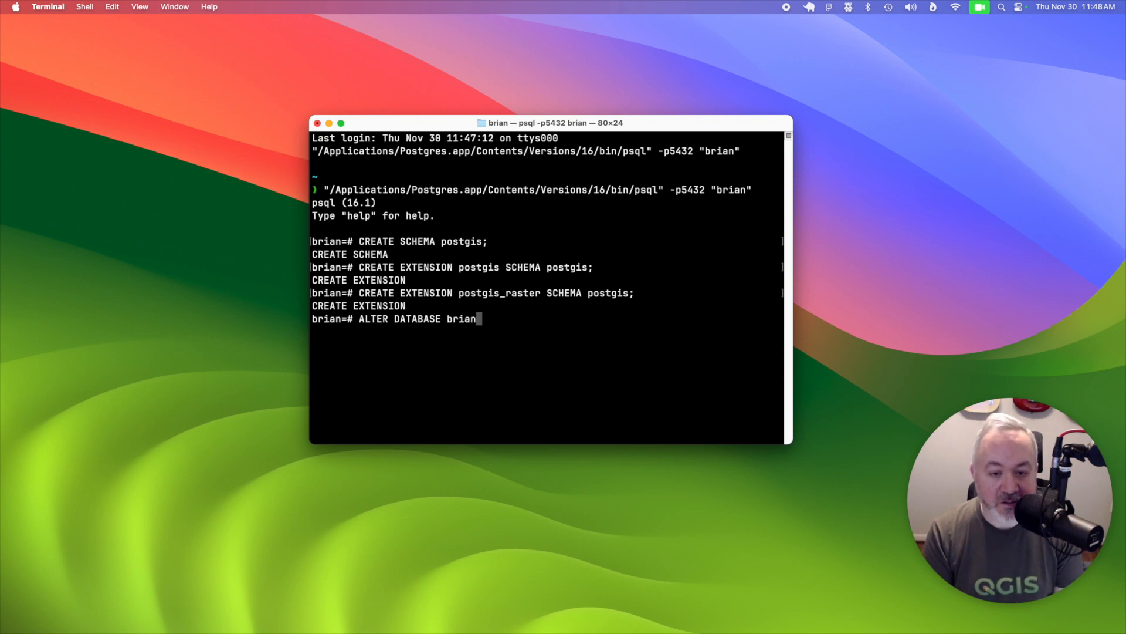
pyautogui.write('S')
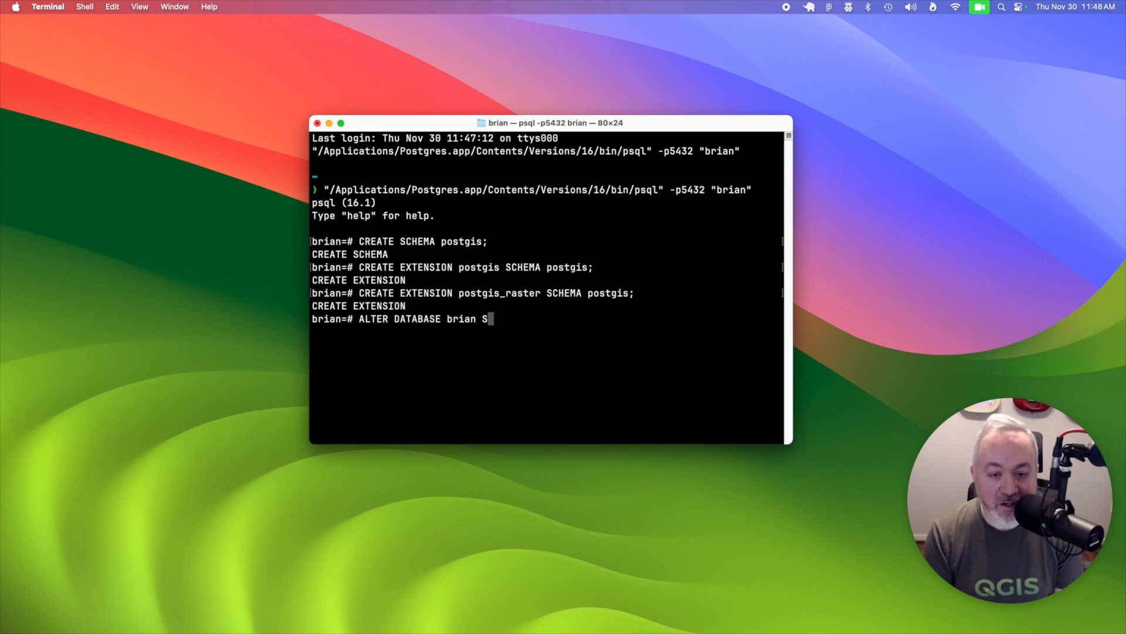
pyautogui.write('ET search')
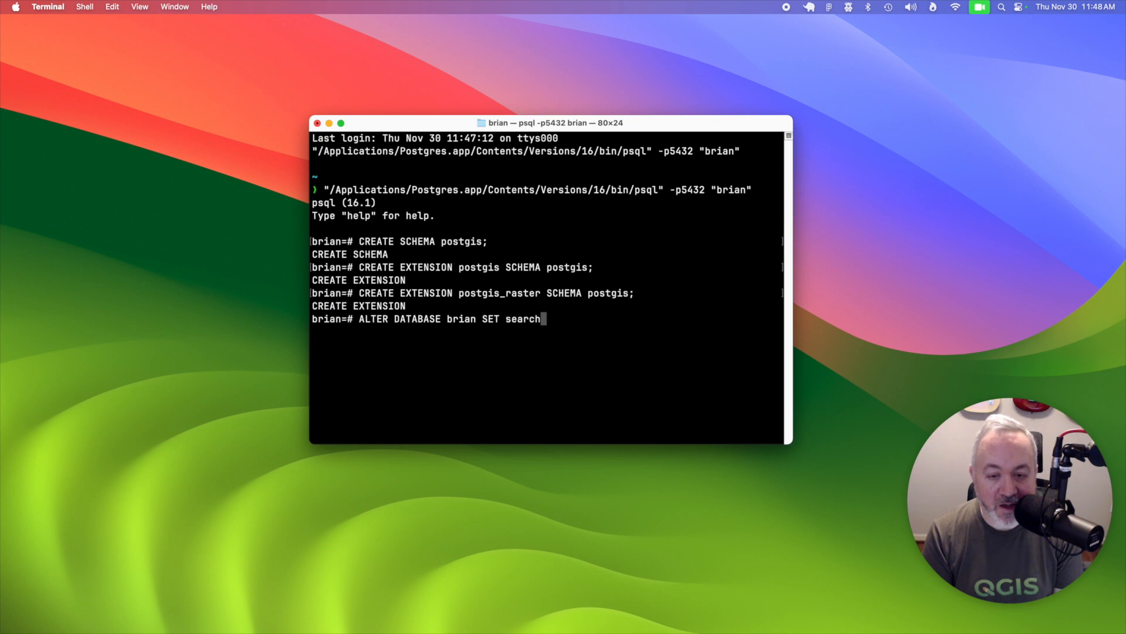
pyautogui.write('_path=pu')
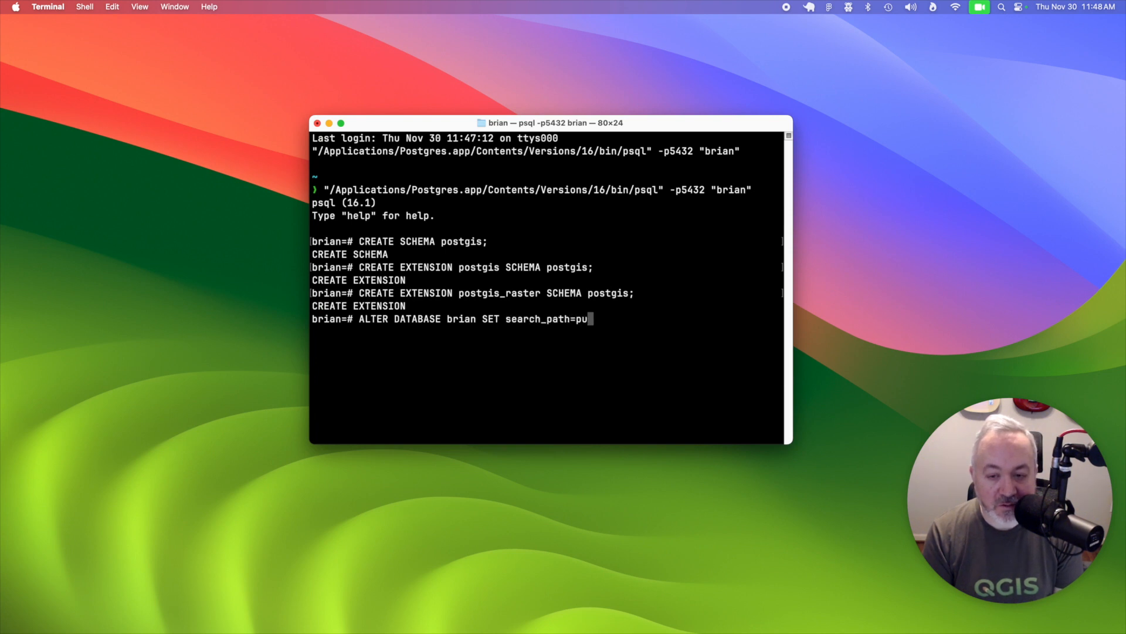
pyautogui.write('blic,')
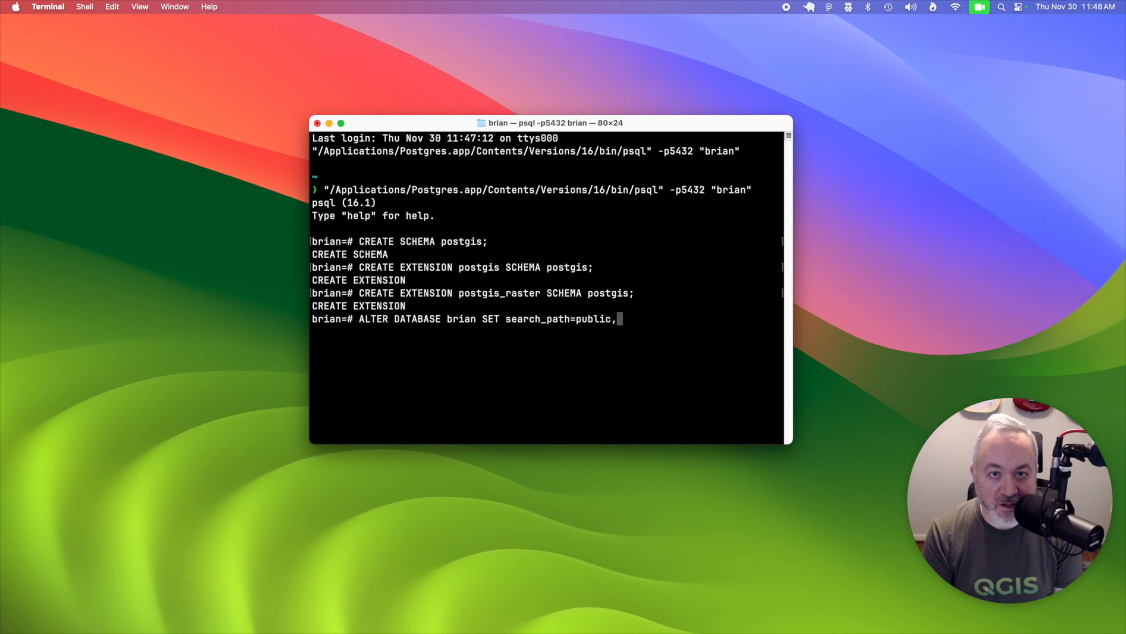
pyautogui.write('post')
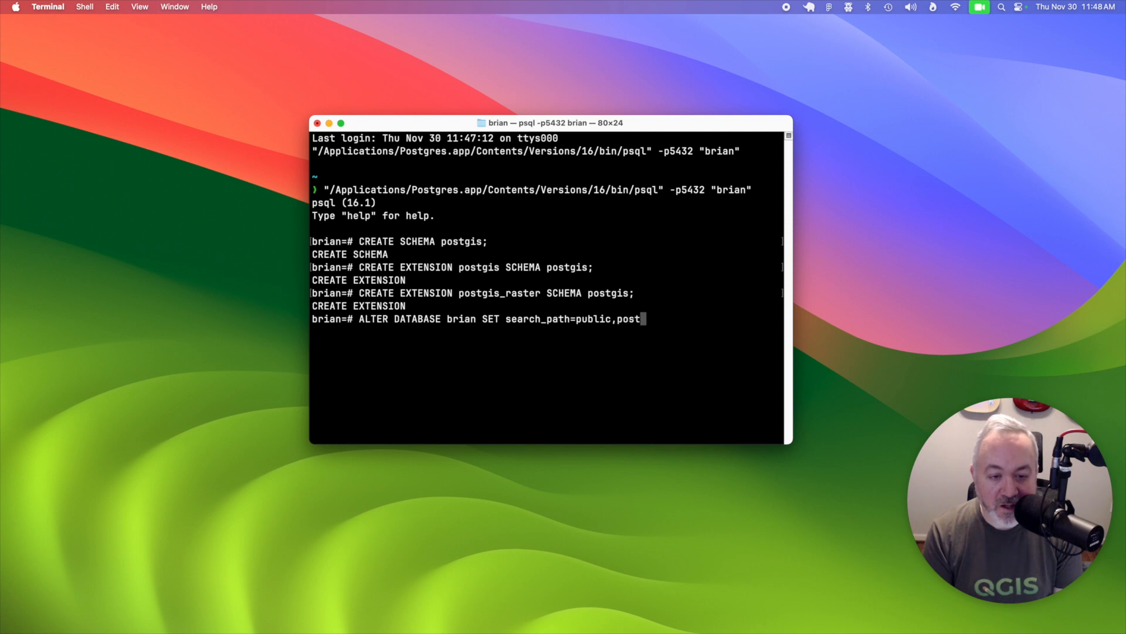
pyautogui.write('gis;')
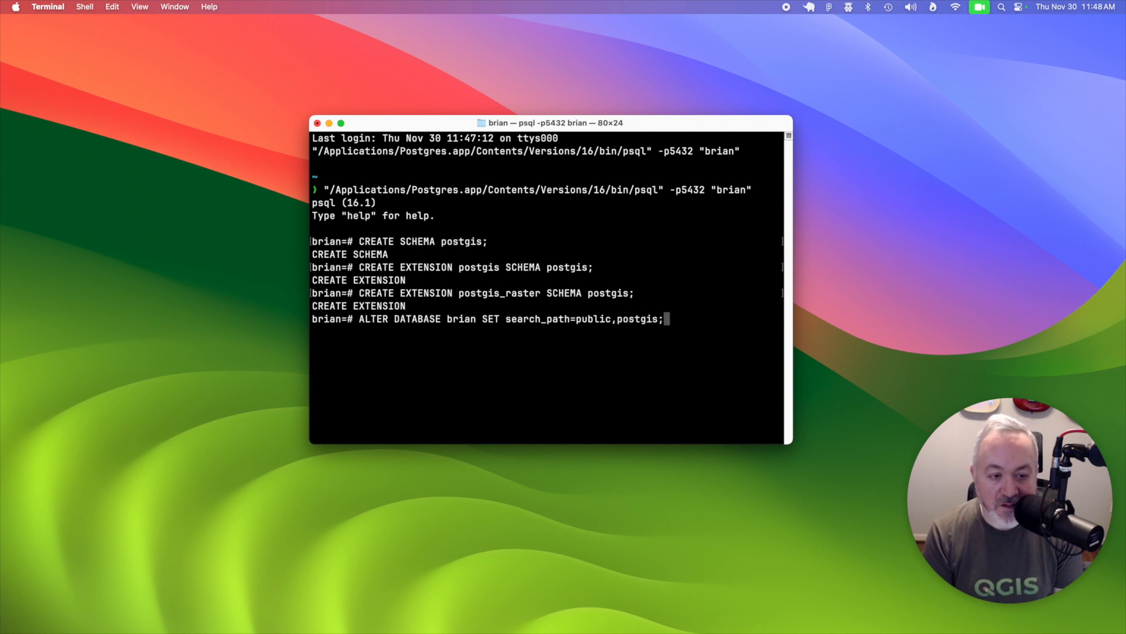
pyautogui.press('Return')
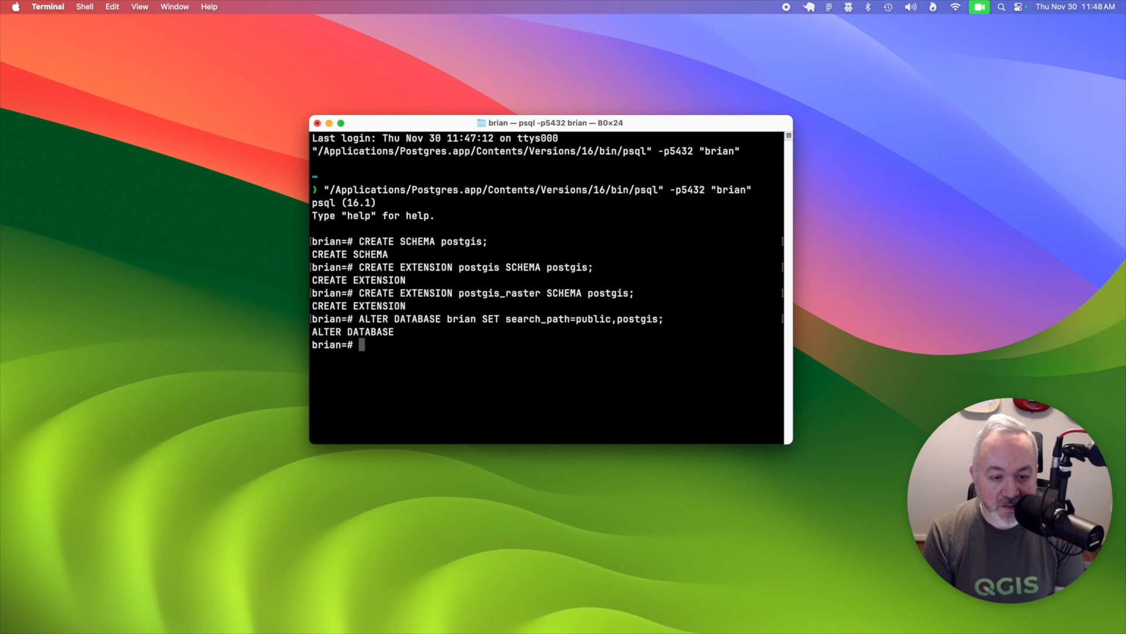
# Step: Reconnect to brian with \c and run SELECT postgis_full_version() to confirm PostGIS 3.4.0
pyautogui.write('\\')
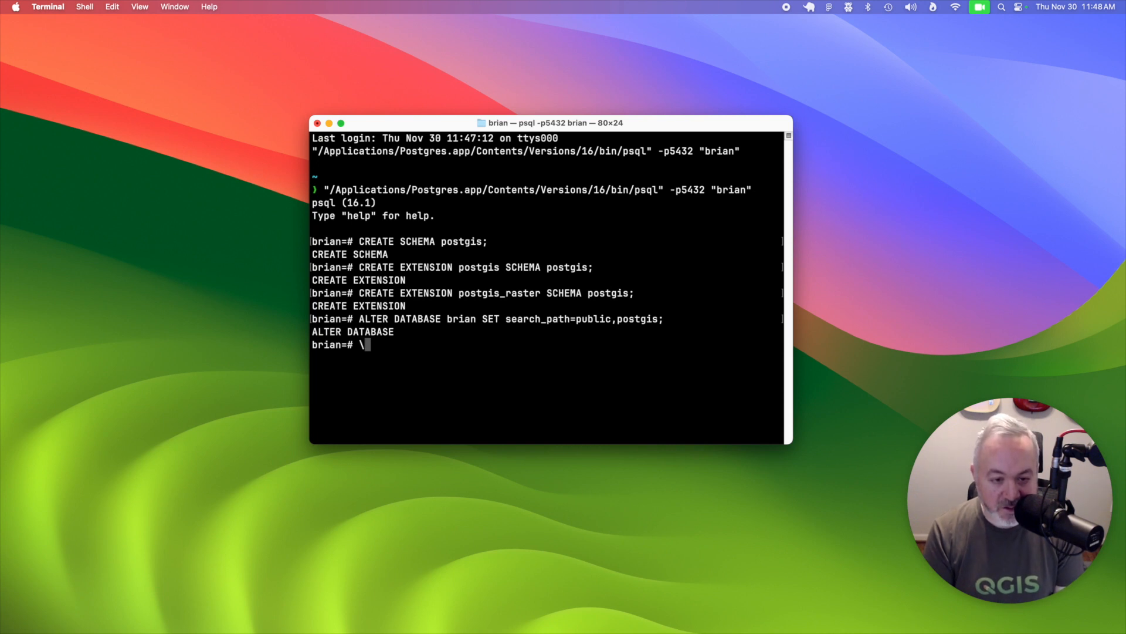
pyautogui.write('c brian')
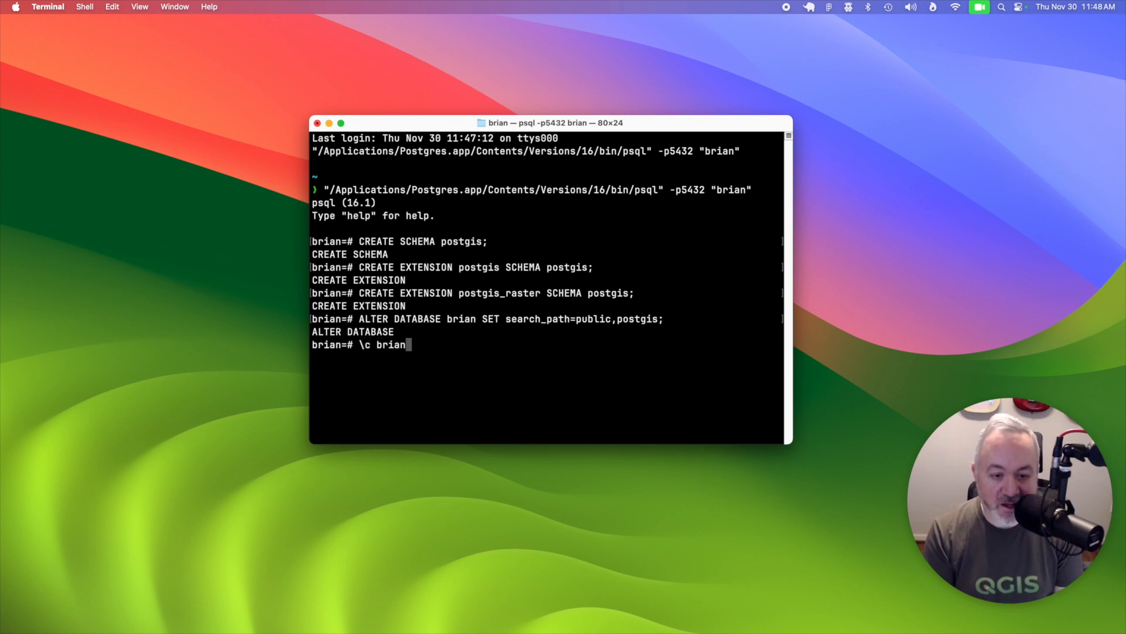
pyautogui.press('Return')
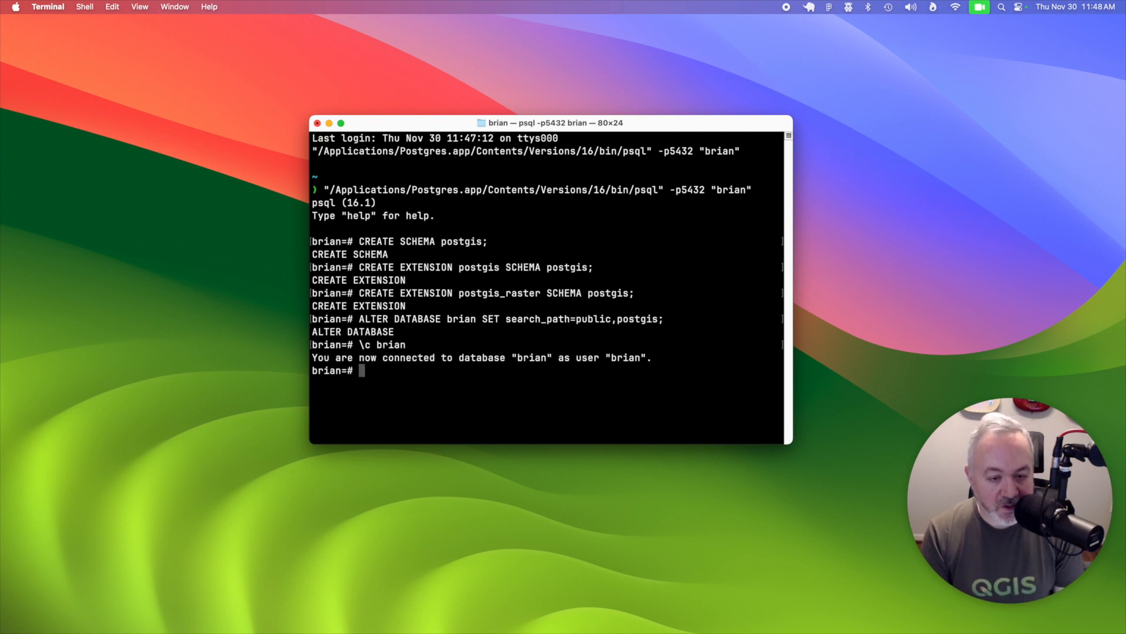
pyautogui.write('SELECT')
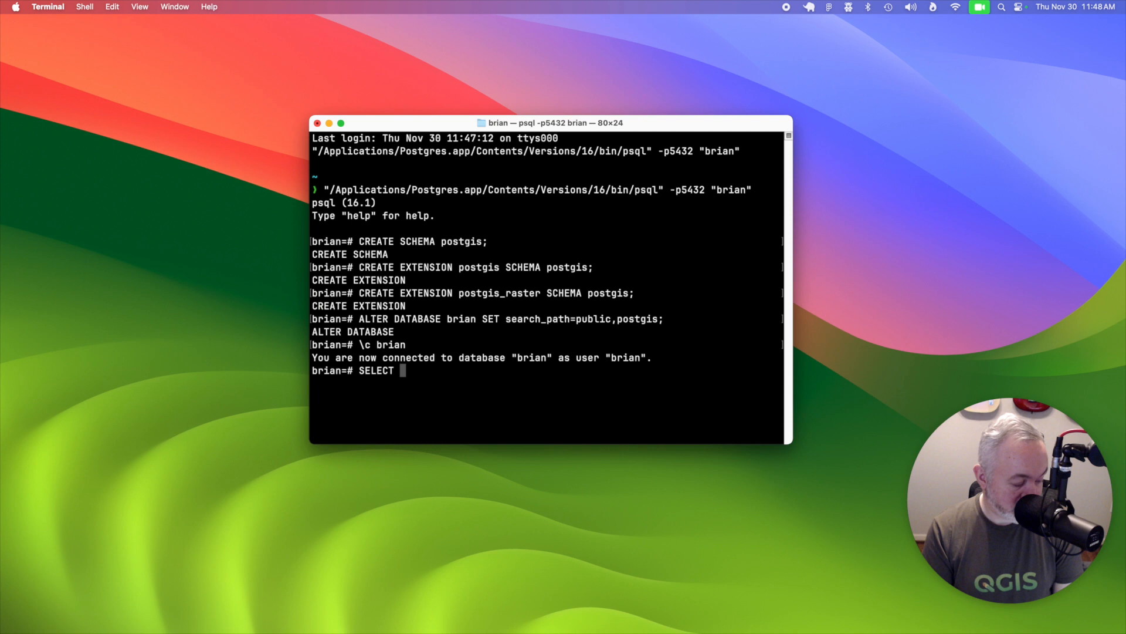
pyautogui.write('postgis_full')
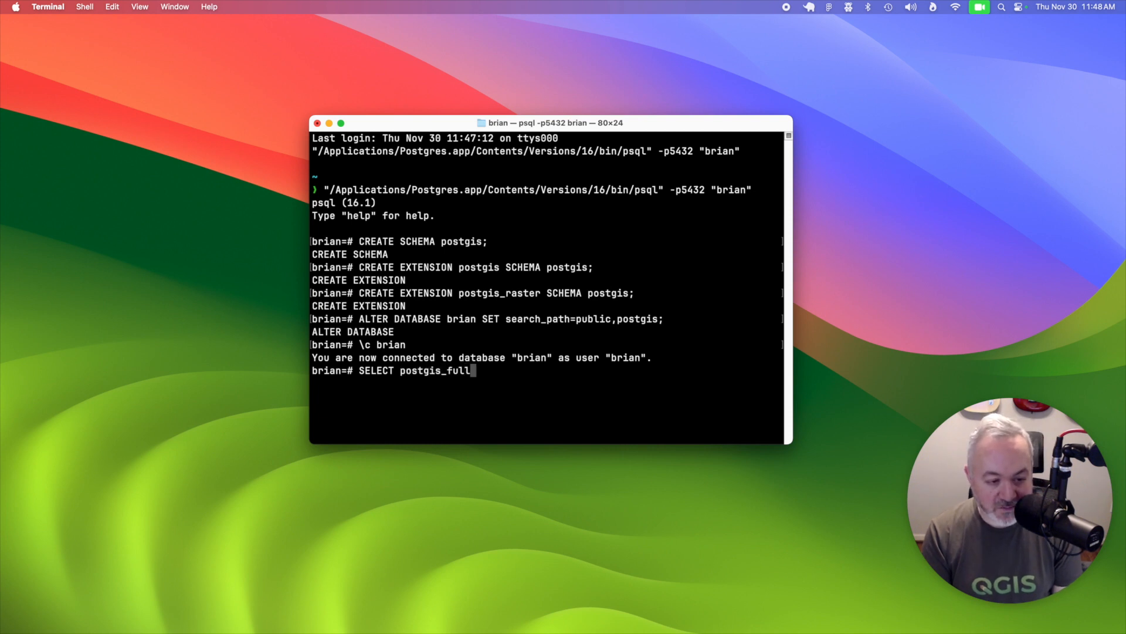
pyautogui.press('Return')
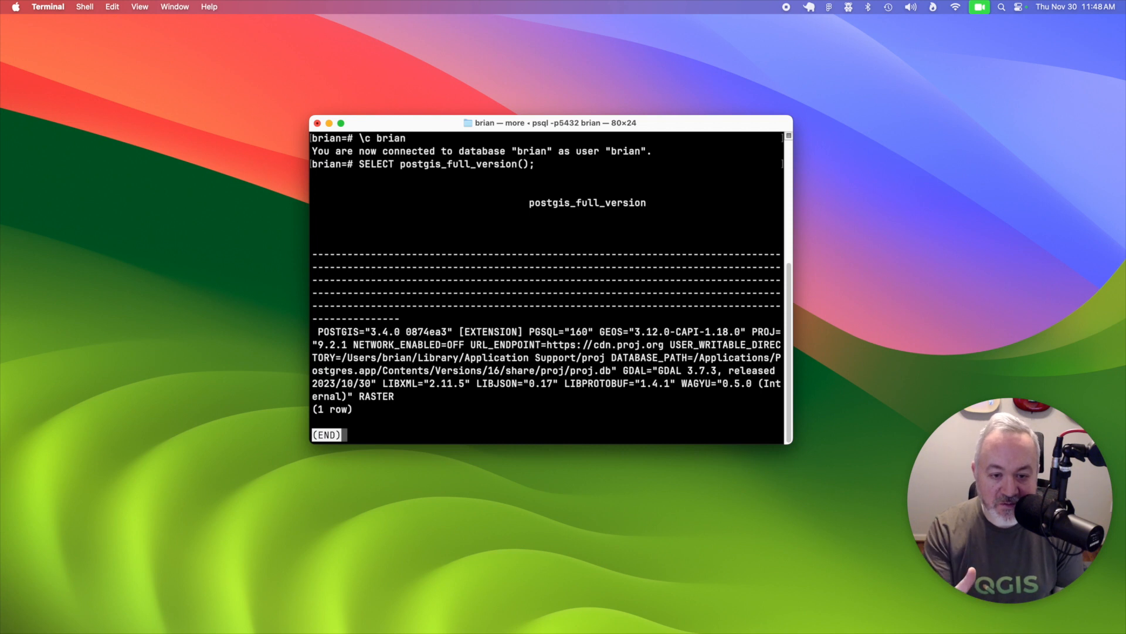
pyautogui.moveTo(394, 333)
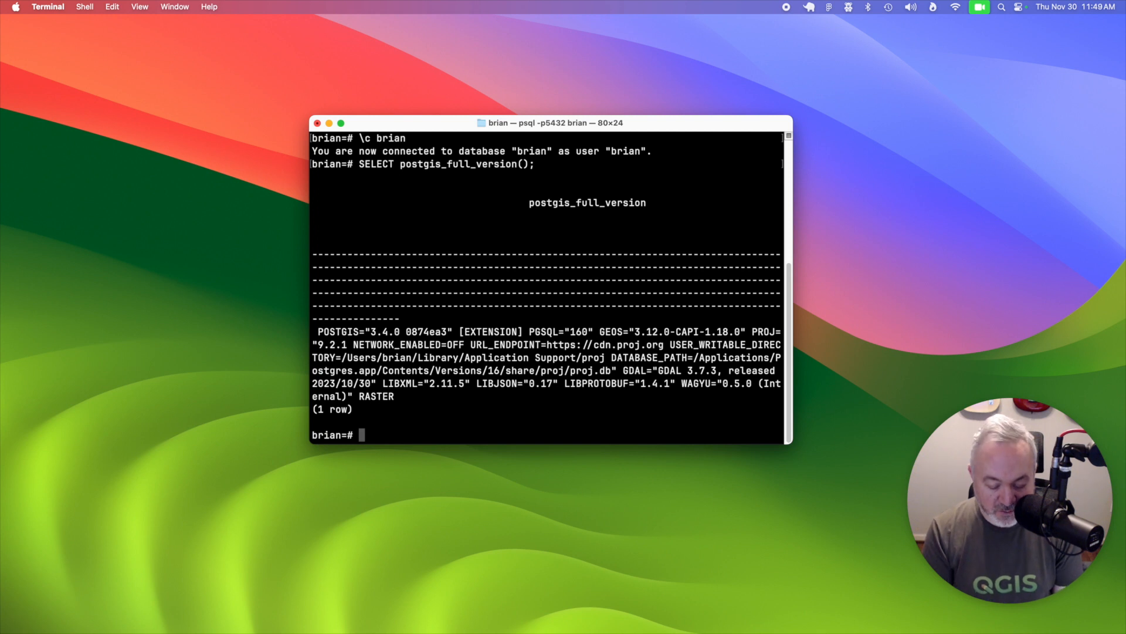
pyautogui.write('ex')
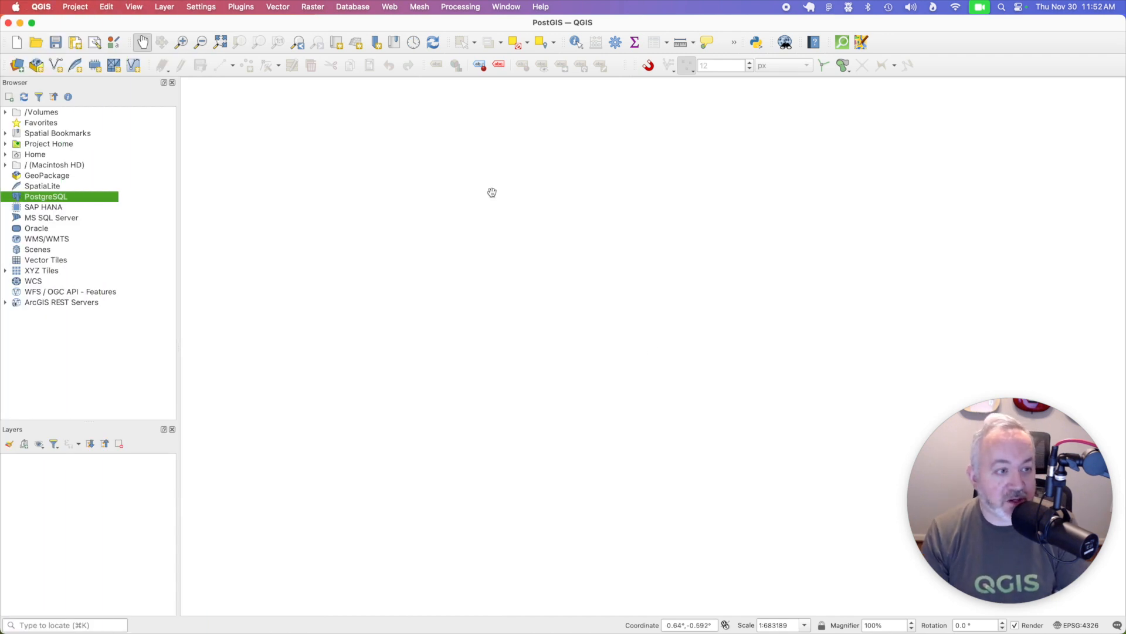
pyautogui.moveTo(71, 199)
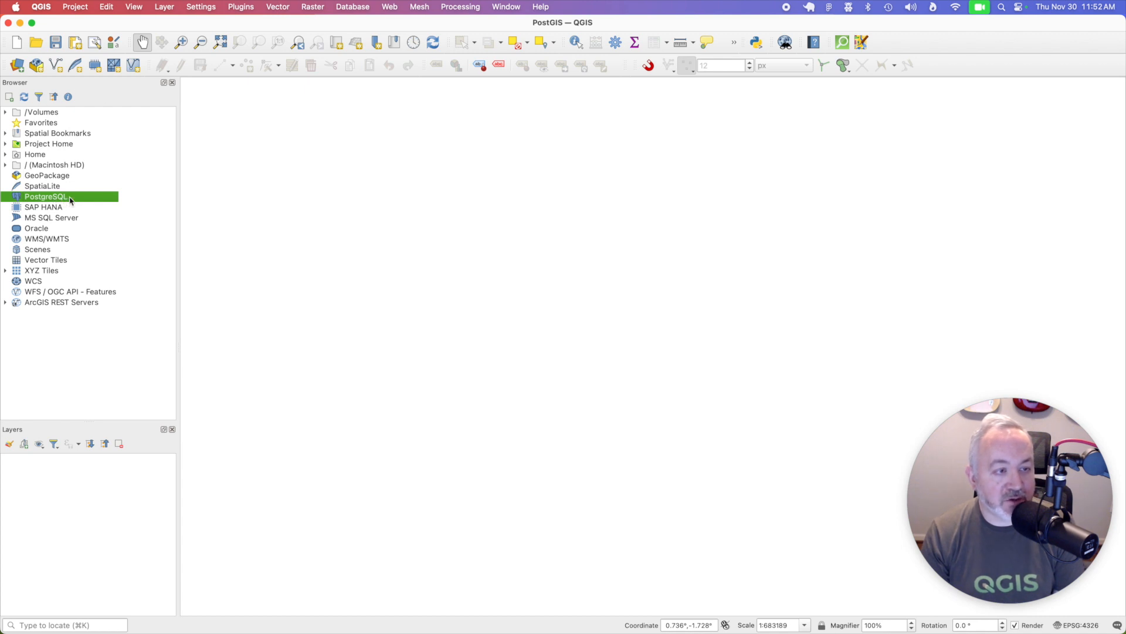
# Step: Define a PostgreSQL connection named Postgres.app-brian on localhost to the brian database
pyautogui.rightClick(45, 196)
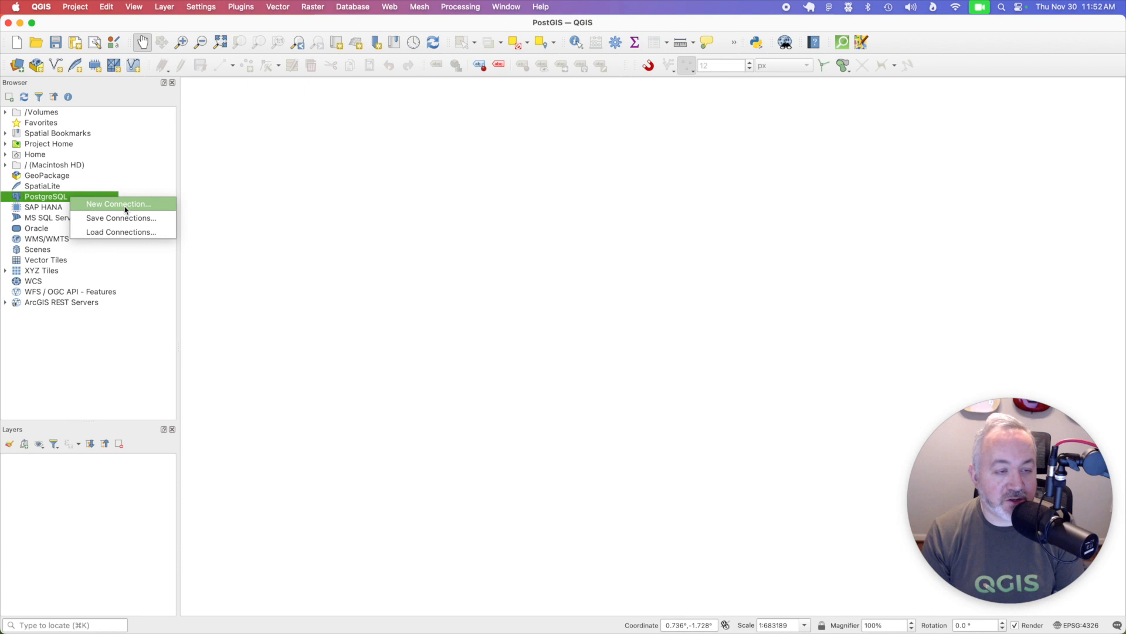
pyautogui.click(117, 204)
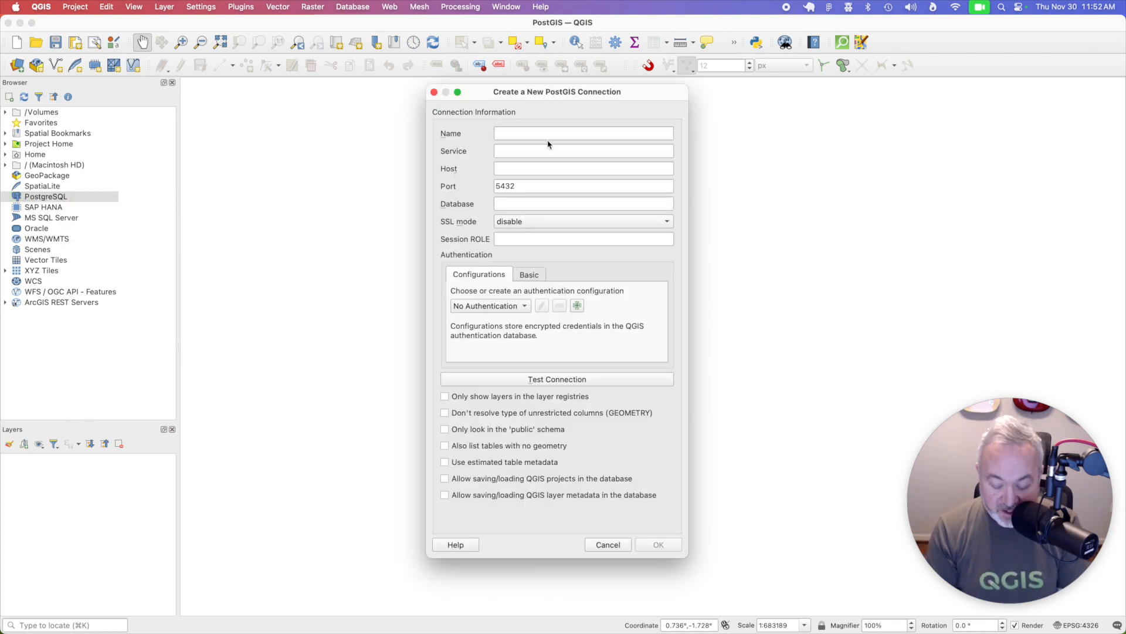
pyautogui.write('Postgres.')
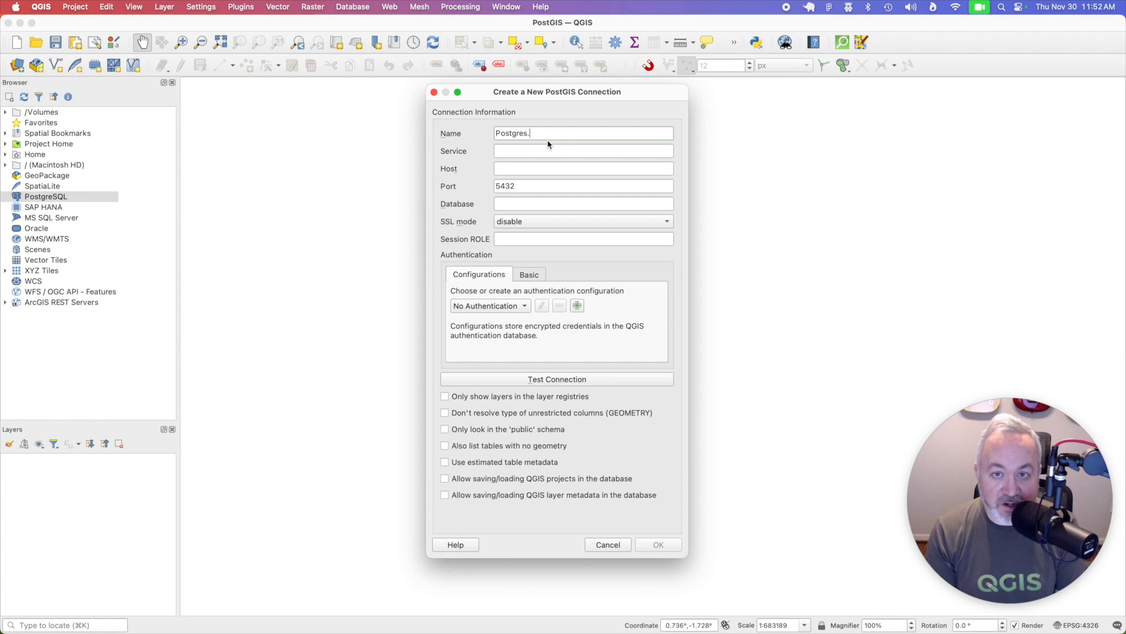
pyautogui.write('app-brian')
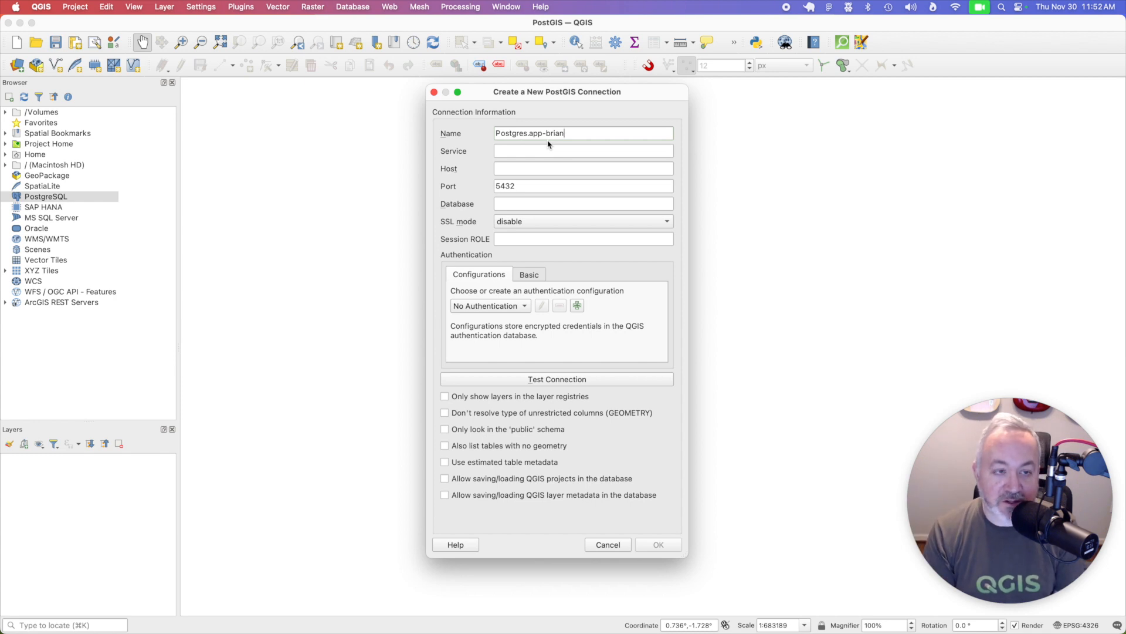
pyautogui.click(583, 168)
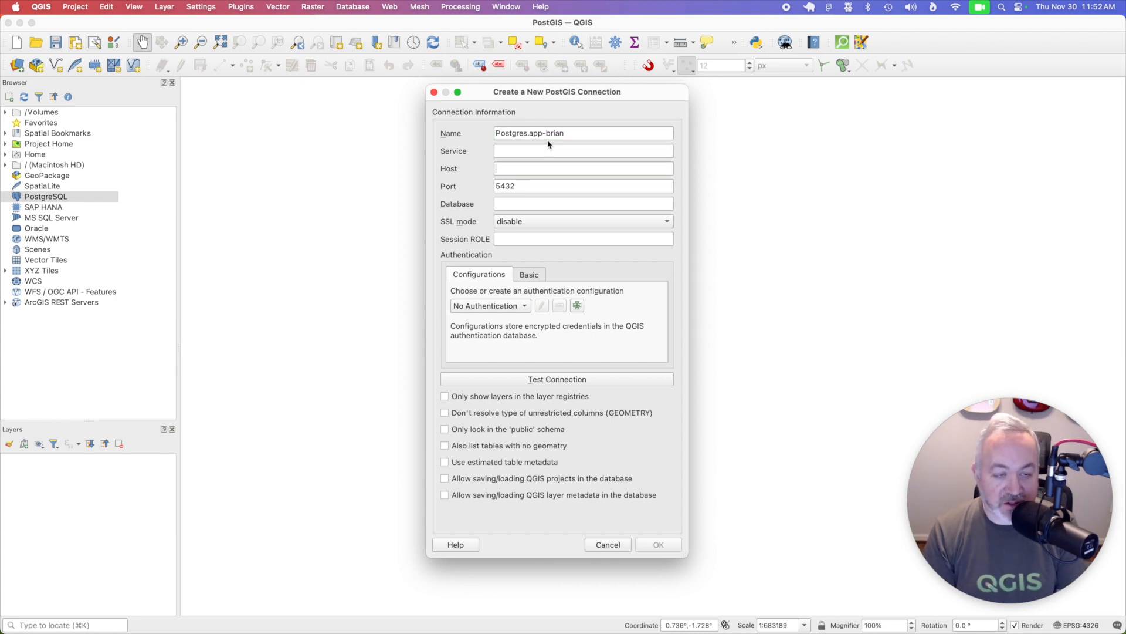
pyautogui.write('loc')
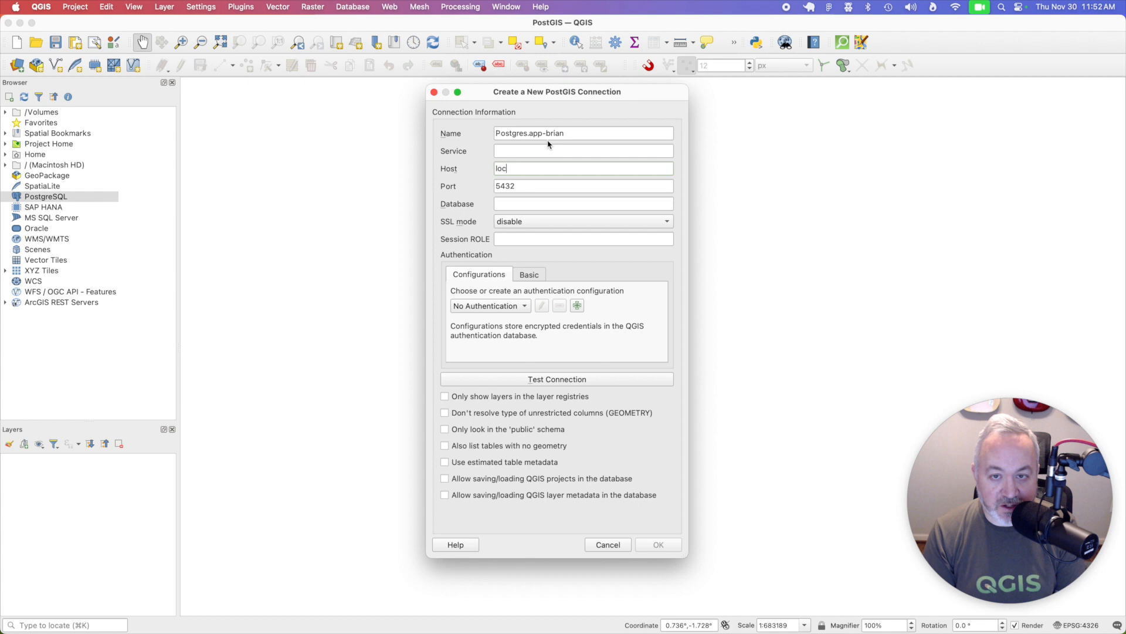
pyautogui.write('alhost')
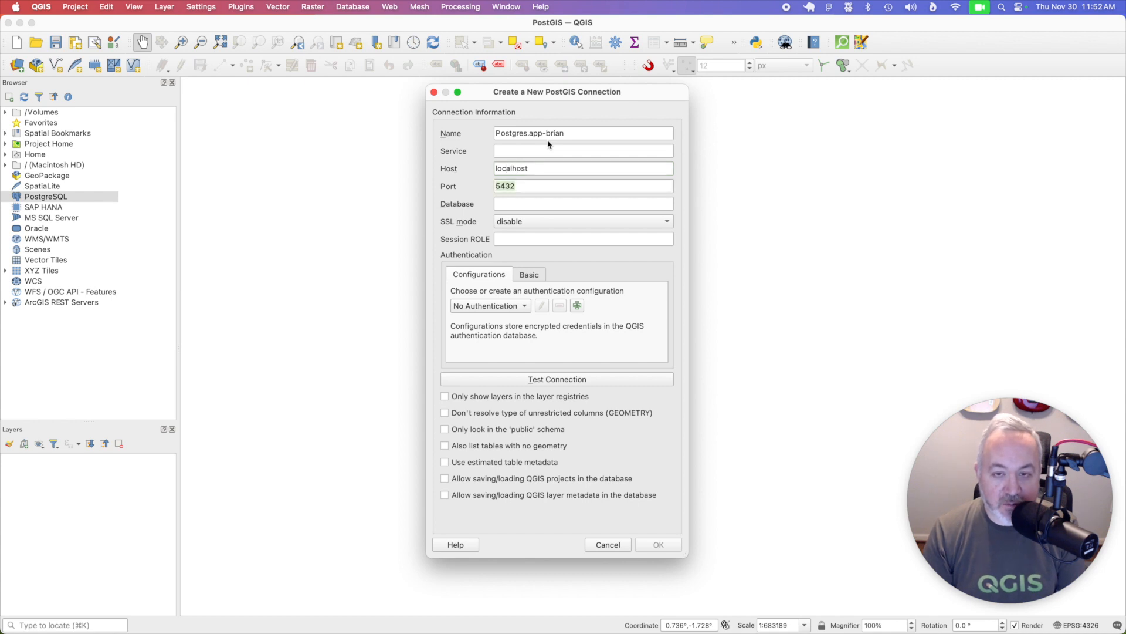
pyautogui.write('bri')
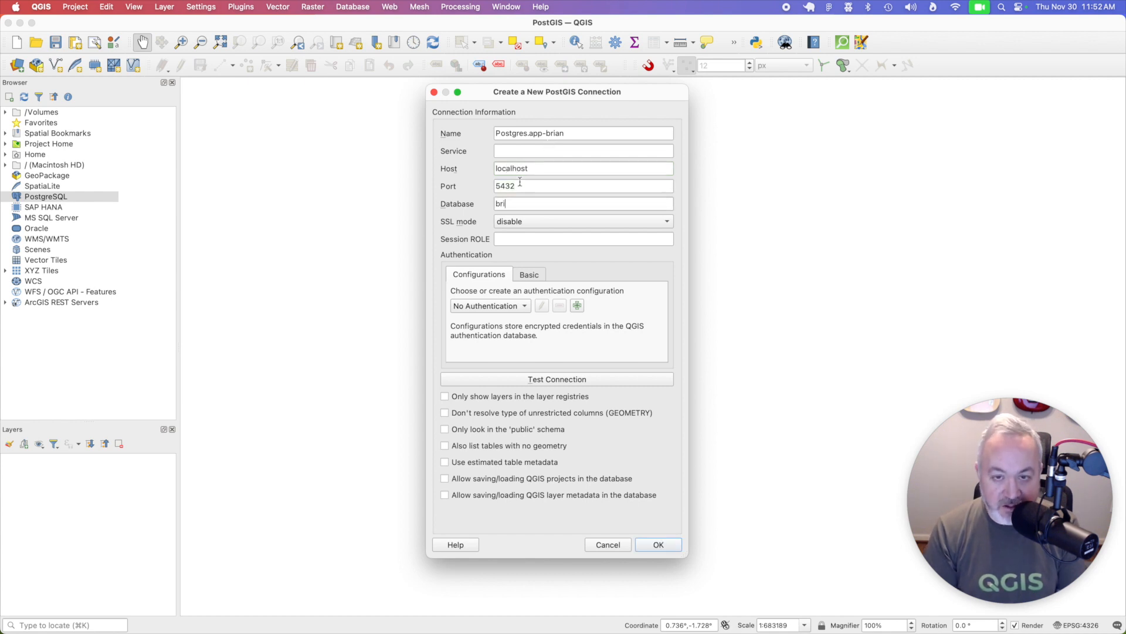
pyautogui.write('an')
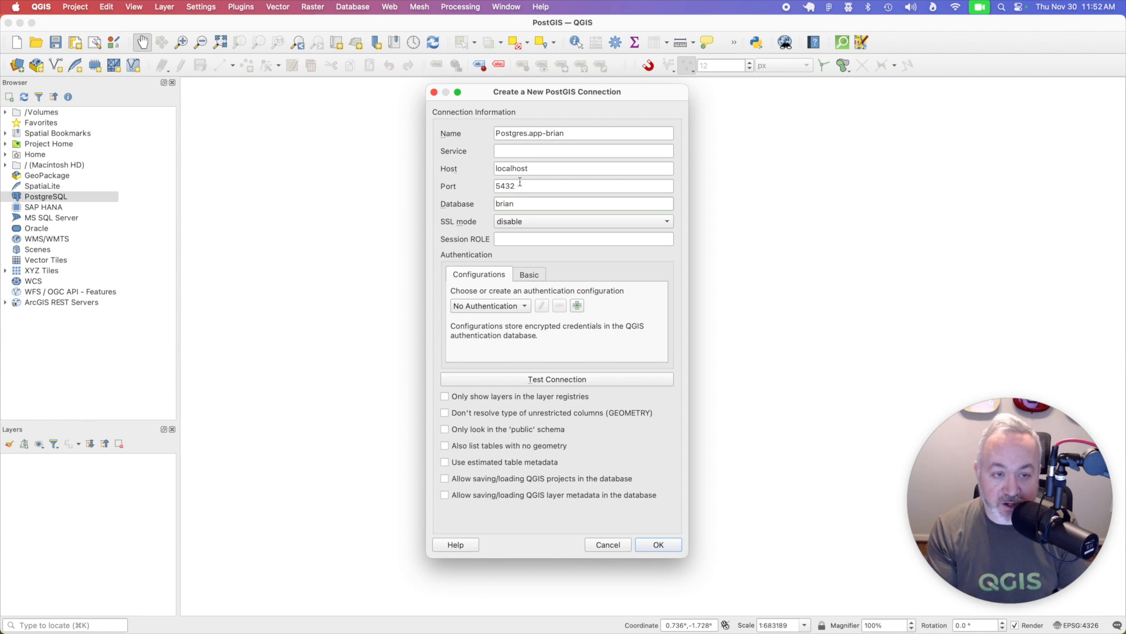
pyautogui.moveTo(625, 346)
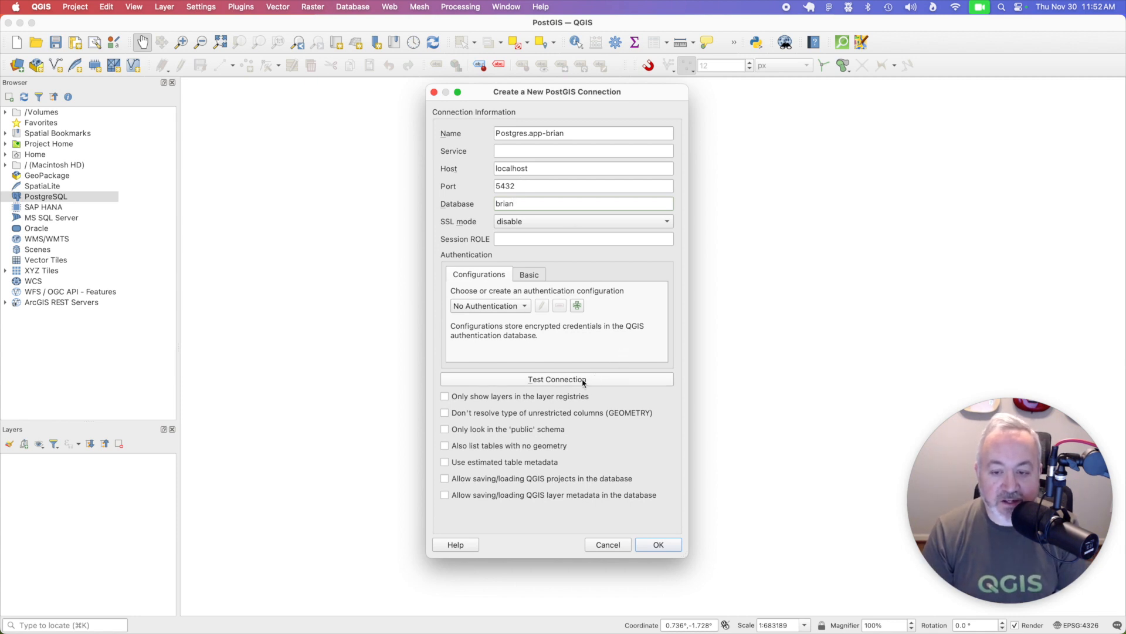
# Step: Test the connection successfully and save it
pyautogui.click(557, 379)
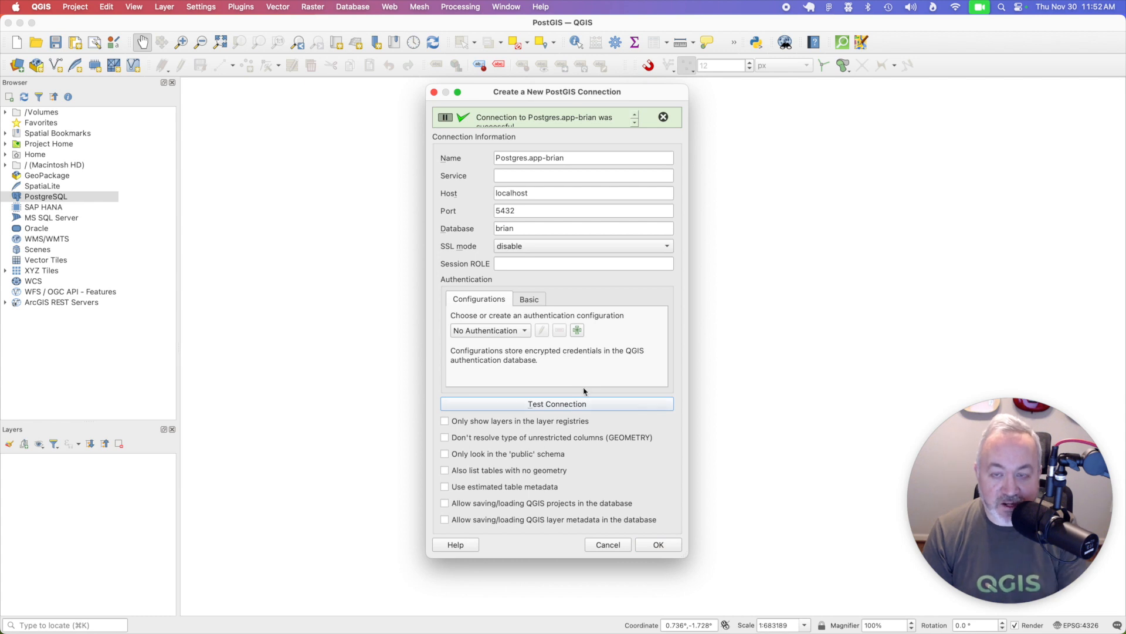
pyautogui.click(657, 543)
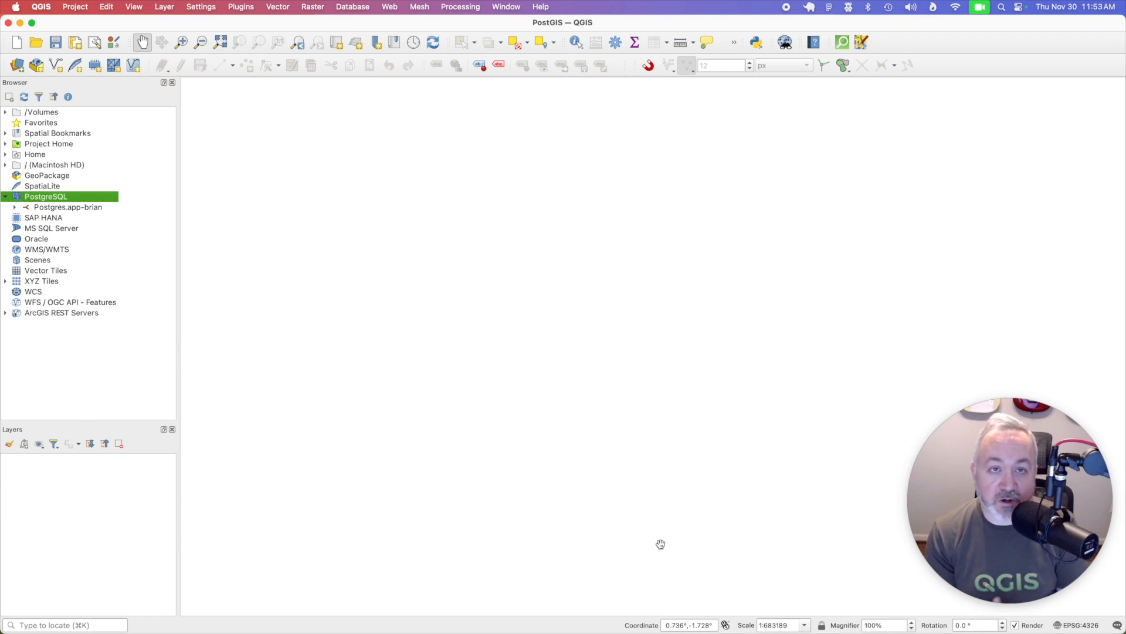
pyautogui.moveTo(82, 281)
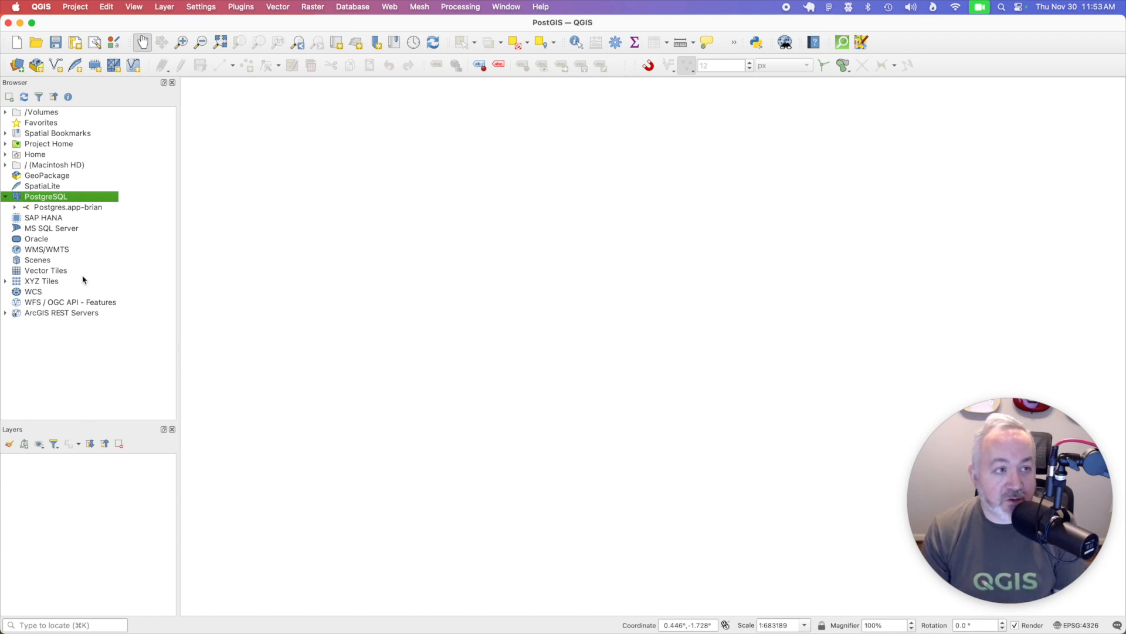
pyautogui.moveTo(72, 209)
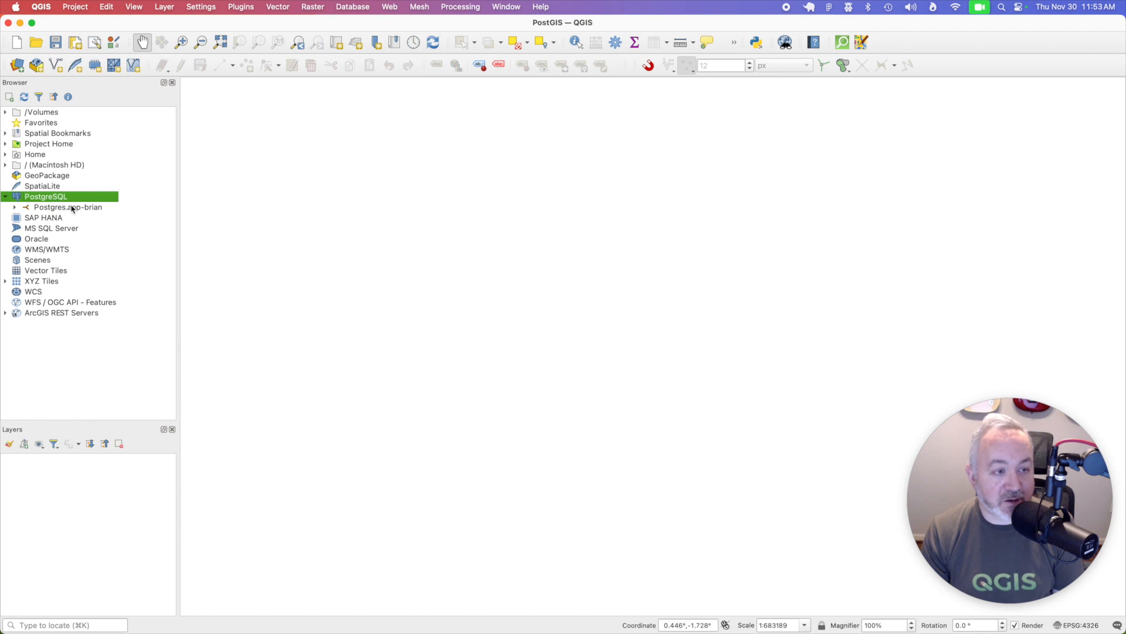
# Step: Create a new schema named learning in the Postgres.app-brian connection
pyautogui.rightClick(68, 206)
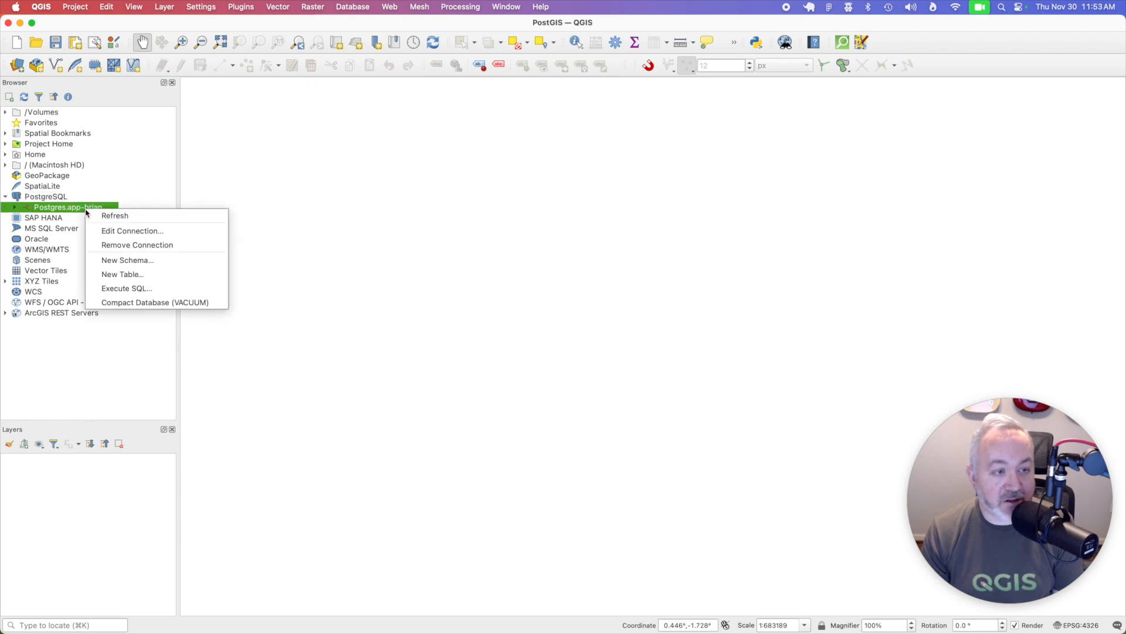
pyautogui.click(127, 260)
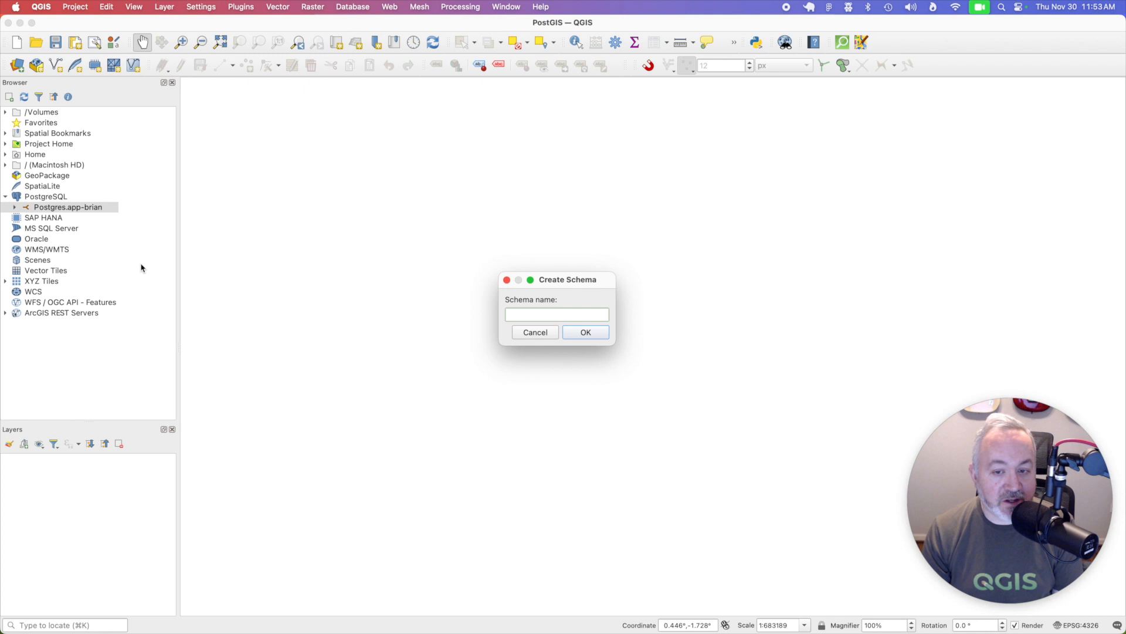
pyautogui.write('learning')
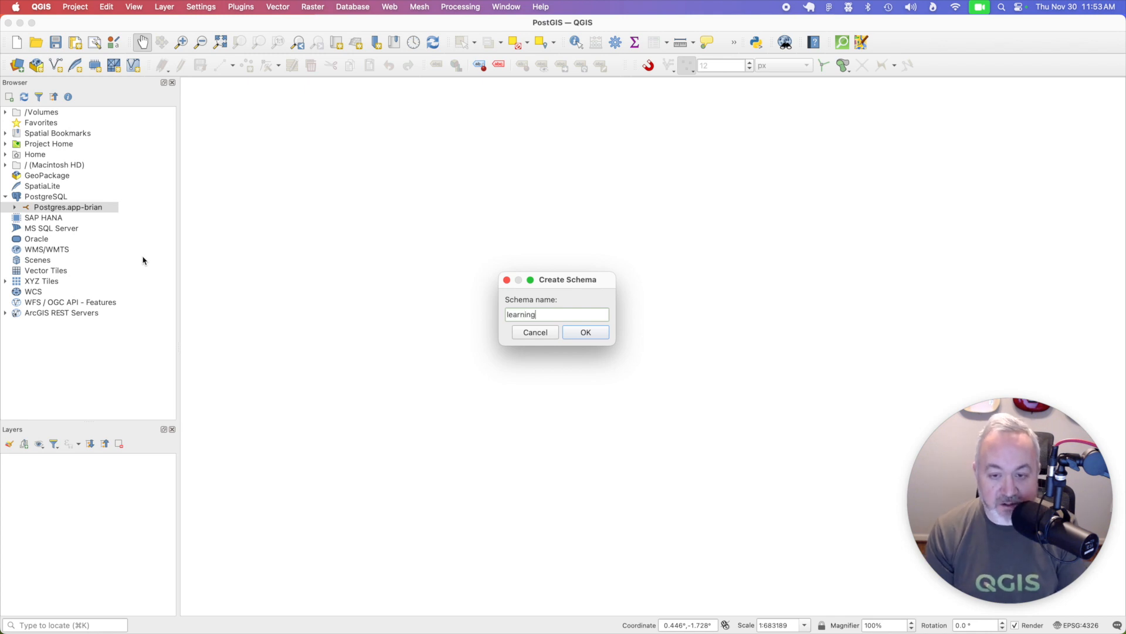
pyautogui.click(584, 332)
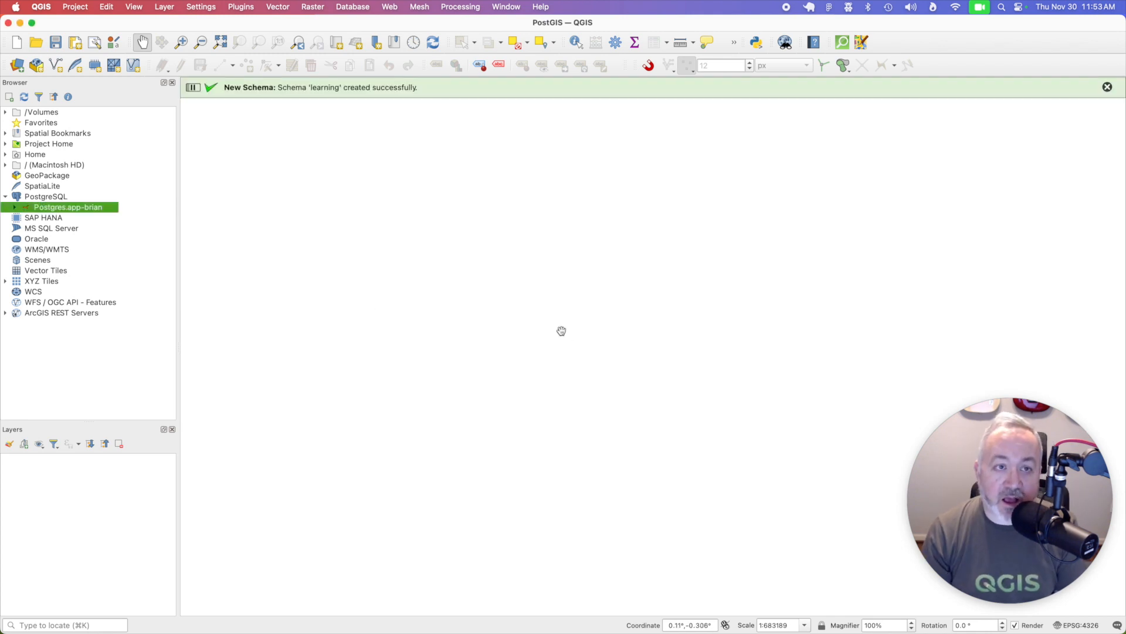
# Step: Start a new table in the learning schema of the Postgres.app-brian connection
pyautogui.click(1107, 87)
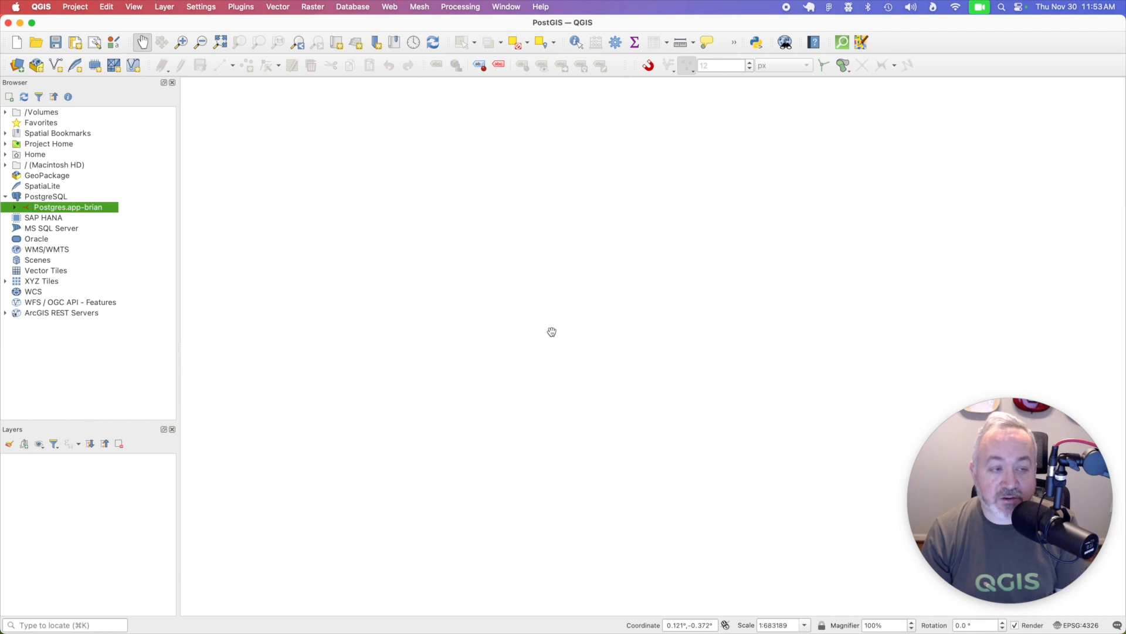
pyautogui.moveTo(244, 211)
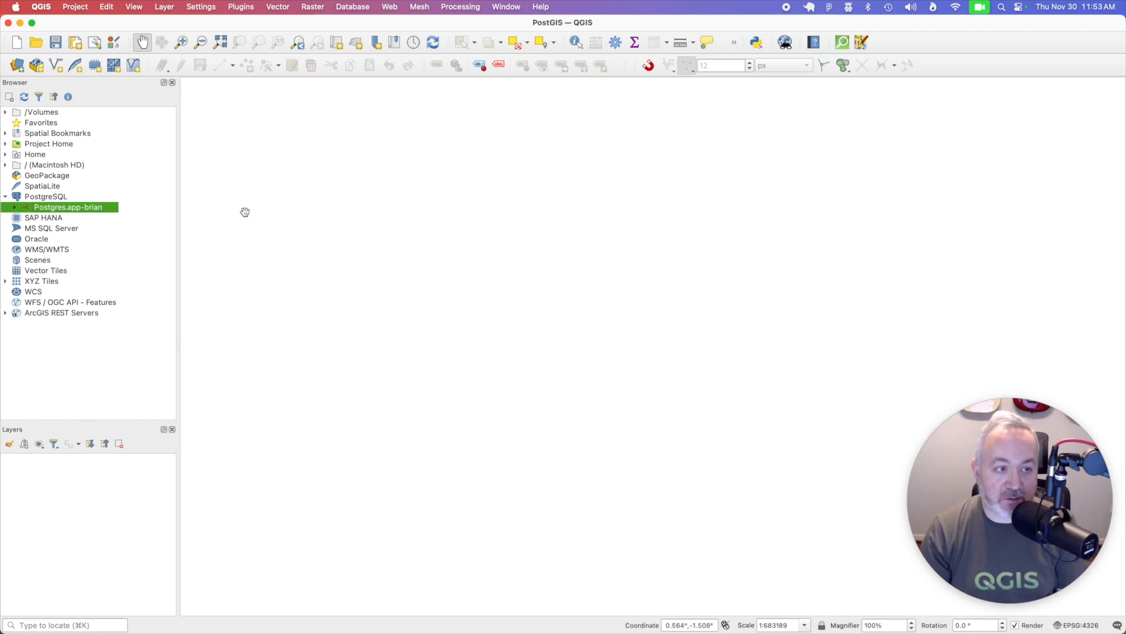
pyautogui.click(14, 206)
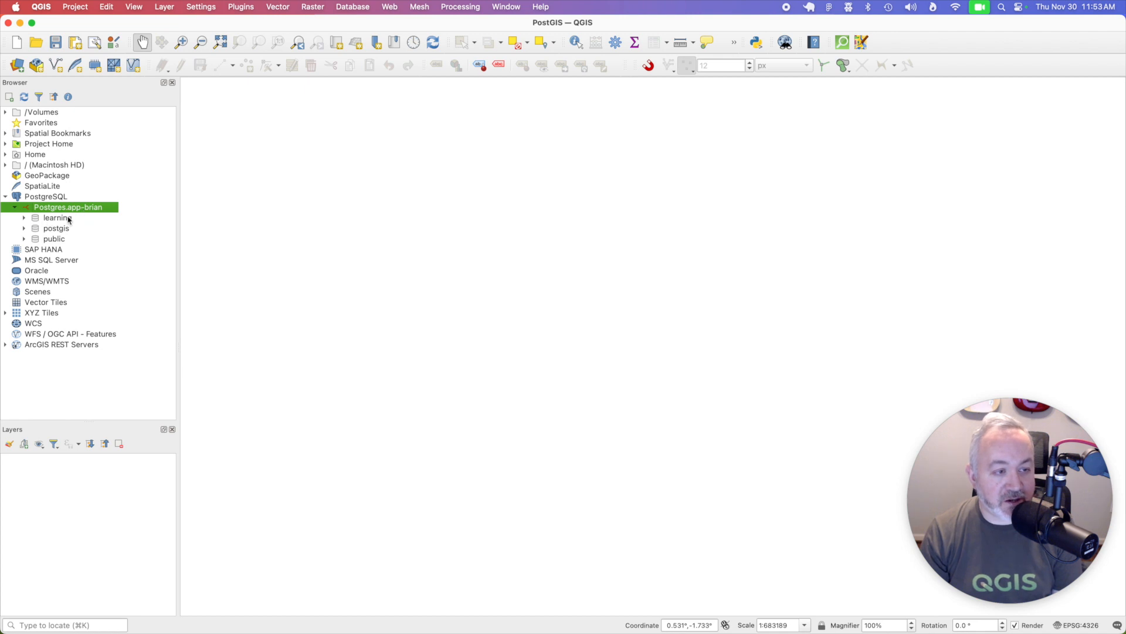
pyautogui.click(56, 218)
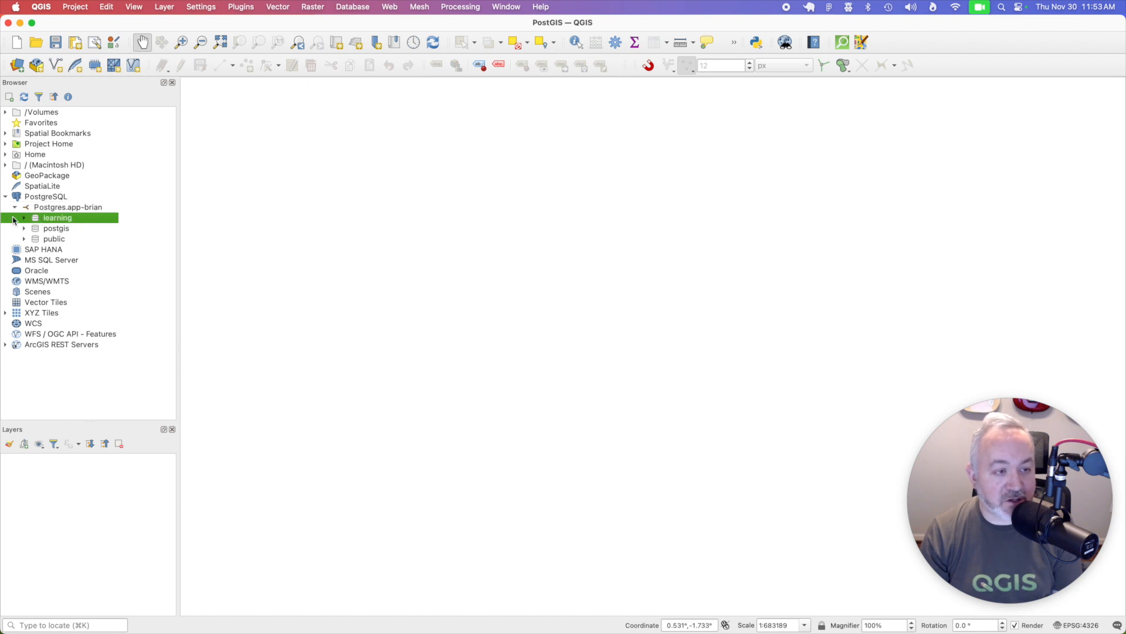
pyautogui.rightClick(57, 218)
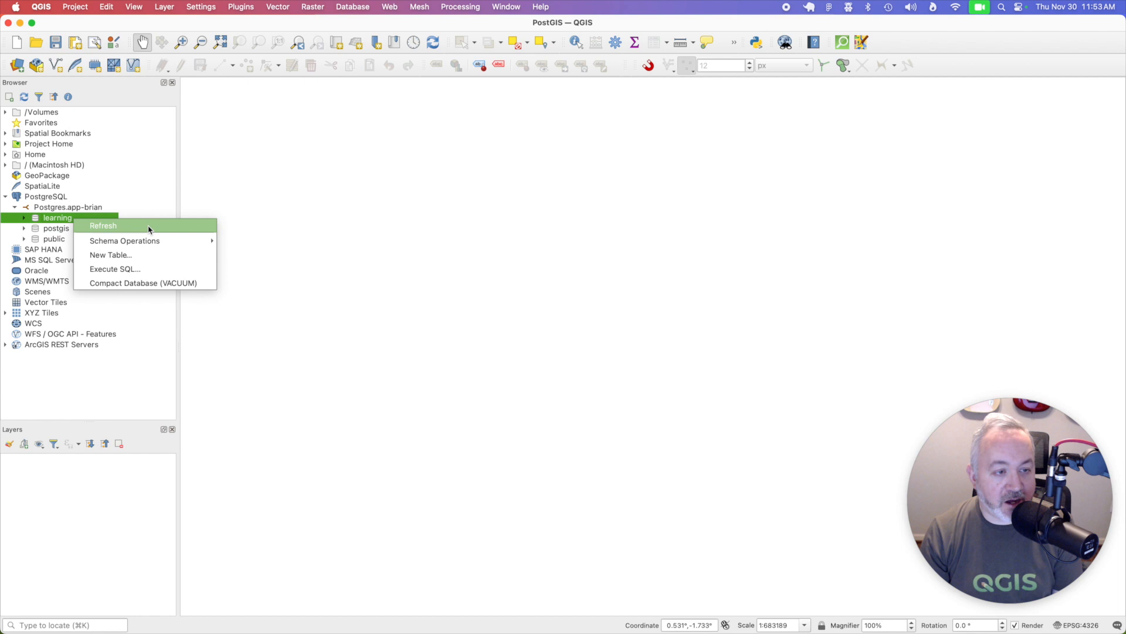
pyautogui.click(110, 255)
pyautogui.write('points')
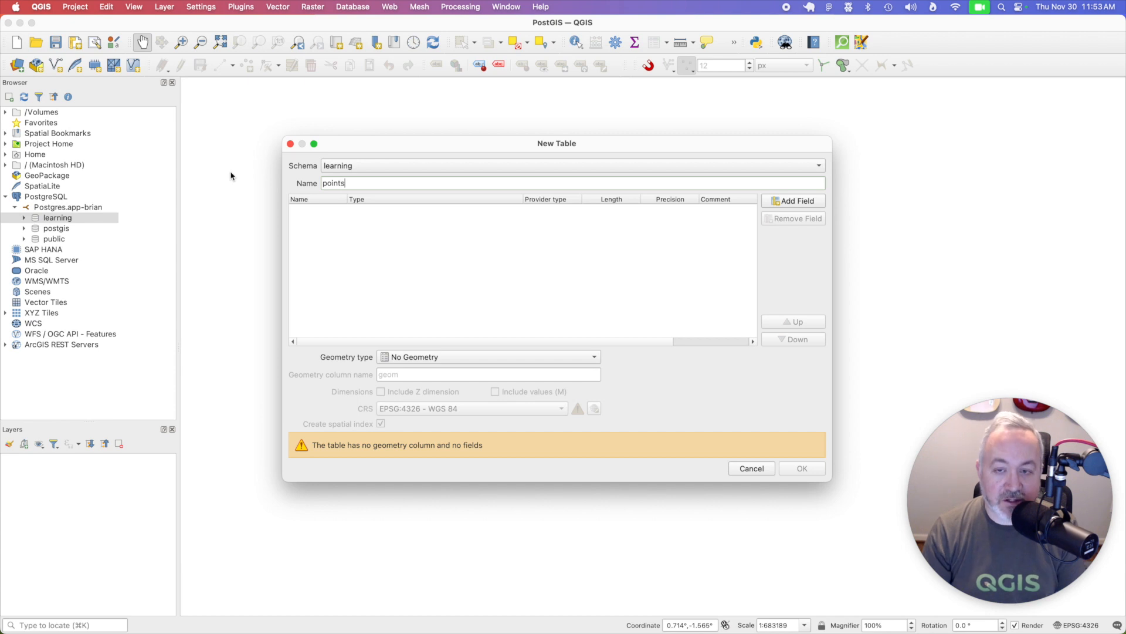
# Step: Create the points table with a char(64) name field and Point geometry in EPSG:4326
pyautogui.click(793, 200)
pyautogui.write('name')
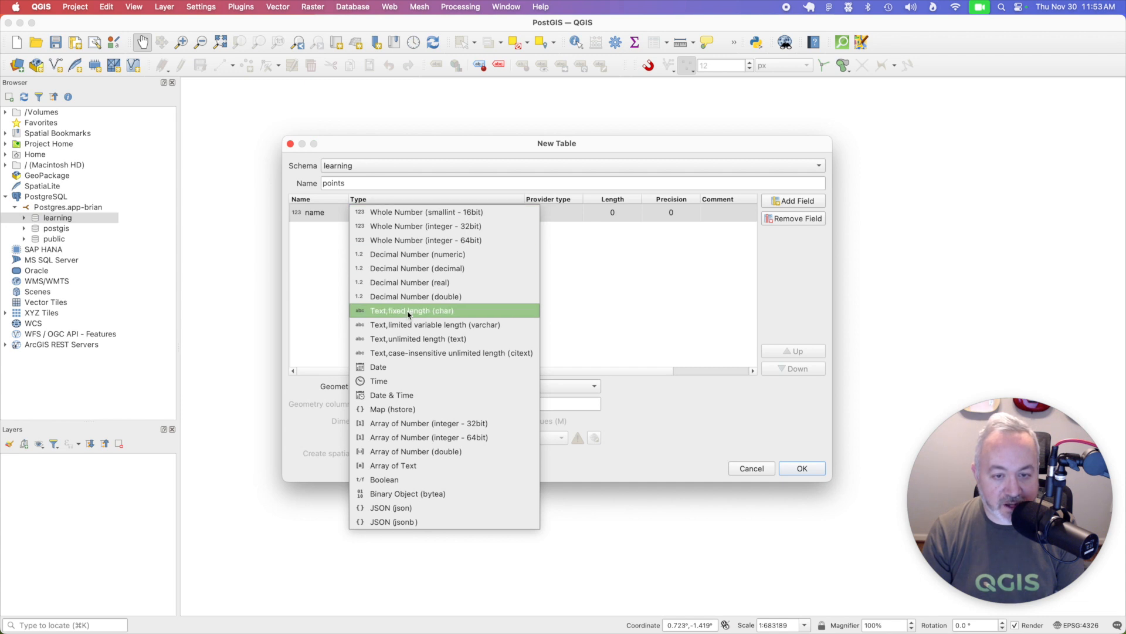
pyautogui.click(412, 310)
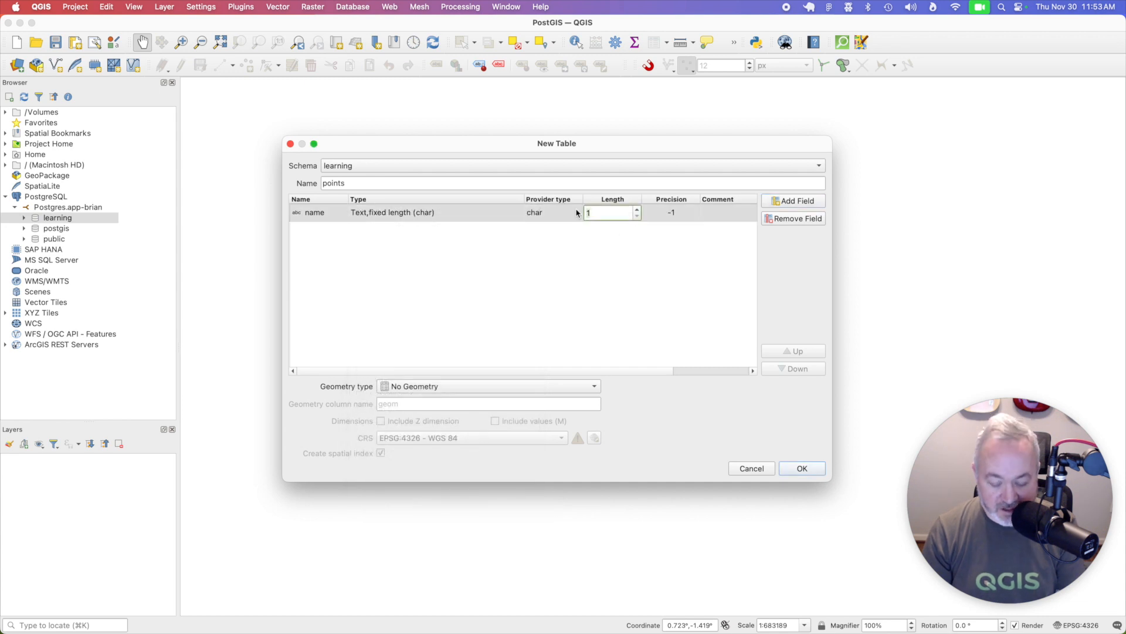
pyautogui.write('64')
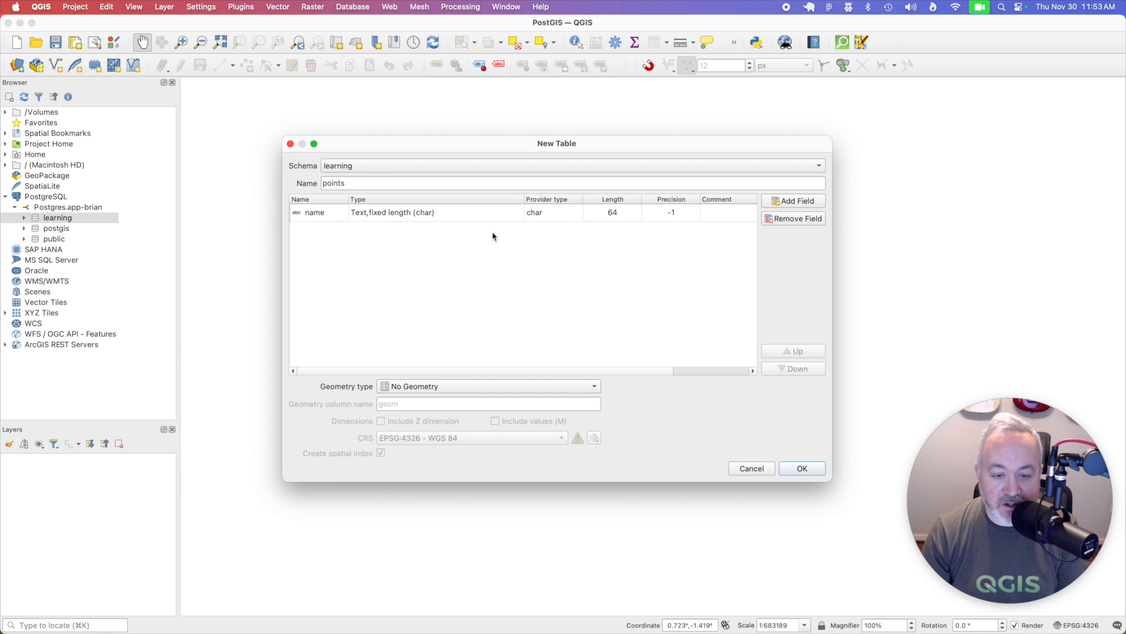
pyautogui.click(488, 386)
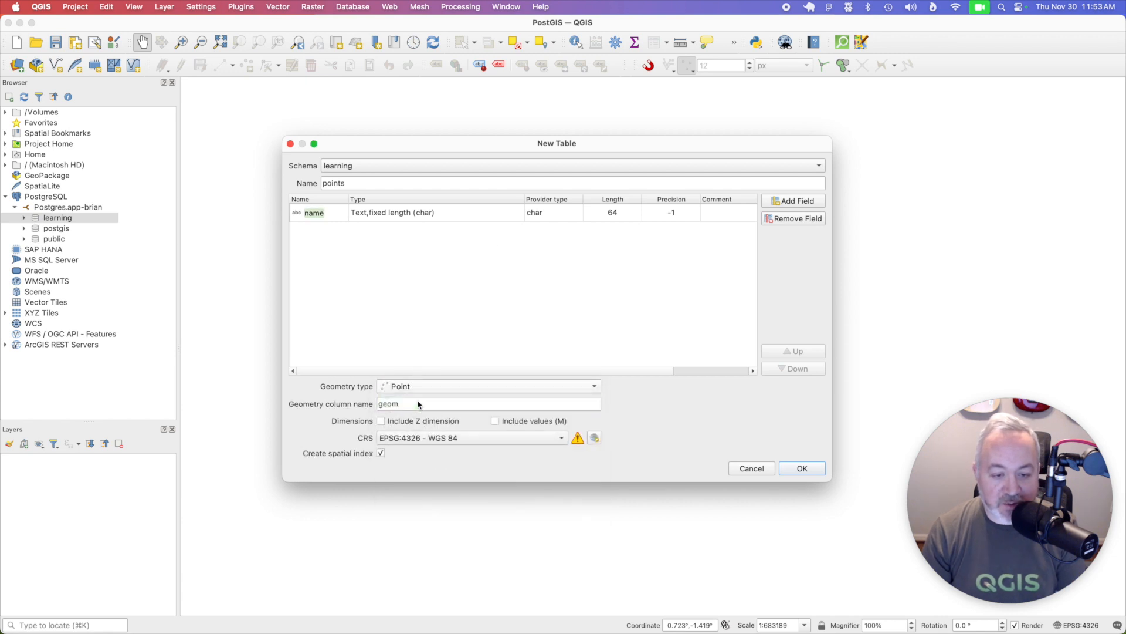
pyautogui.moveTo(343, 409)
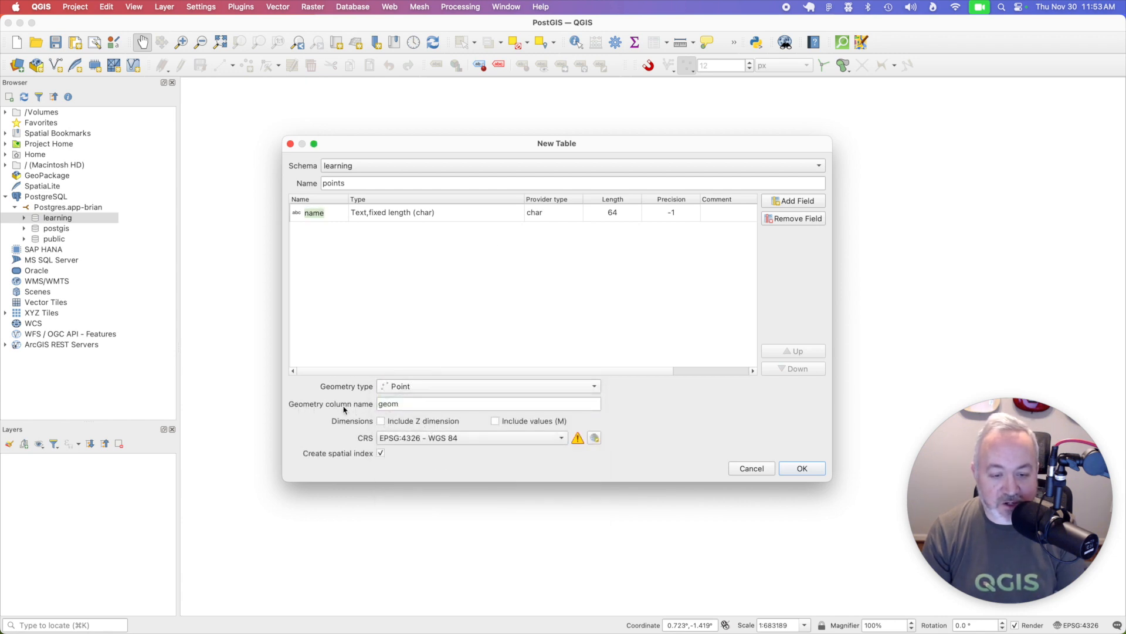
pyautogui.moveTo(463, 450)
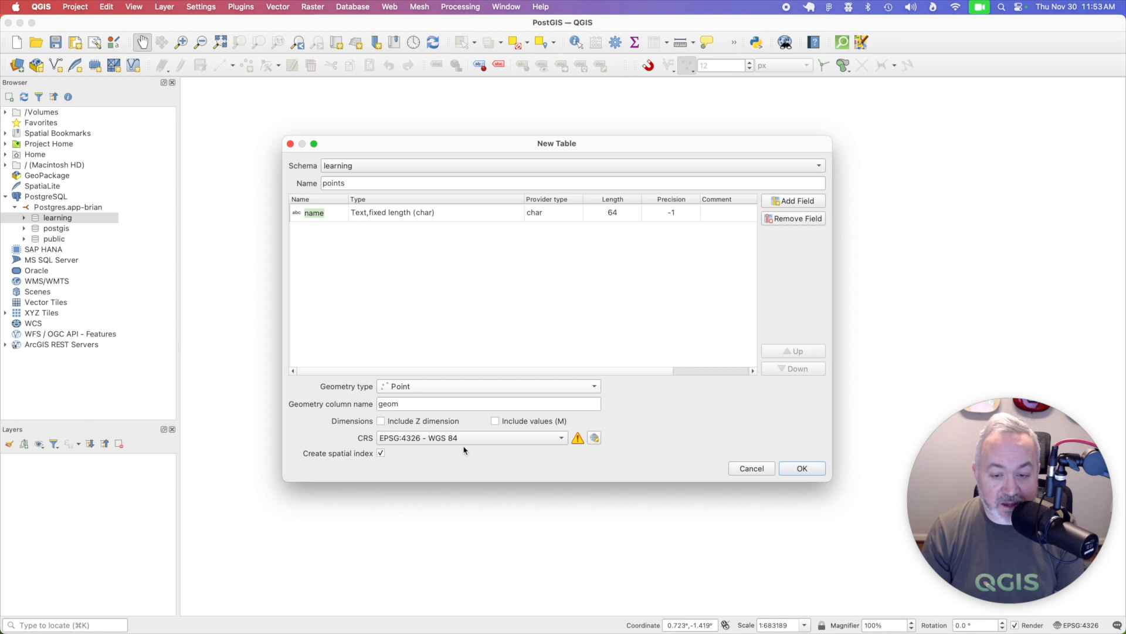
pyautogui.moveTo(801, 468)
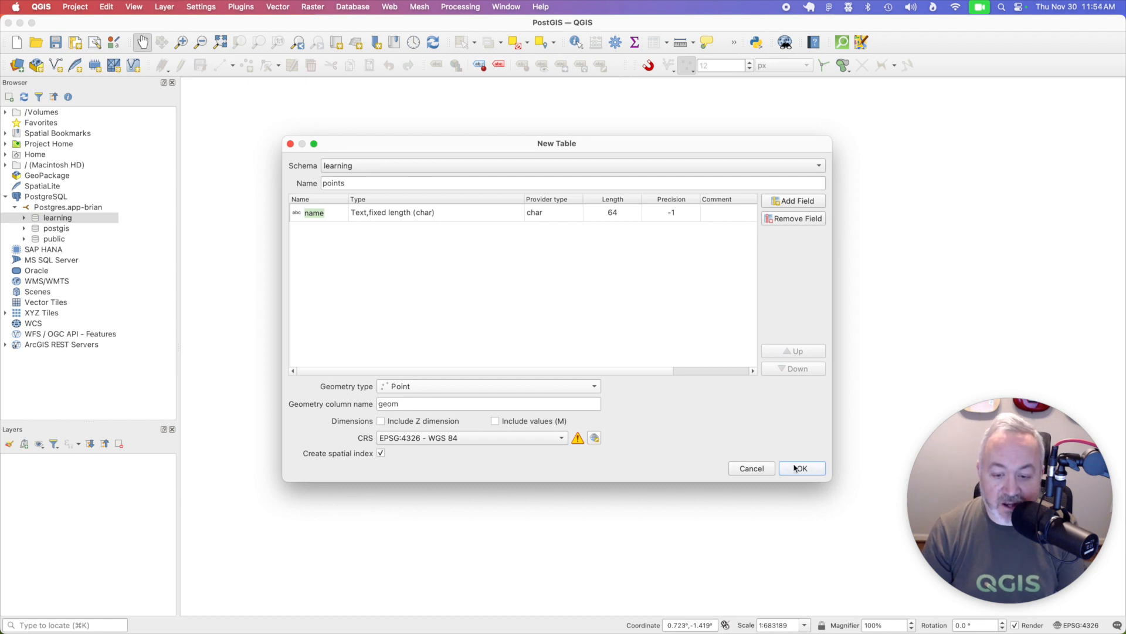
pyautogui.click(802, 468)
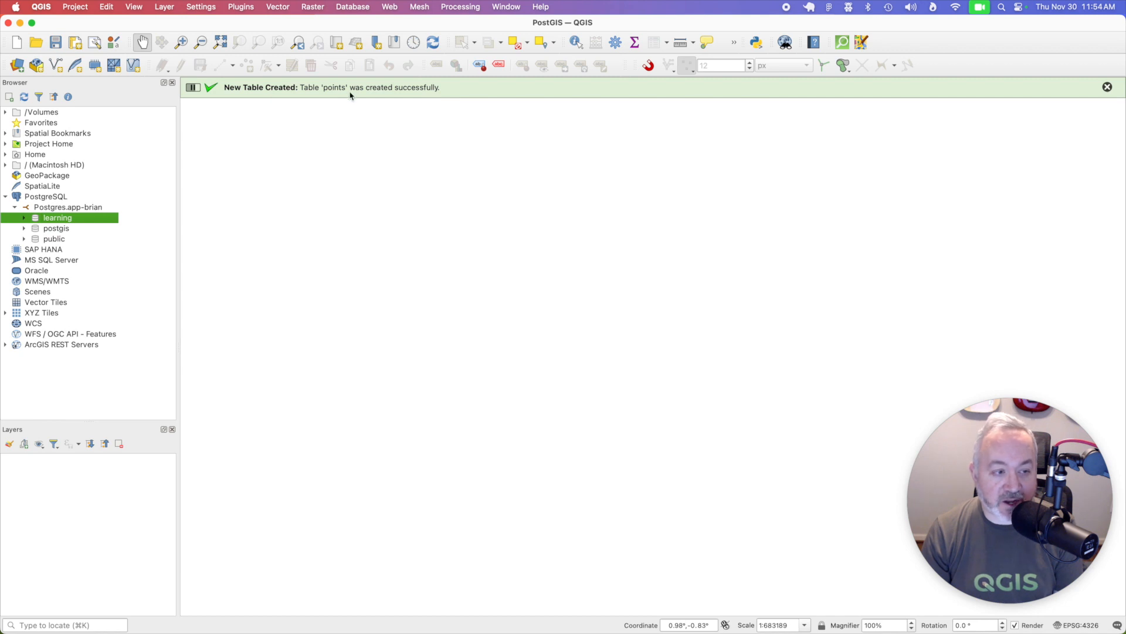
pyautogui.click(1106, 87)
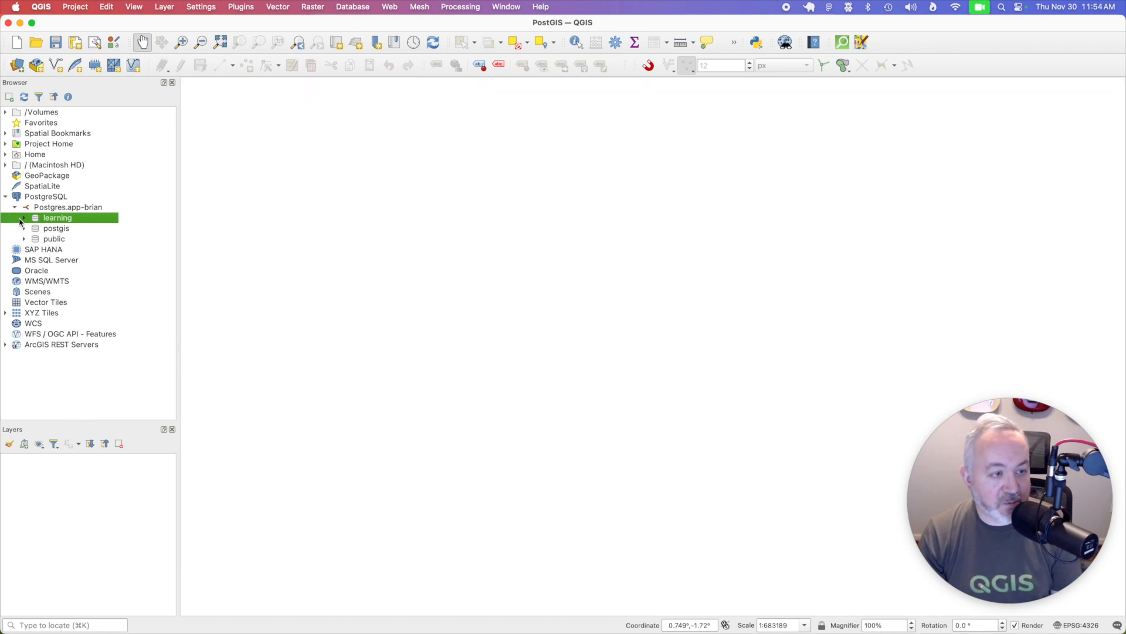
# Step: Add the points table to the map and enable editing with the Add Point Feature tool
pyautogui.click(23, 219)
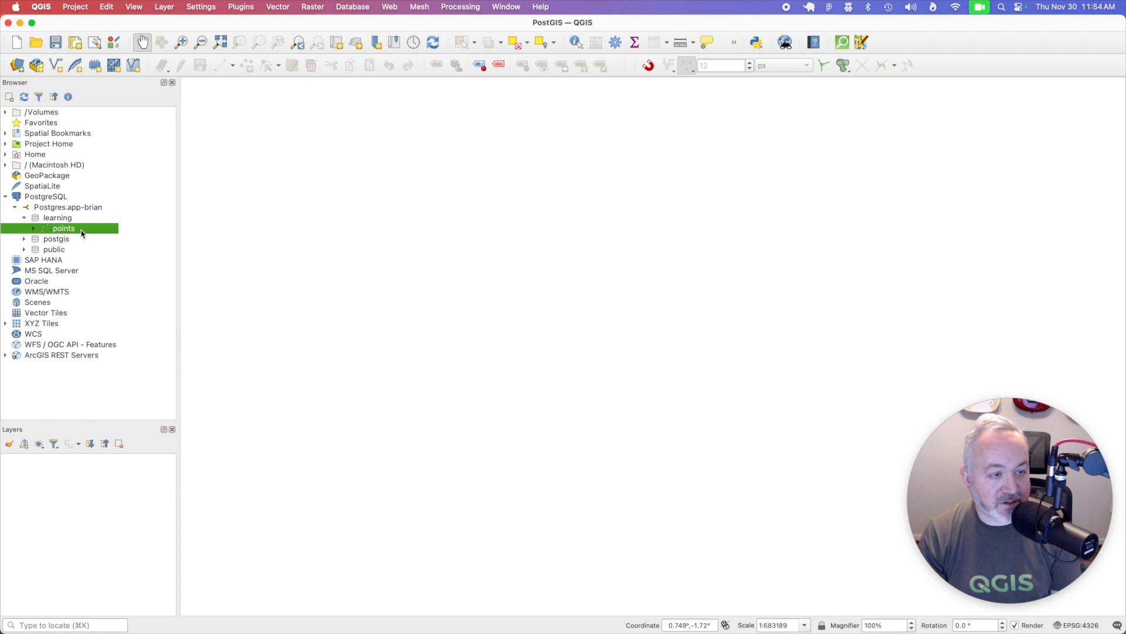
pyautogui.moveTo(71, 231)
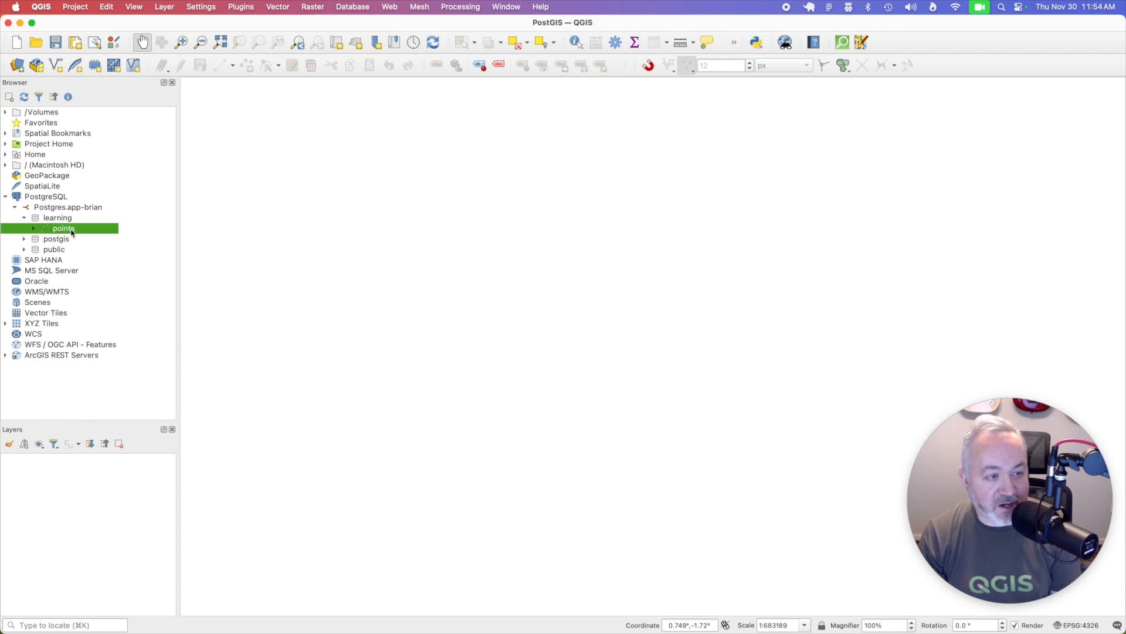
pyautogui.doubleClick(63, 227)
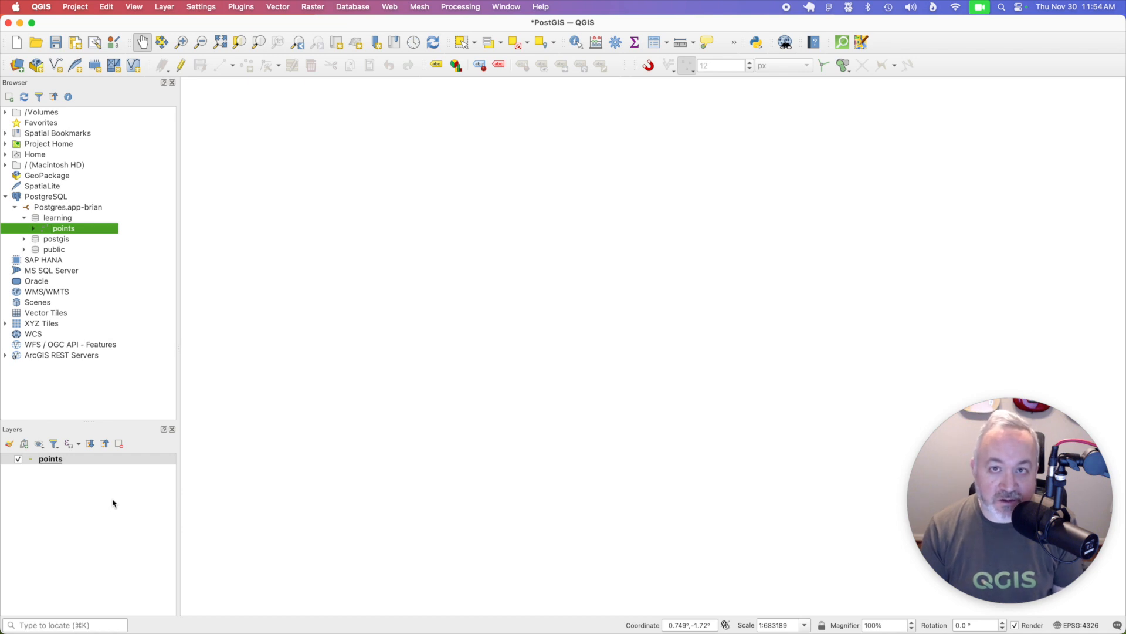
pyautogui.click(51, 458)
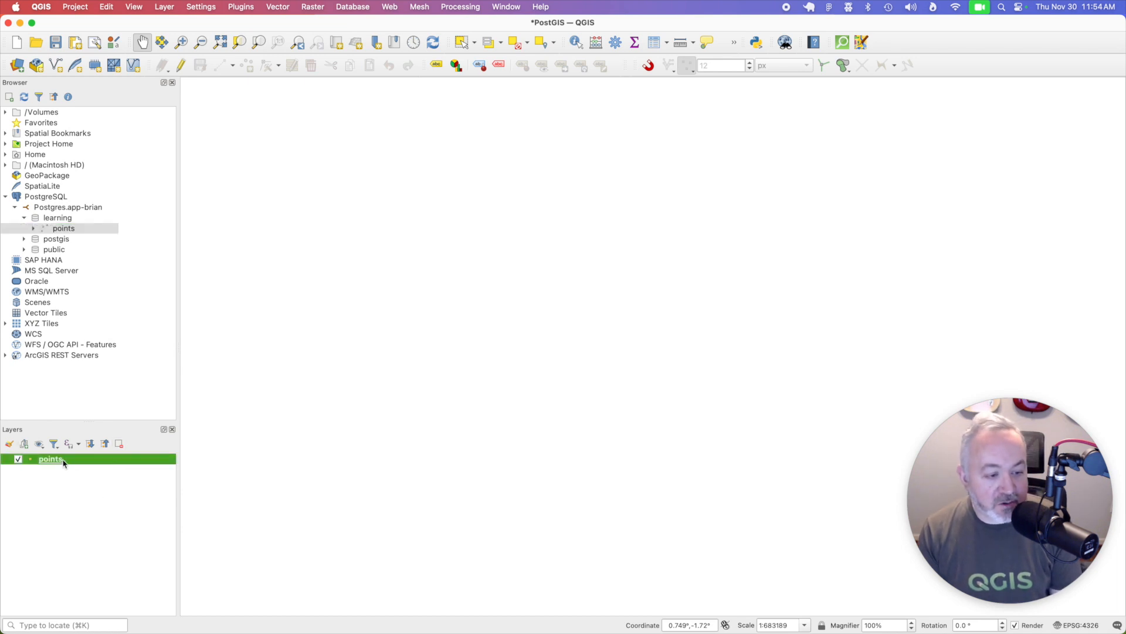
pyautogui.moveTo(181, 66)
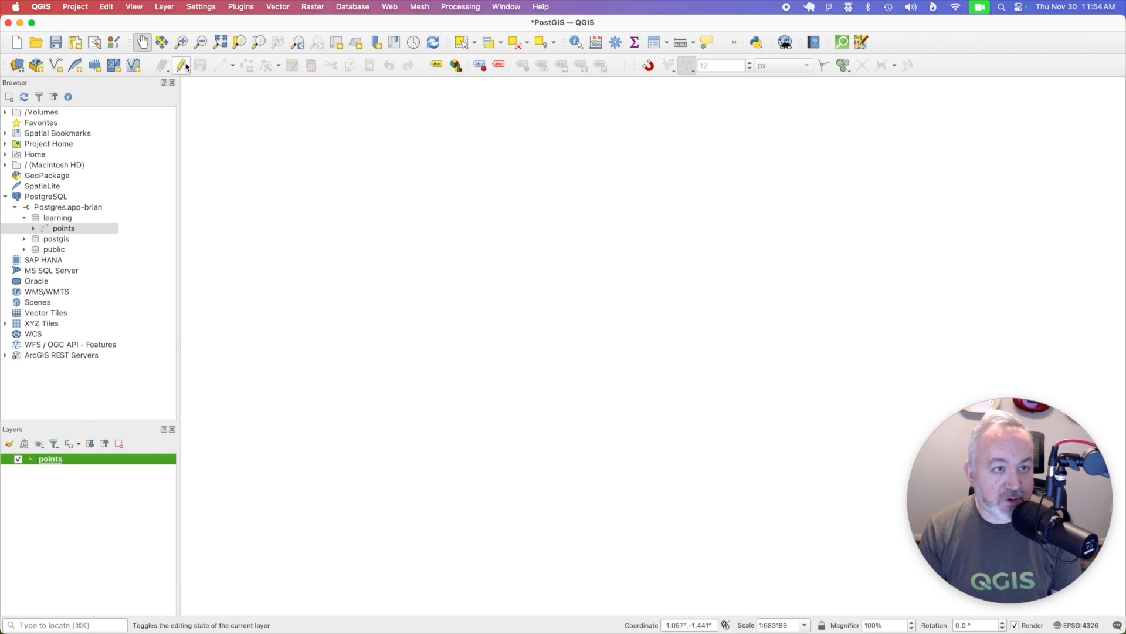
pyautogui.click(180, 66)
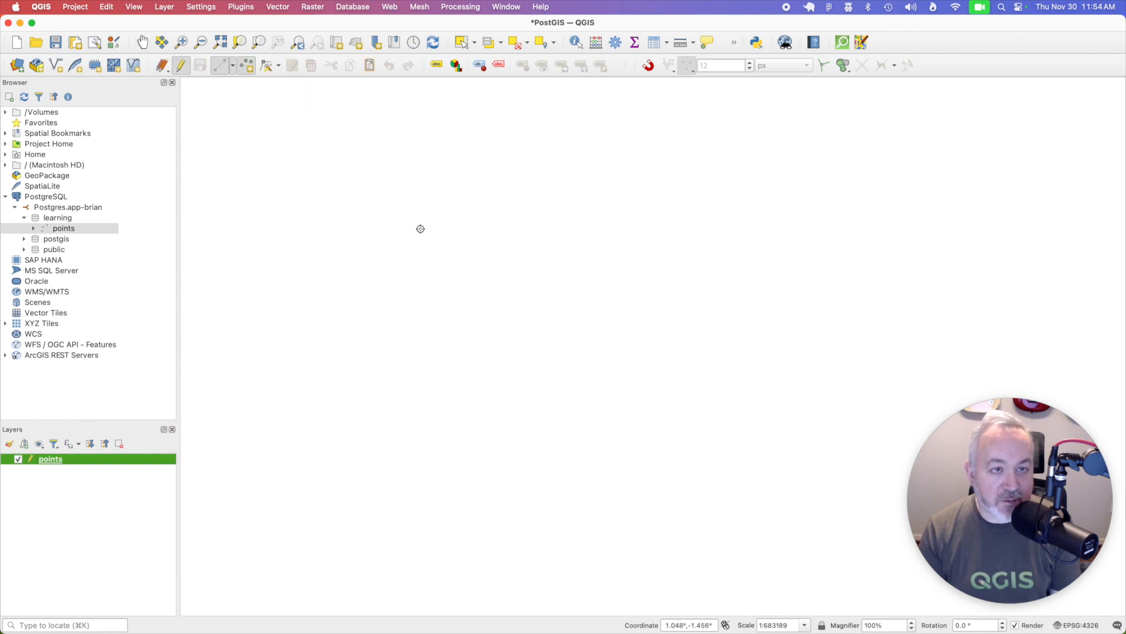
pyautogui.click(431, 251)
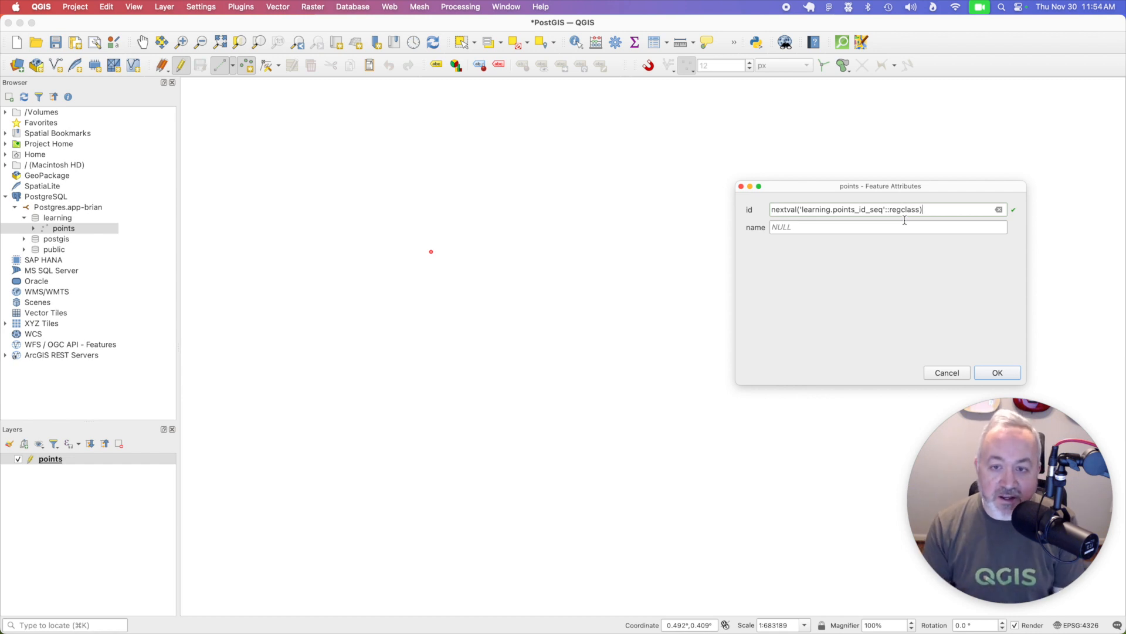
# Step: Place three point features named Foo, Bar and Baz on the layer
pyautogui.click(887, 226)
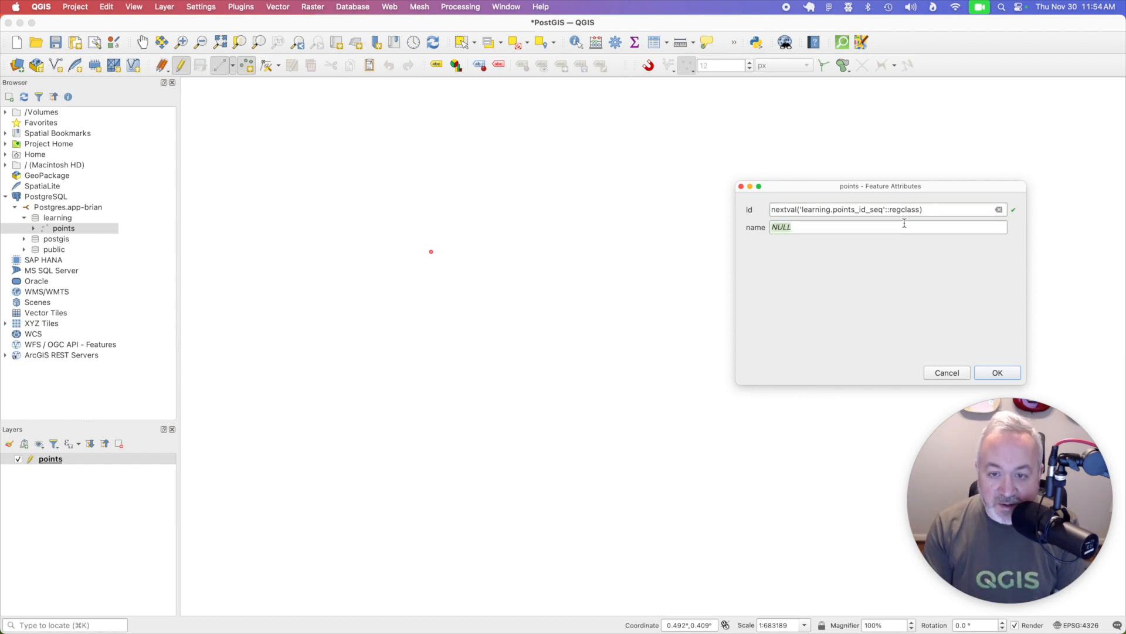
pyautogui.write('Foo')
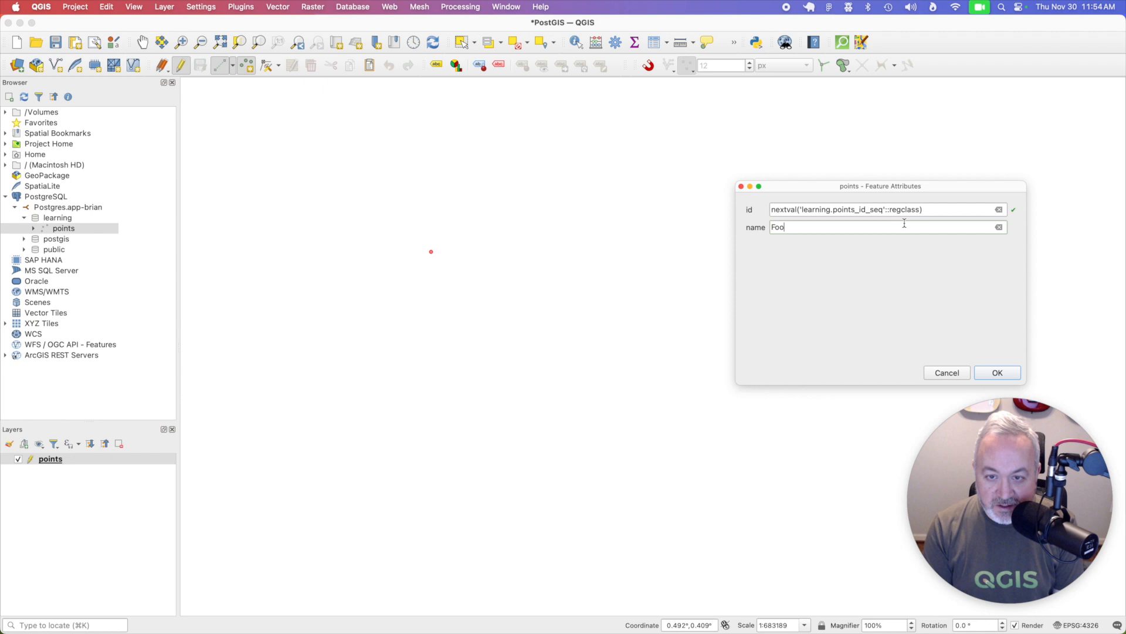
pyautogui.click(997, 371)
pyautogui.write('B')
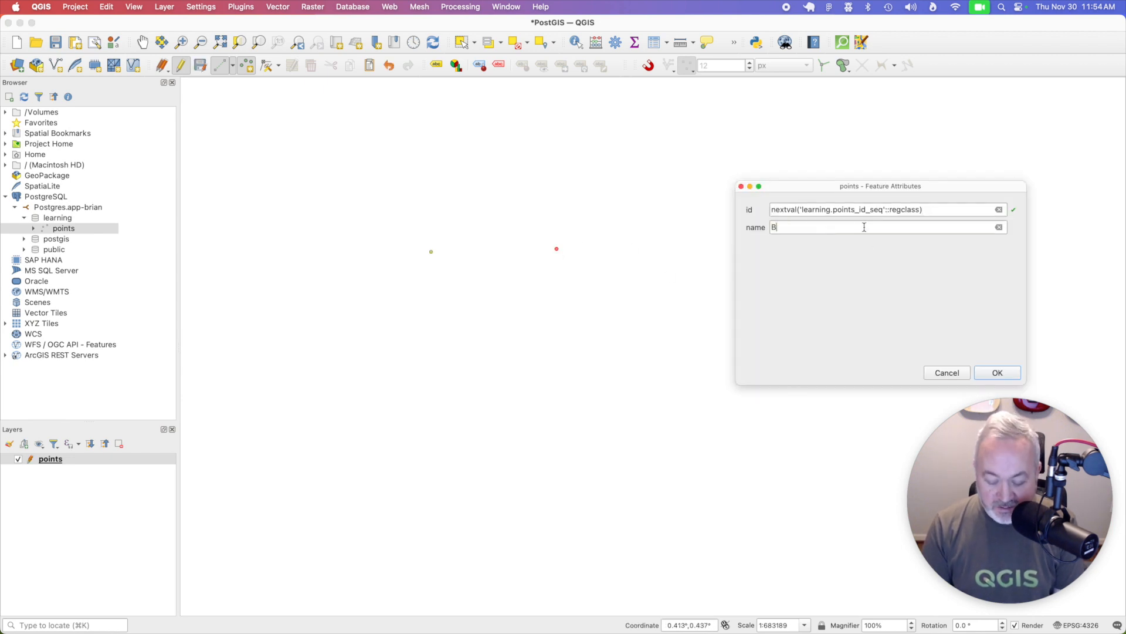
pyautogui.click(997, 372)
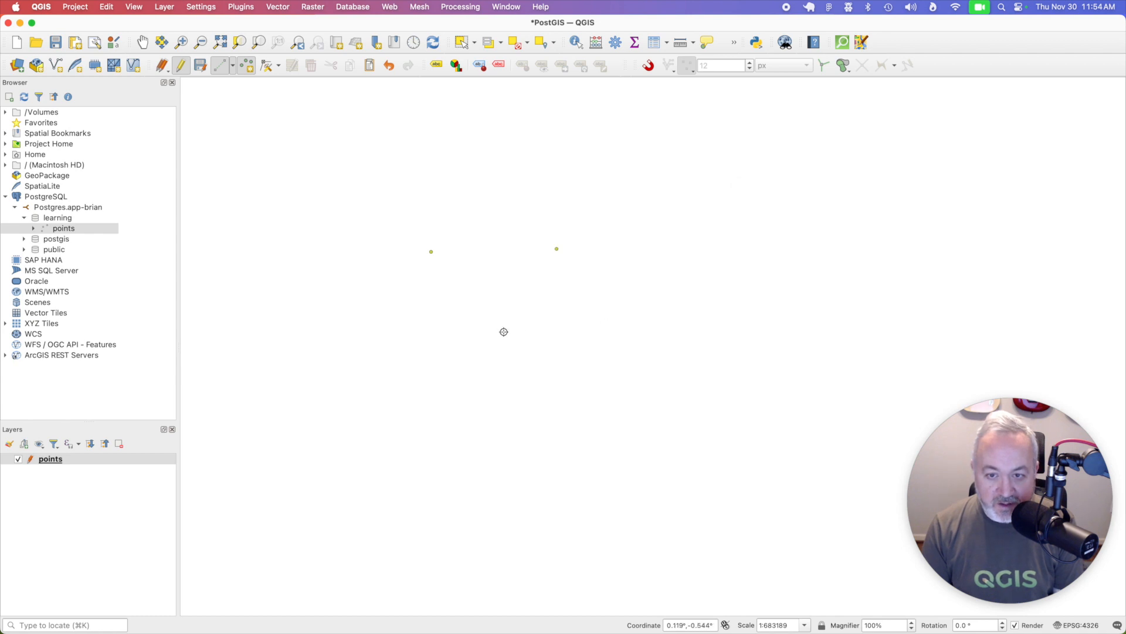
pyautogui.click(503, 331)
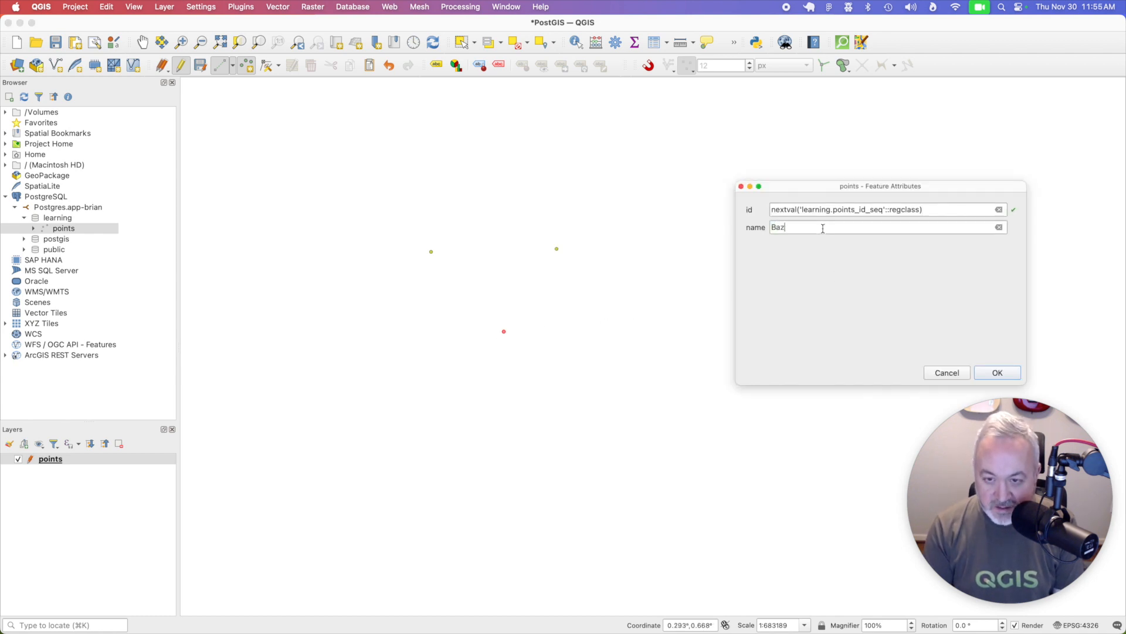
pyautogui.click(998, 372)
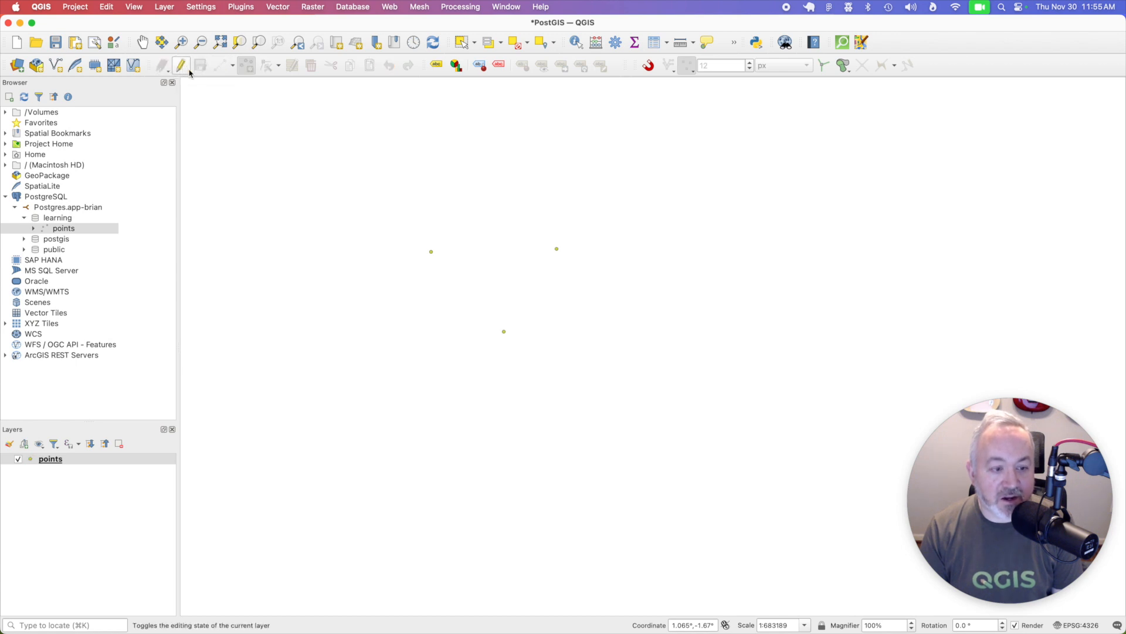
pyautogui.rightClick(50, 459)
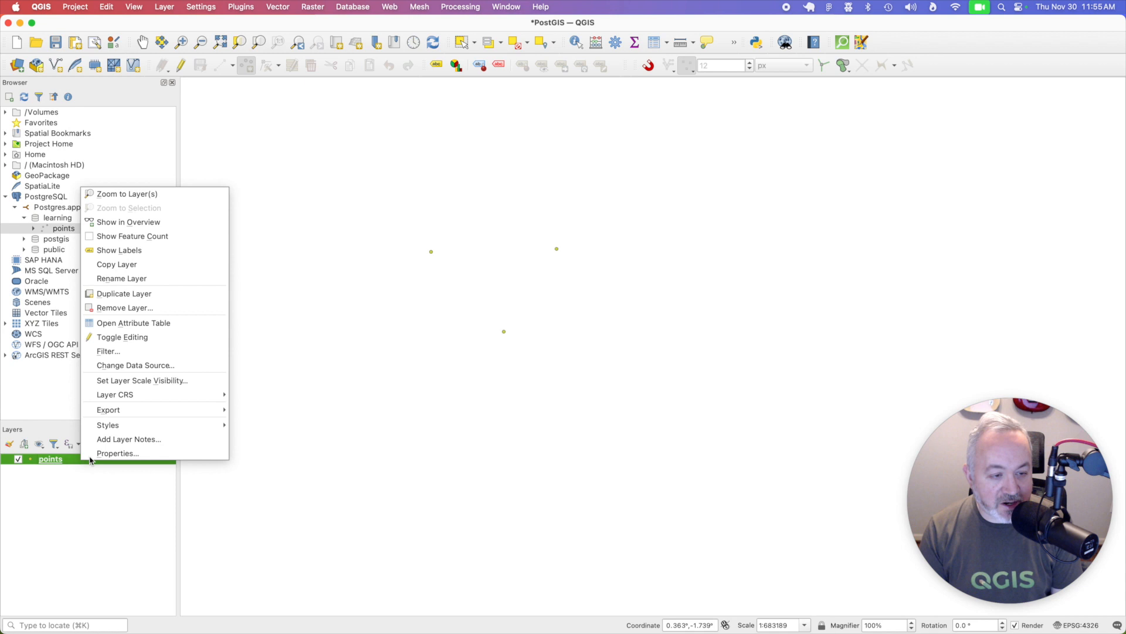
pyautogui.click(133, 322)
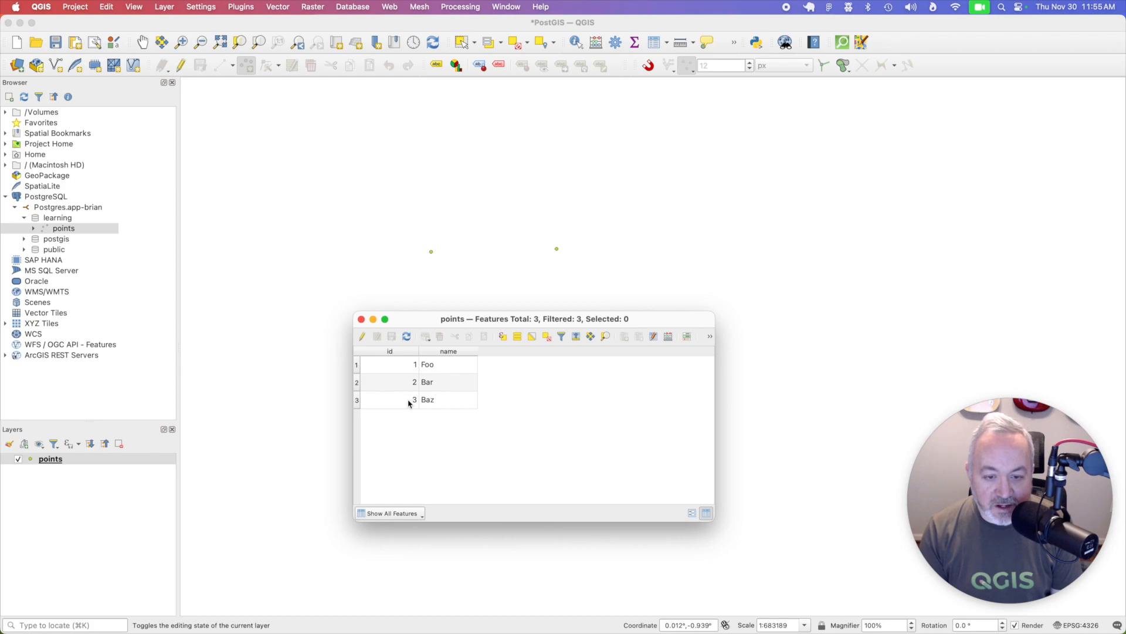
pyautogui.click(361, 318)
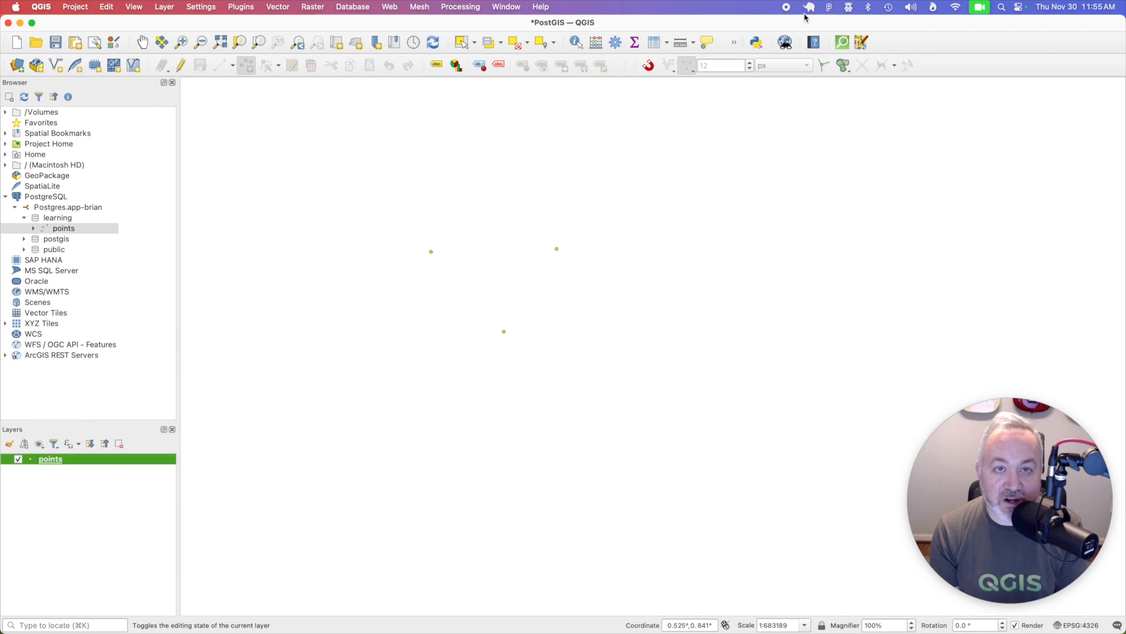
pyautogui.click(810, 7)
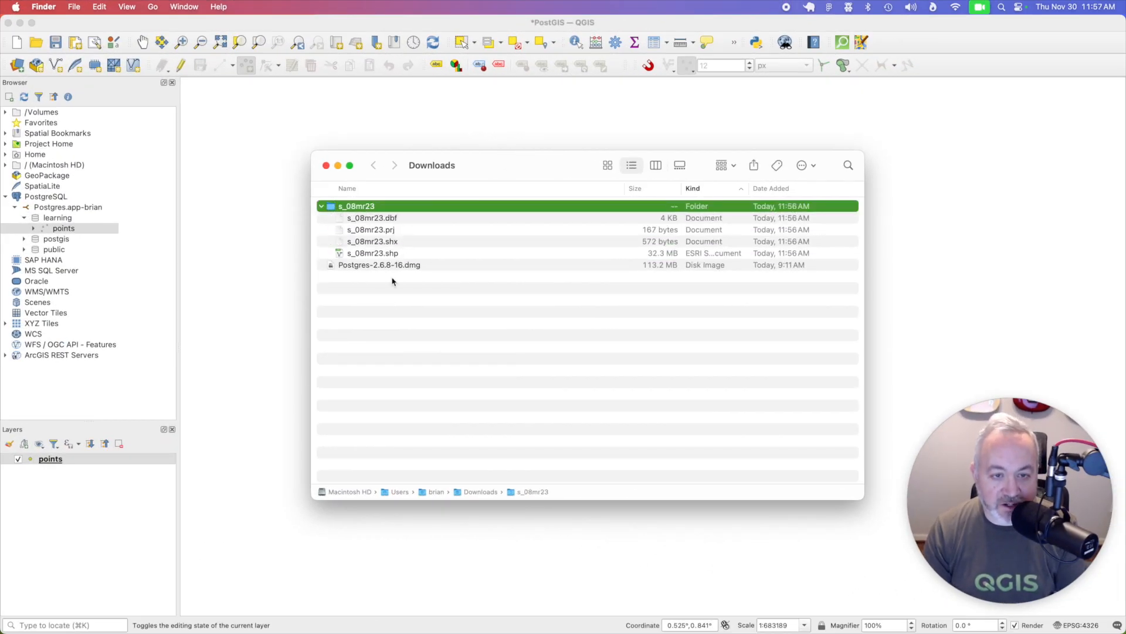
pyautogui.moveTo(610, 128)
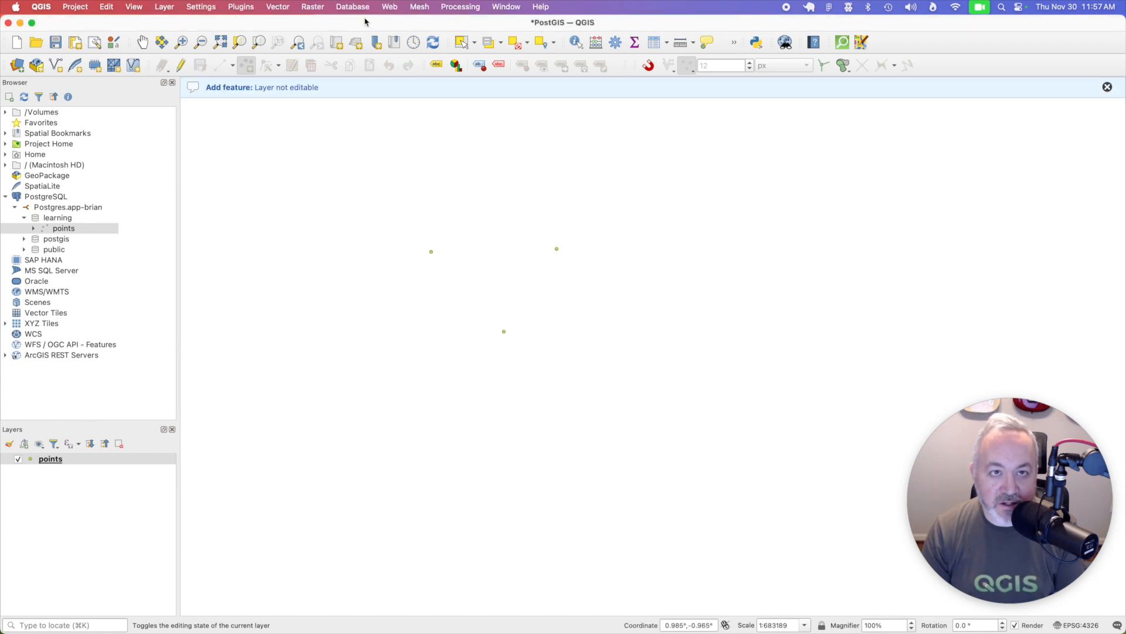
# Step: In DB Manager, select the learning schema under PostGIS and start a vector layer import into it
pyautogui.click(352, 7)
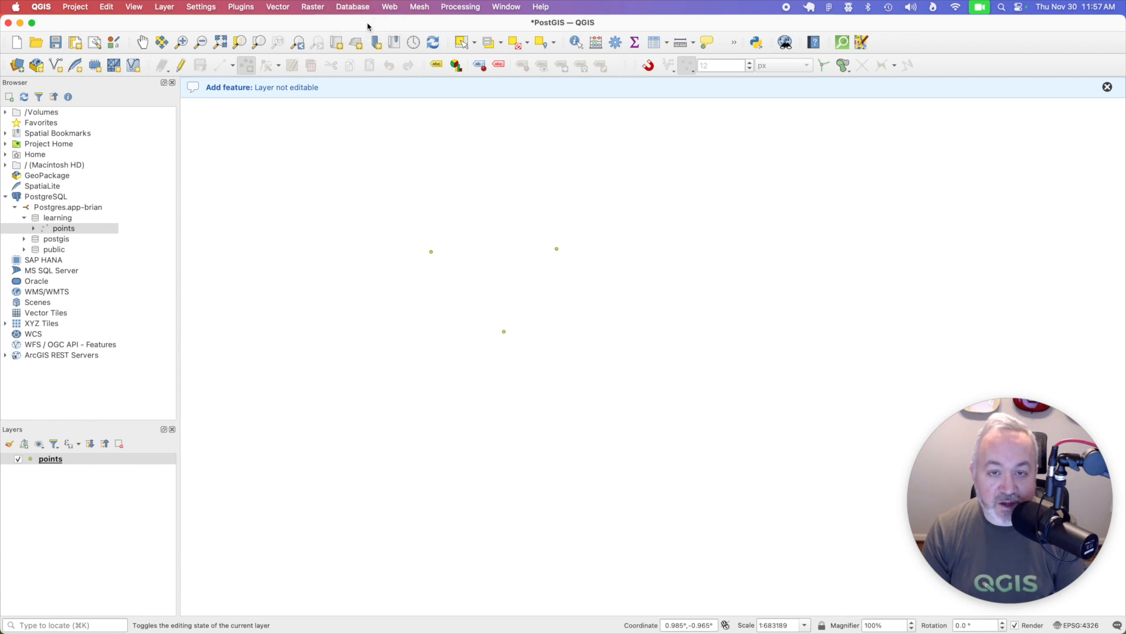
pyautogui.click(352, 8)
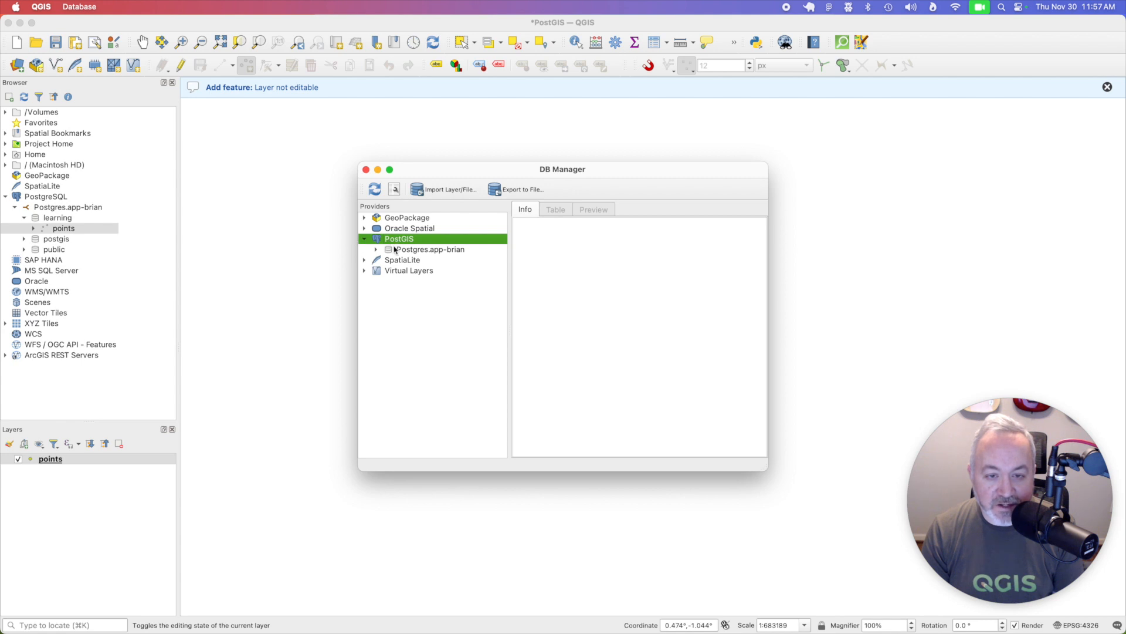
pyautogui.click(430, 249)
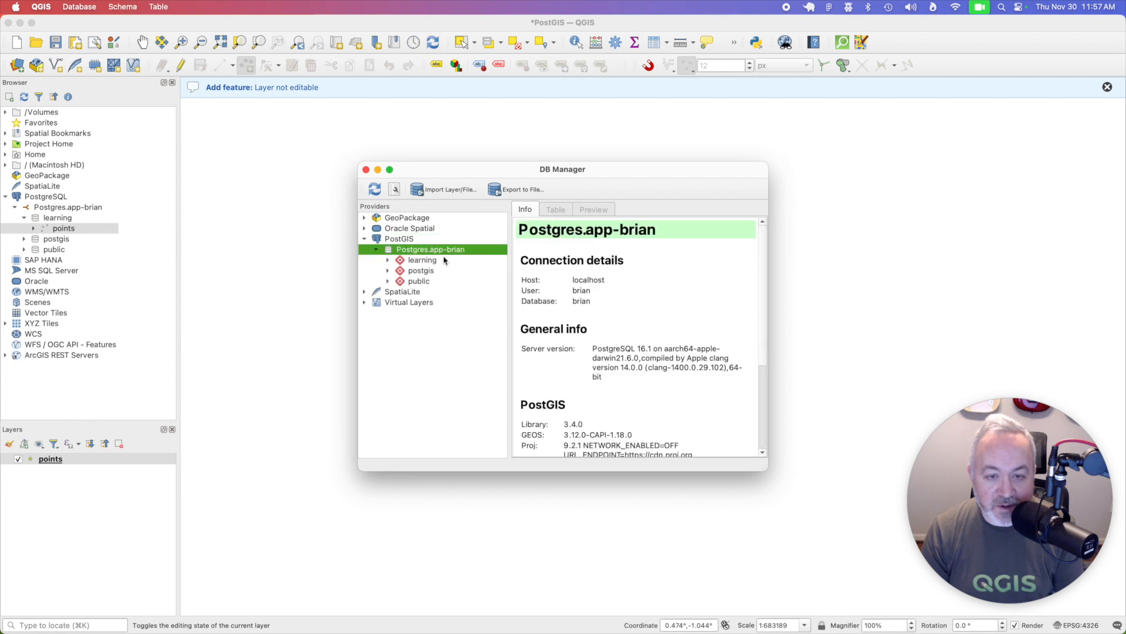
pyautogui.click(422, 260)
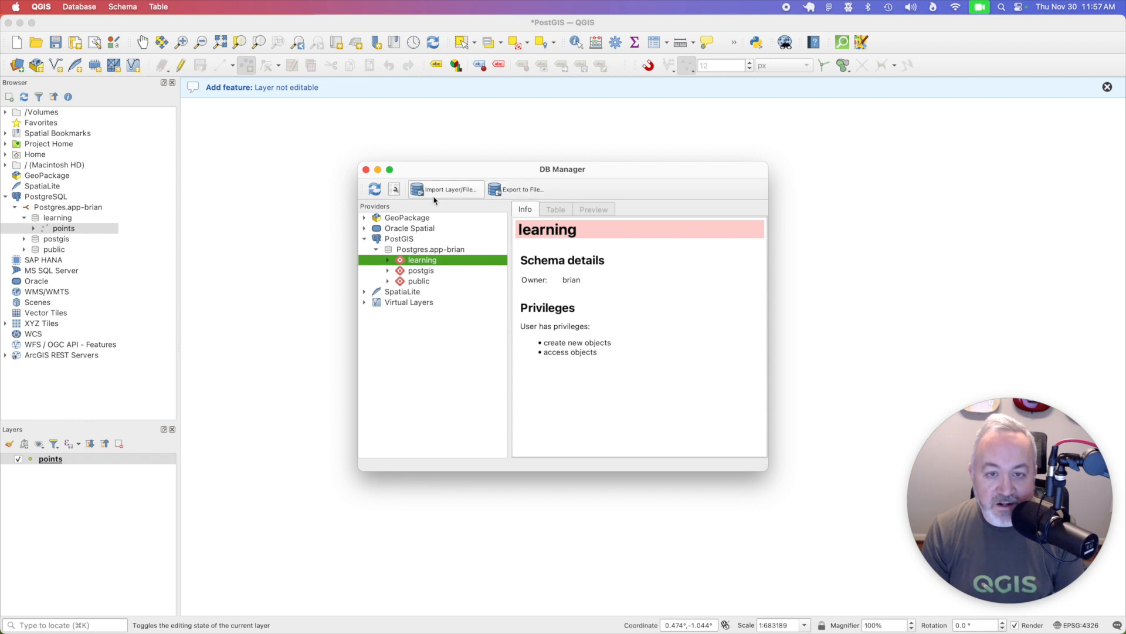
pyautogui.moveTo(460, 196)
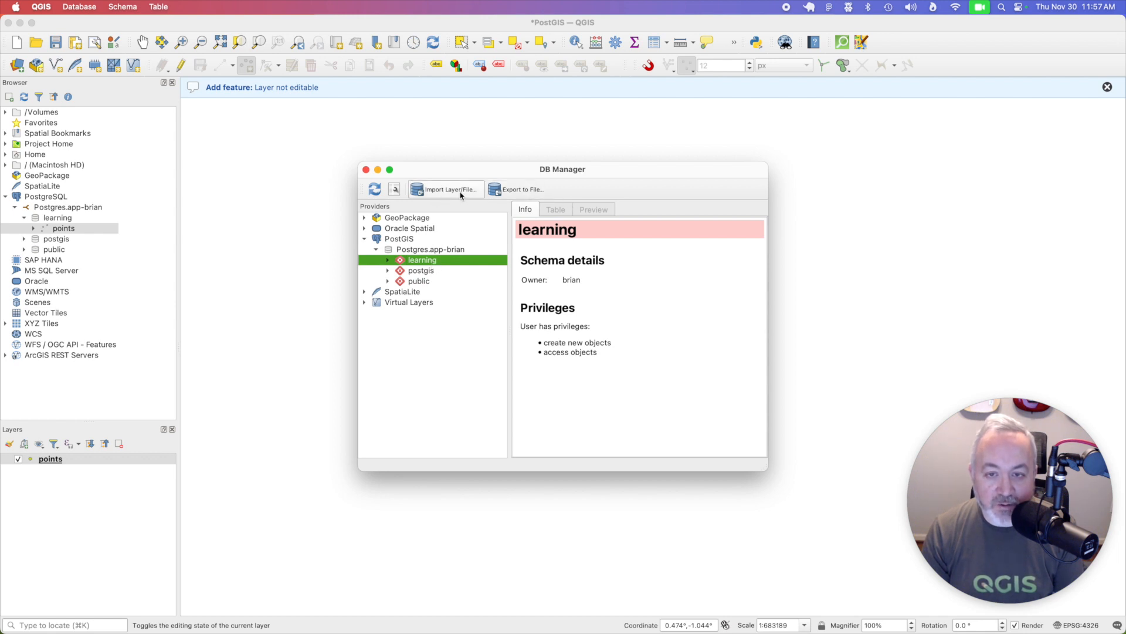
pyautogui.click(446, 189)
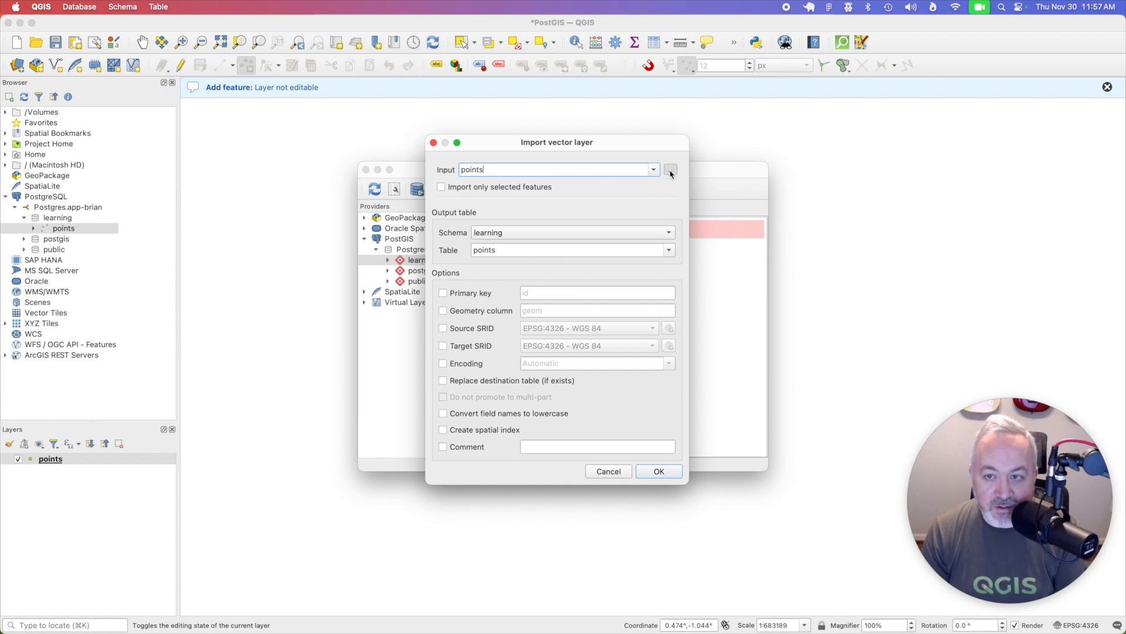
# Step: Browse to the shapefile and name the target table us_states_and_territories
pyautogui.click(670, 169)
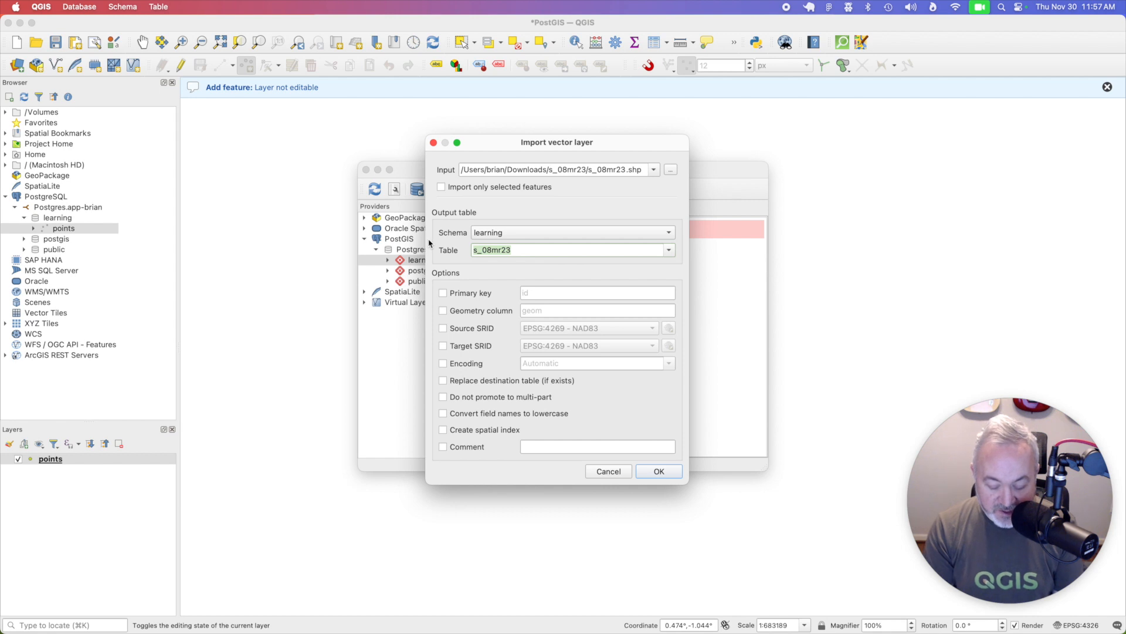
pyautogui.write('us_states_')
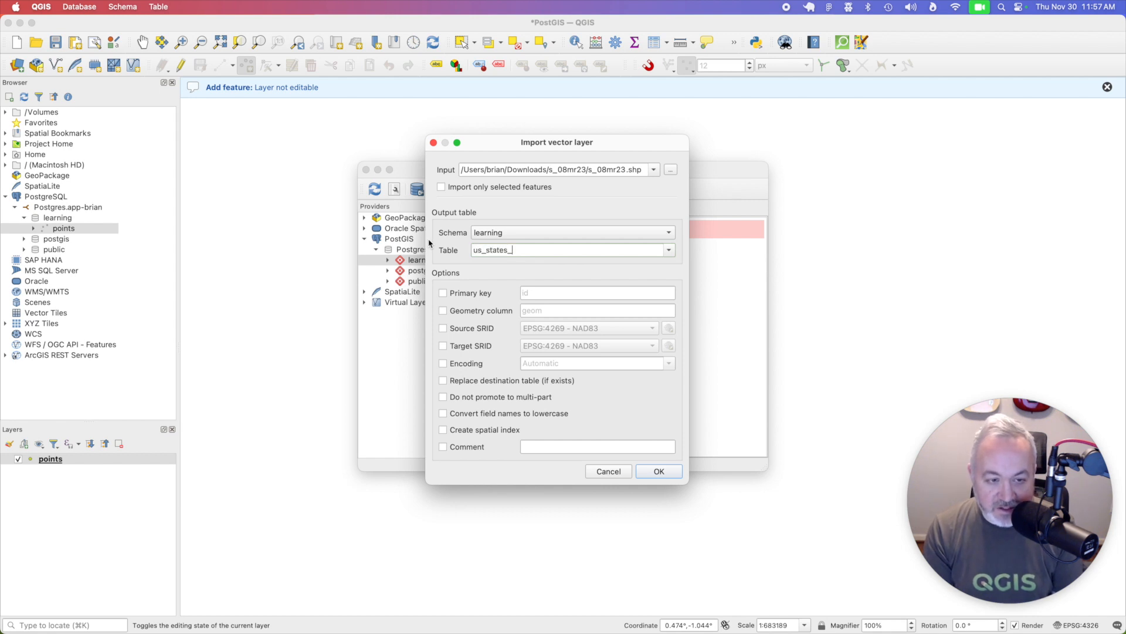
pyautogui.write('and_T')
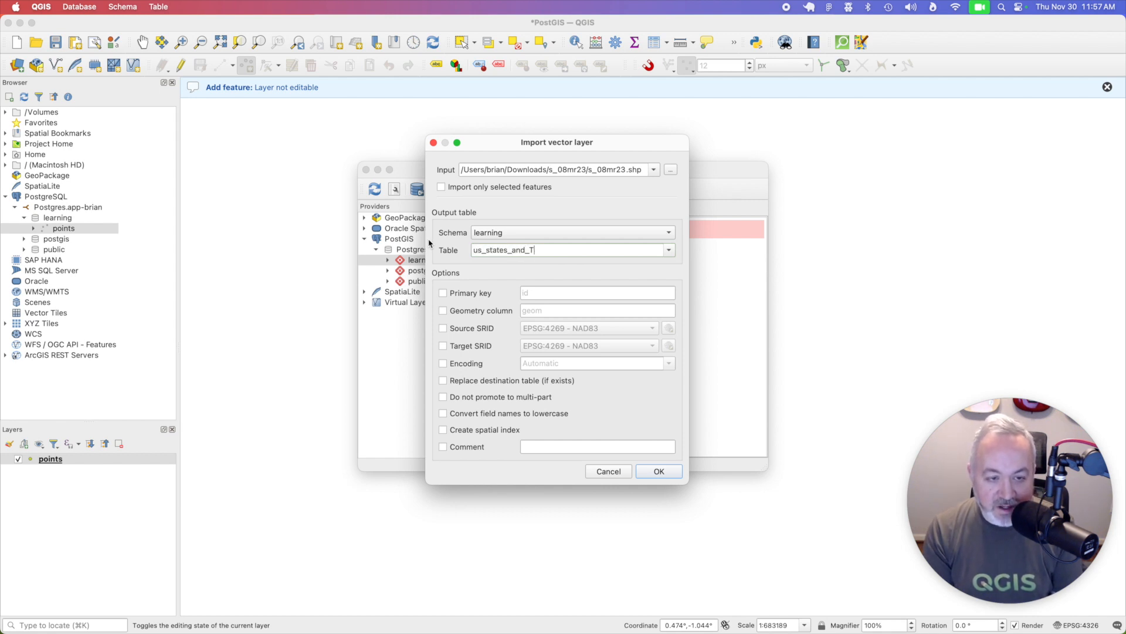
pyautogui.write('erritories')
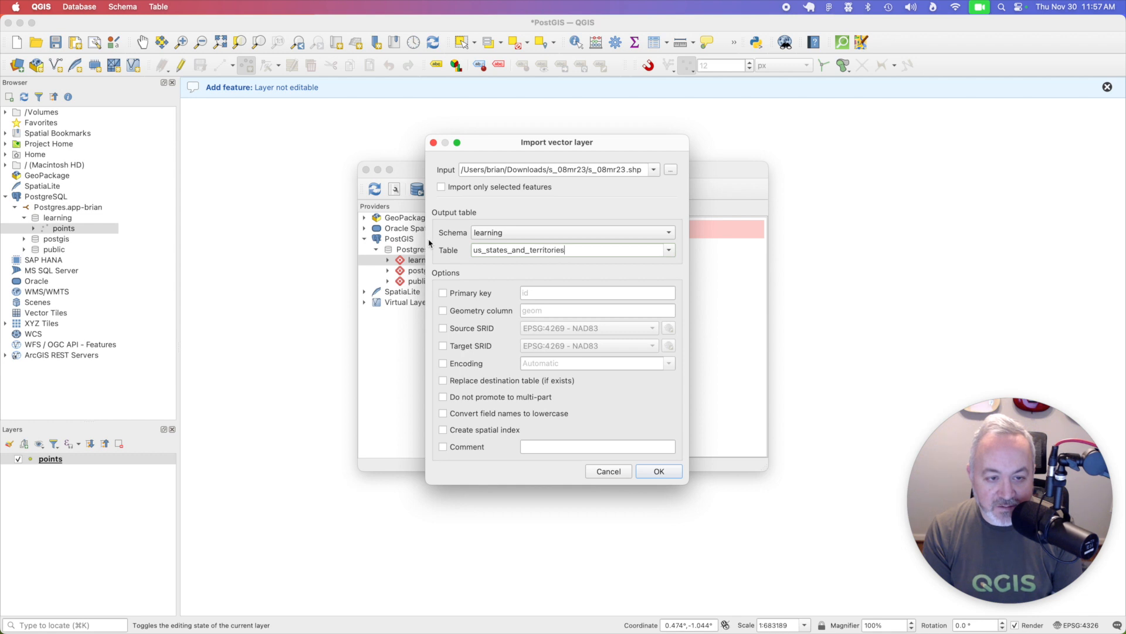
pyautogui.moveTo(789, 235)
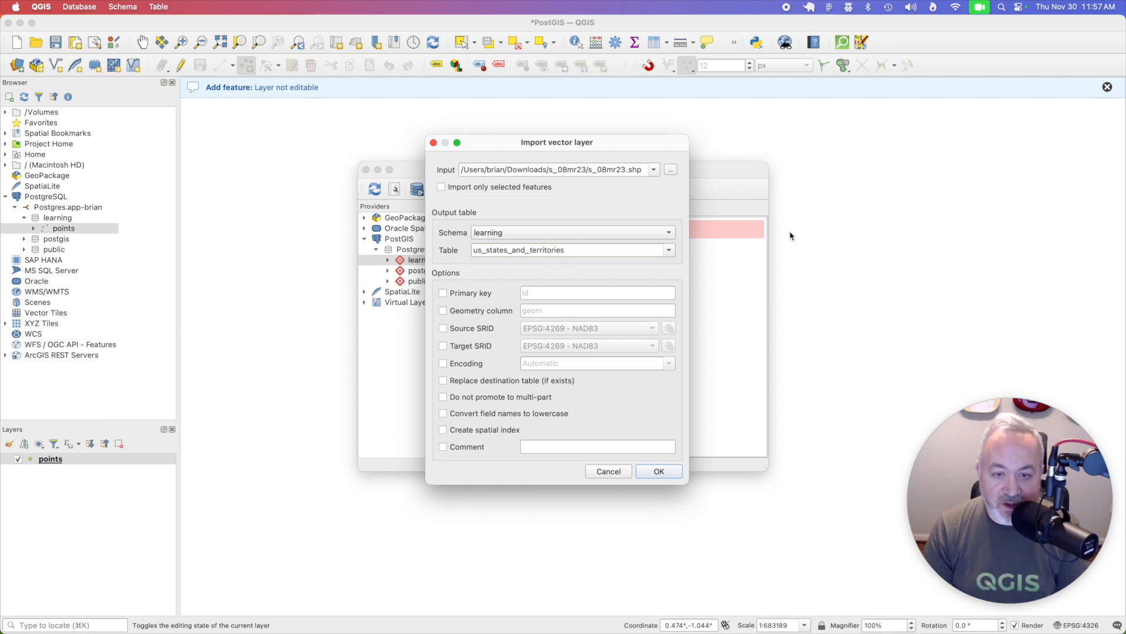
pyautogui.moveTo(609, 242)
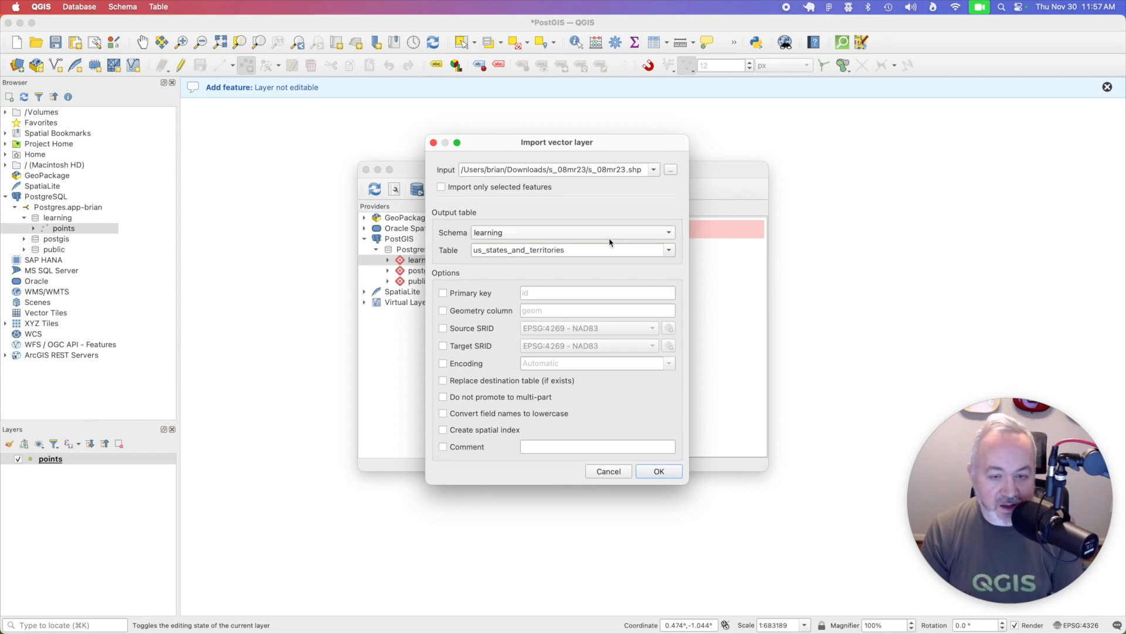
pyautogui.moveTo(454, 297)
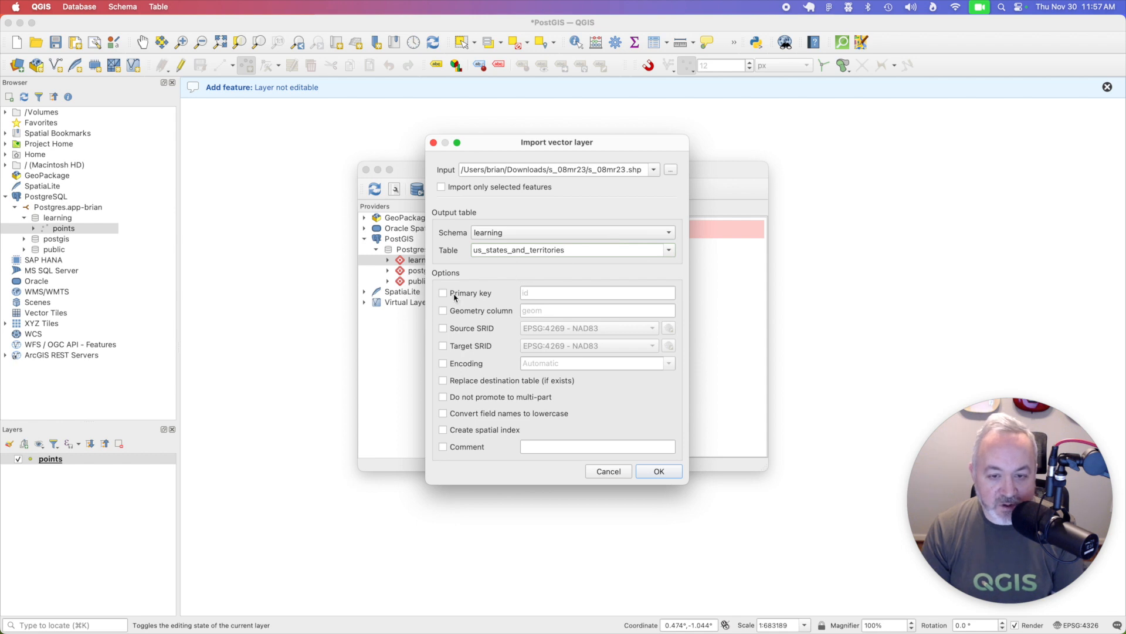
# Step: Enable primary key, spatial index and lowercase field names, then run the import
pyautogui.click(442, 293)
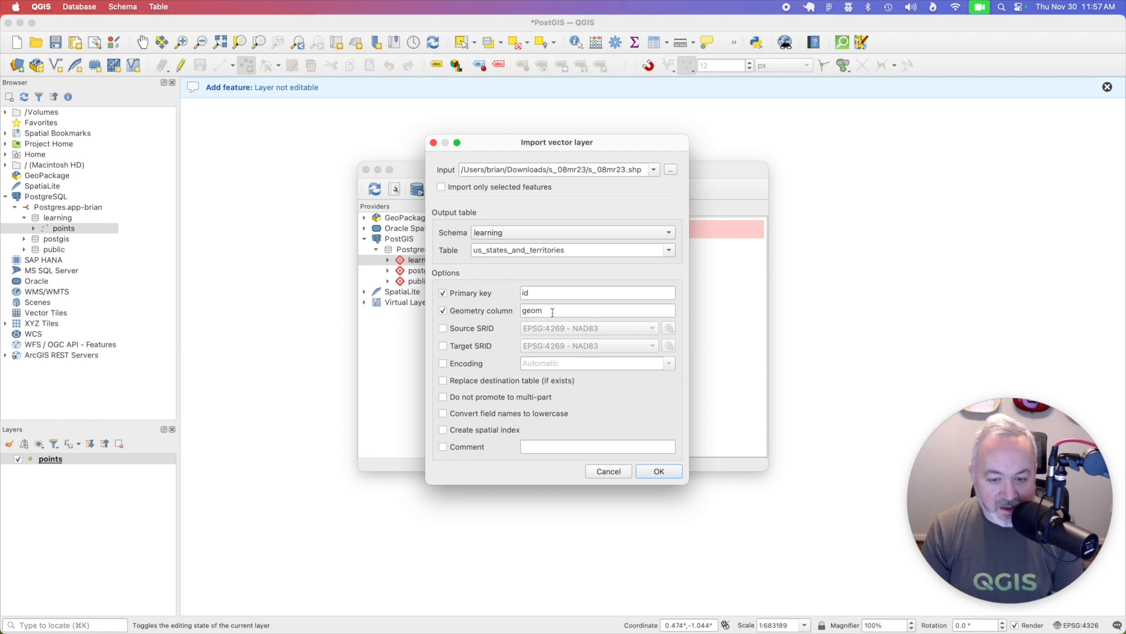
pyautogui.click(443, 429)
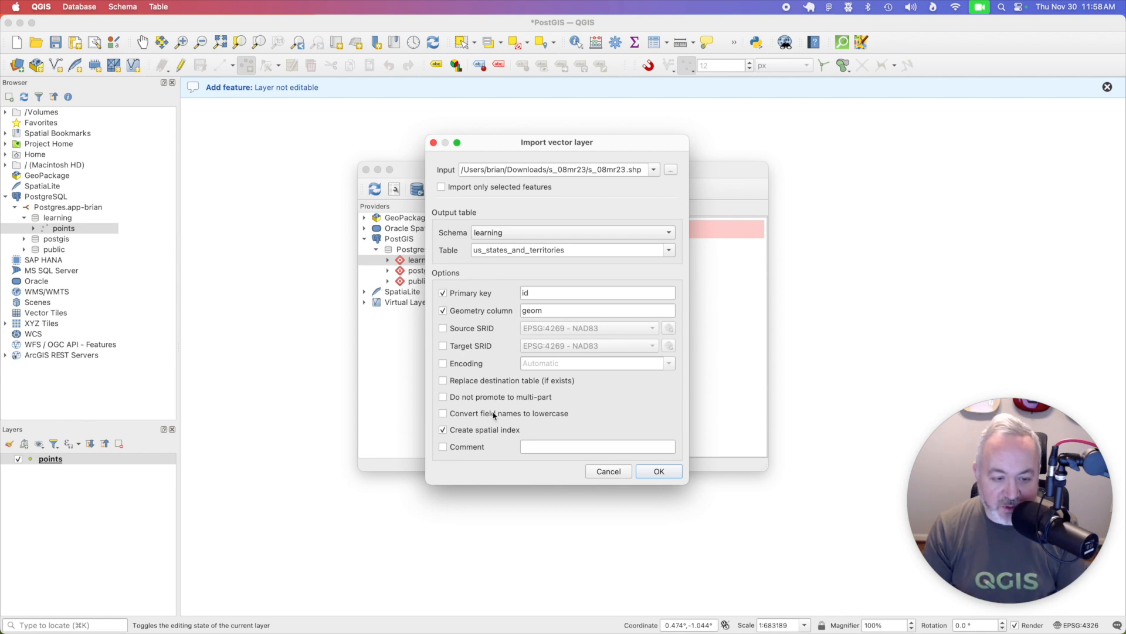
pyautogui.moveTo(535, 422)
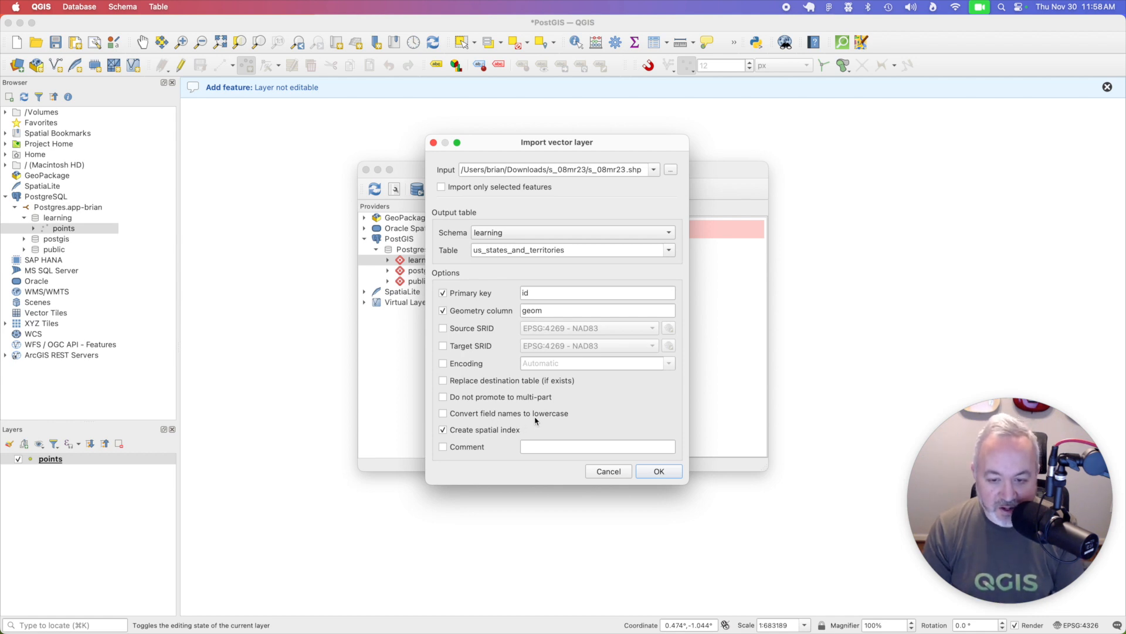
pyautogui.moveTo(595, 409)
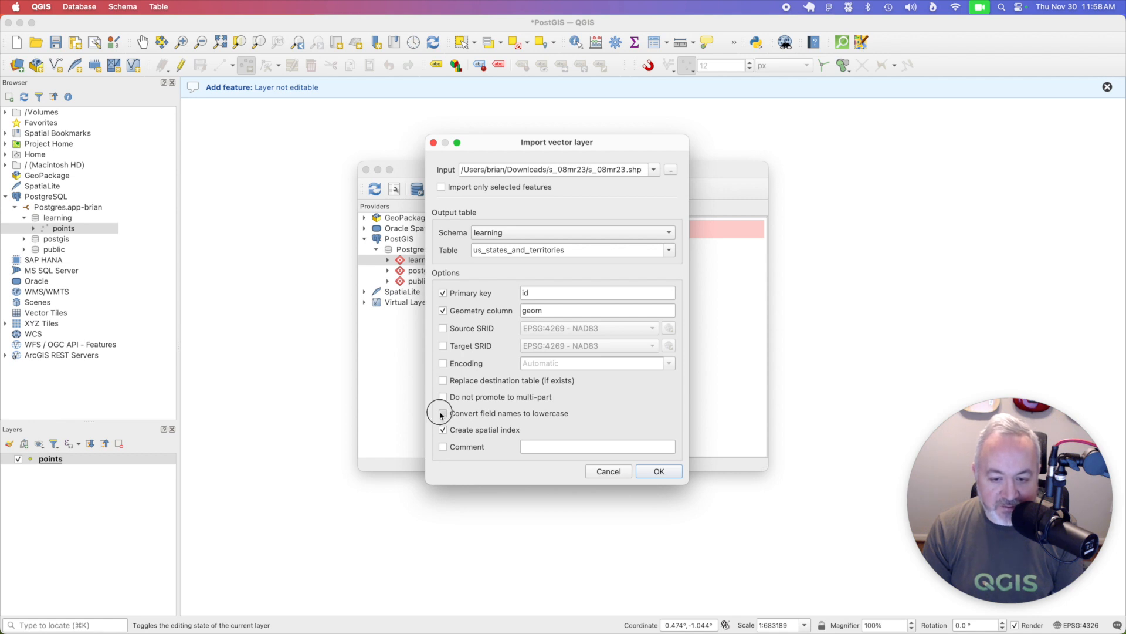
pyautogui.click(442, 413)
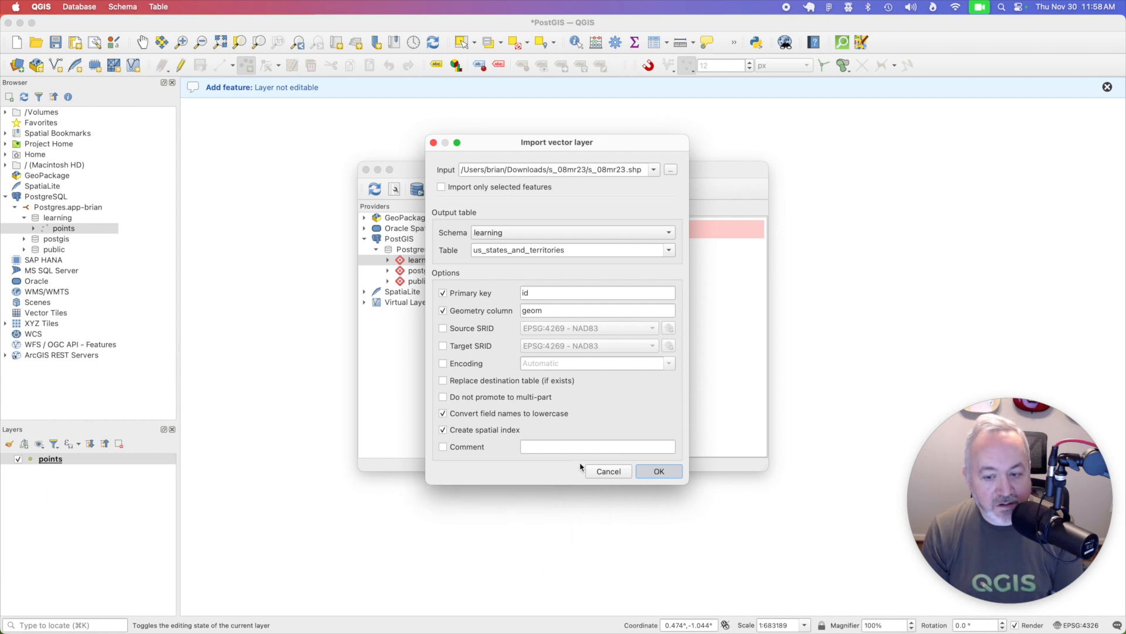
pyautogui.click(657, 471)
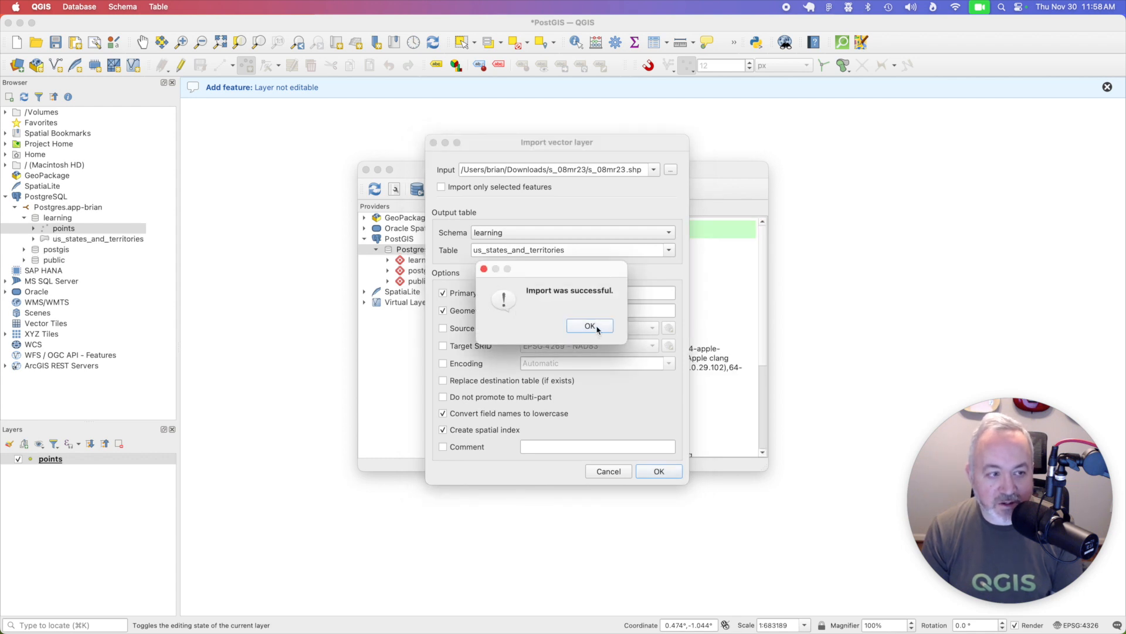
# Step: Dismiss the success message, close DB Manager and locate us_states_and_territories in the Browser
pyautogui.click(590, 325)
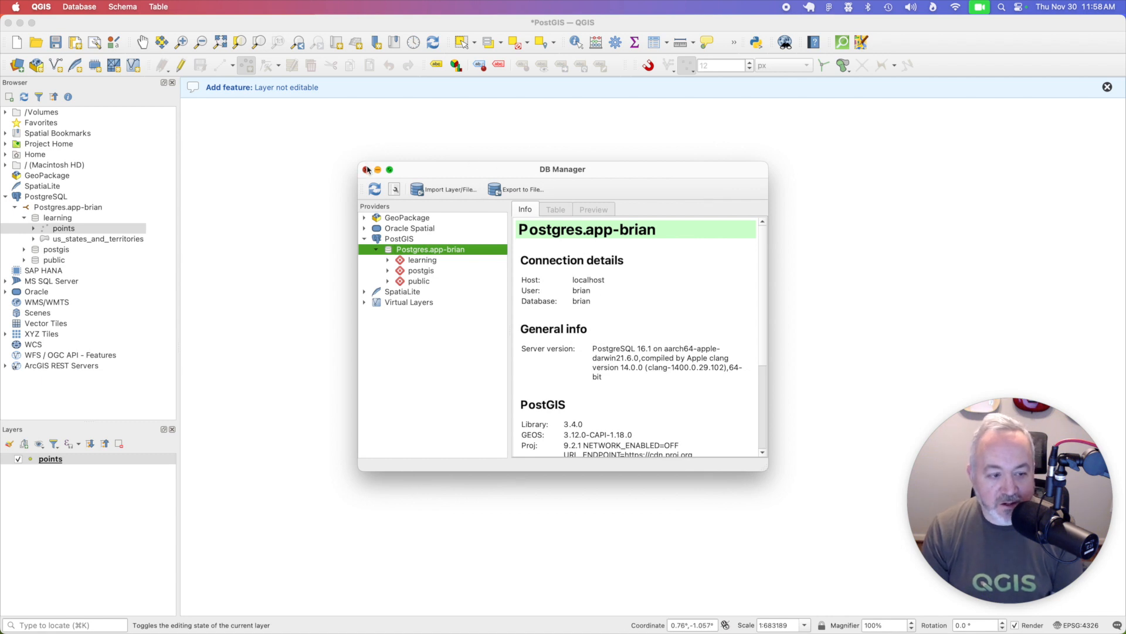
pyautogui.click(367, 169)
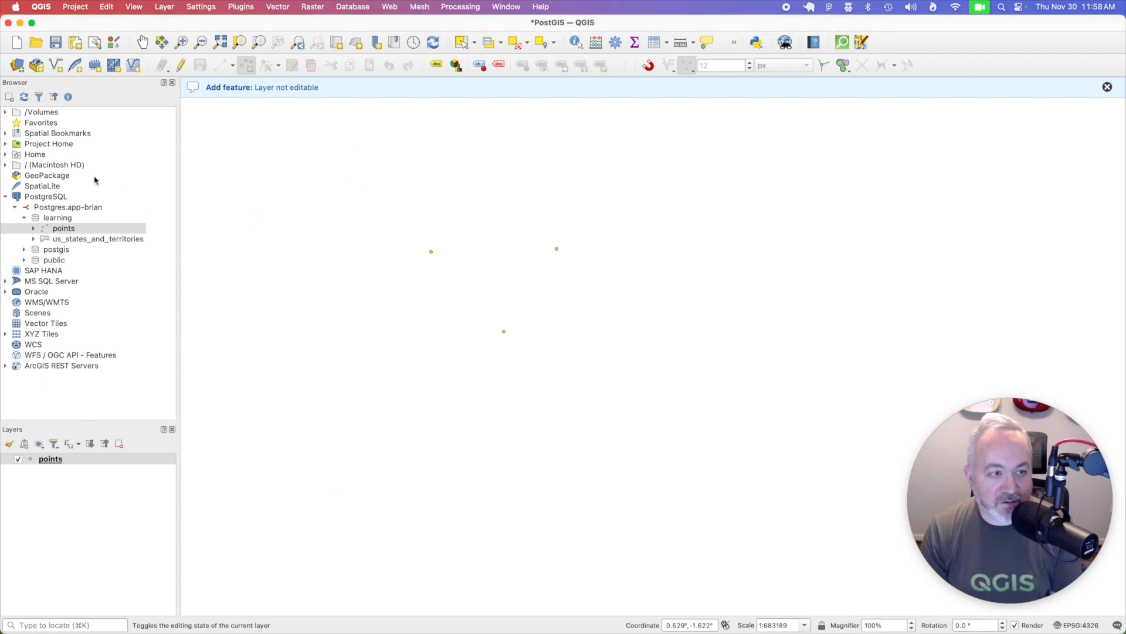
pyautogui.click(56, 218)
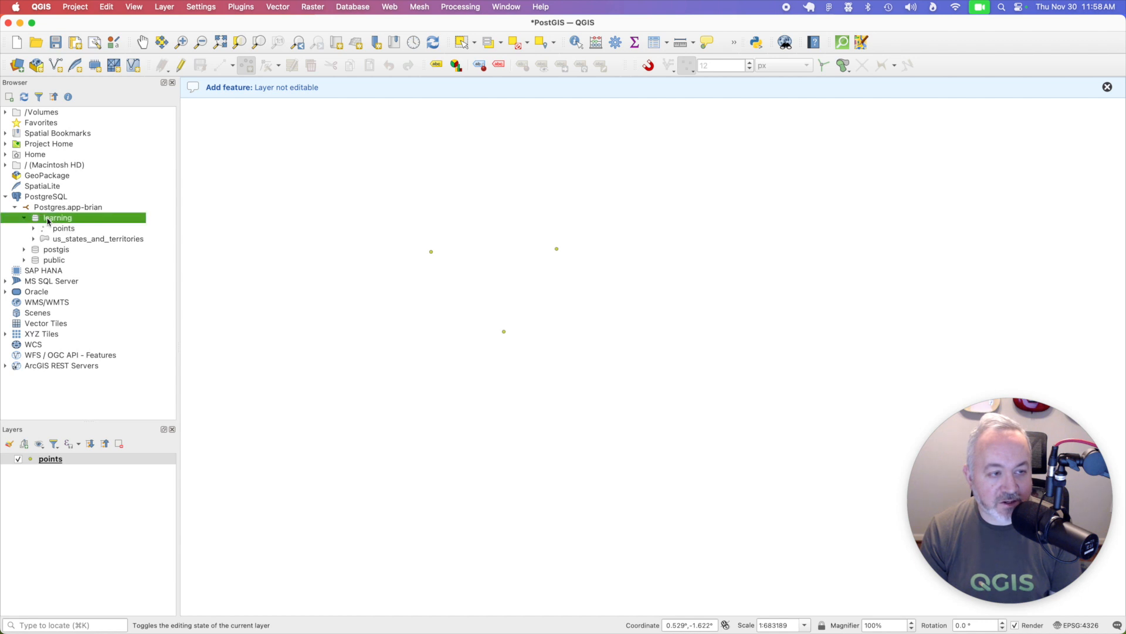
pyautogui.click(97, 238)
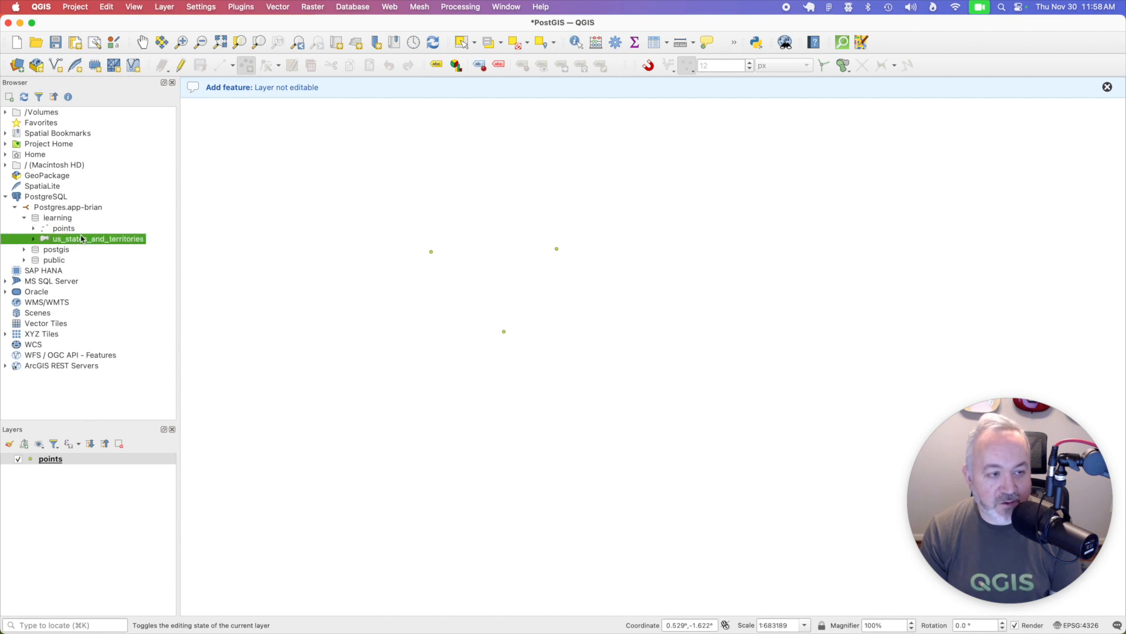
# Step: Expand the table's fields and add it to the map with the NAD83 to WGS 84 transformation
pyautogui.click(33, 238)
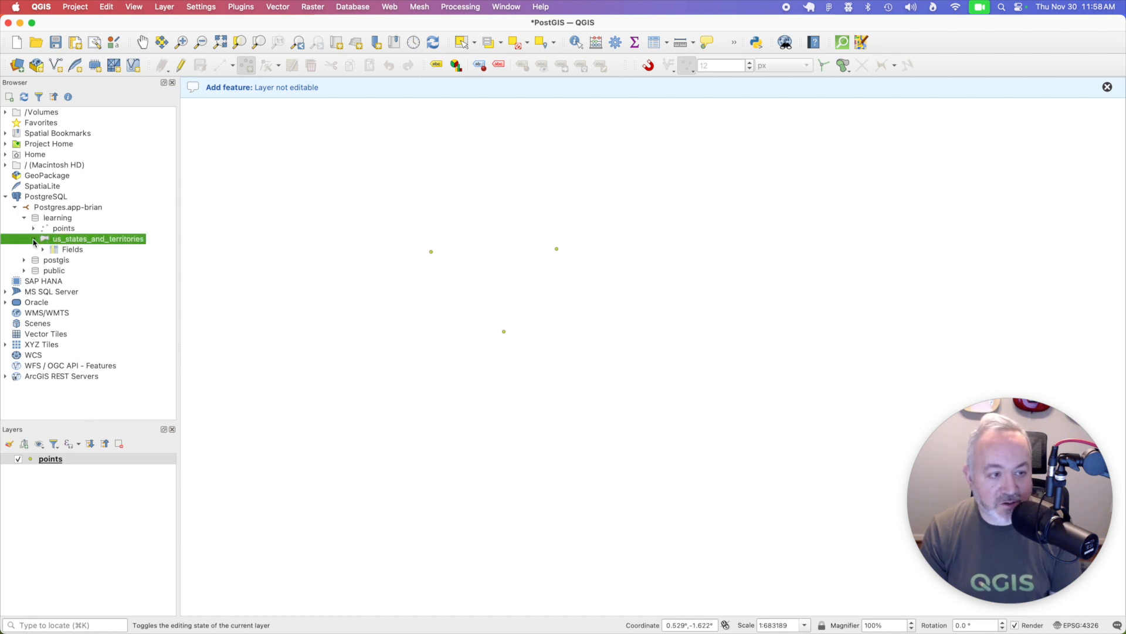
pyautogui.click(42, 249)
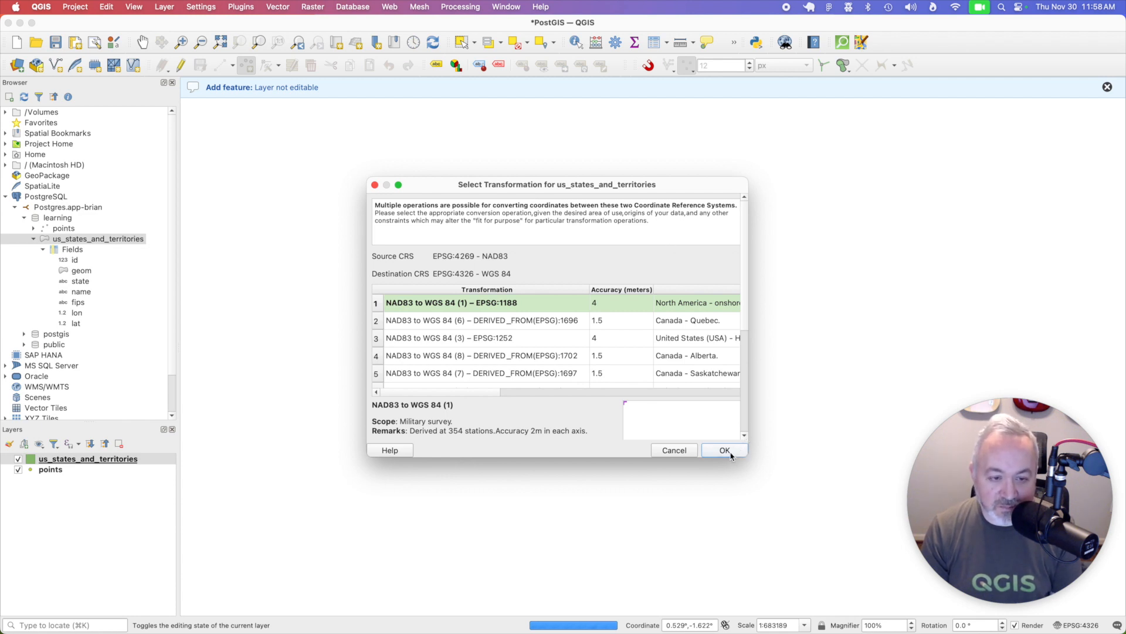
pyautogui.click(724, 449)
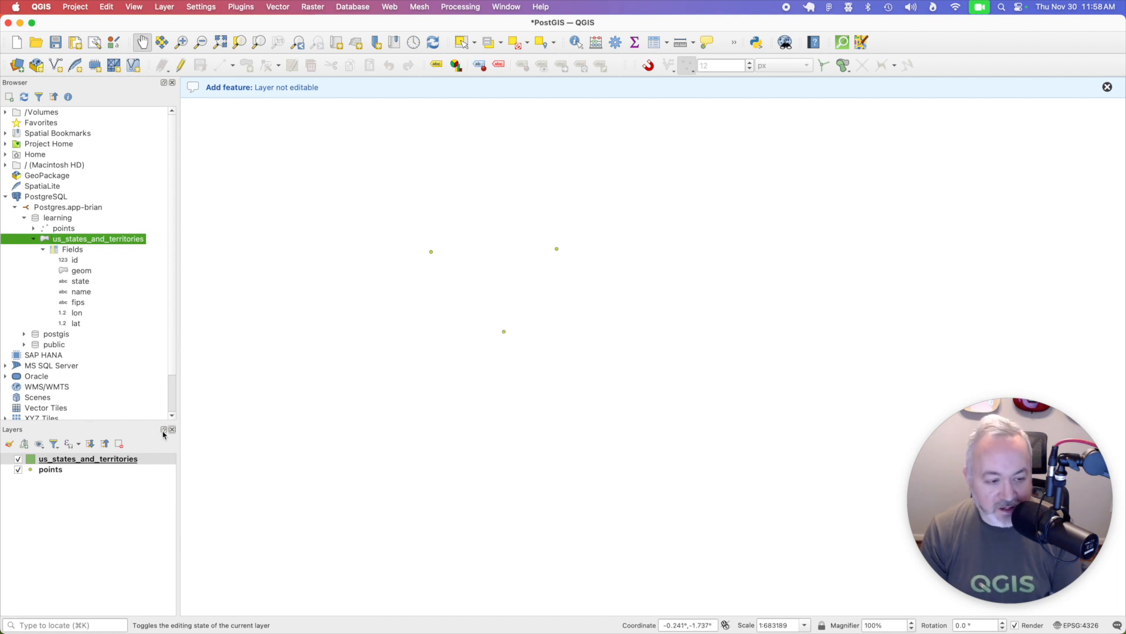
# Step: Zoom the map to the us_states_and_territories layer extent via its layer menu
pyautogui.doubleClick(88, 459)
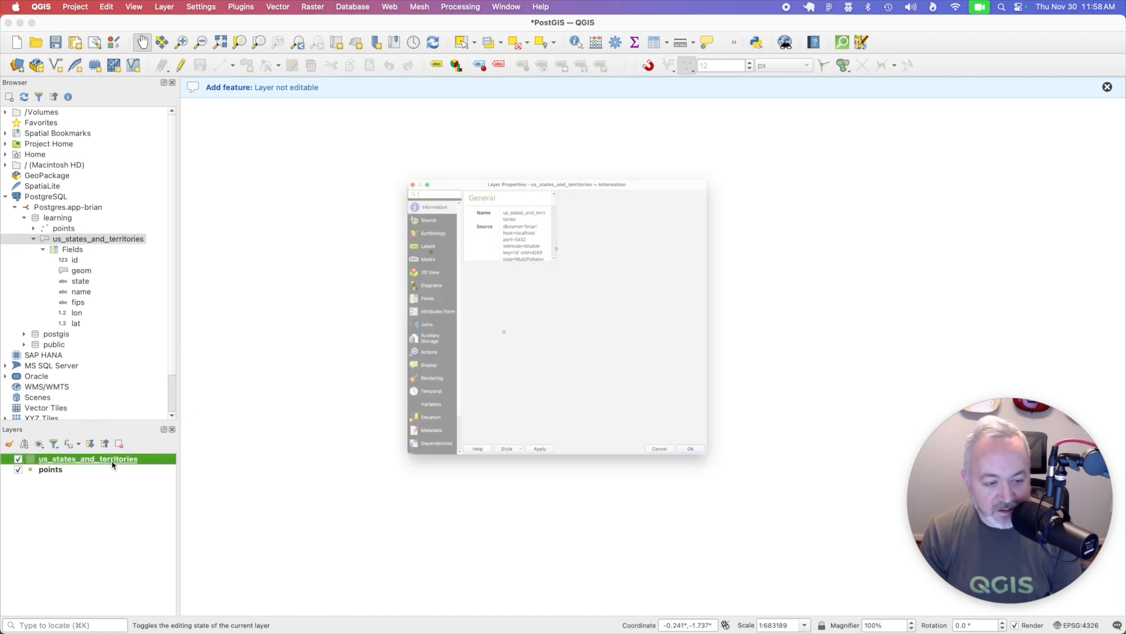
pyautogui.rightClick(86, 459)
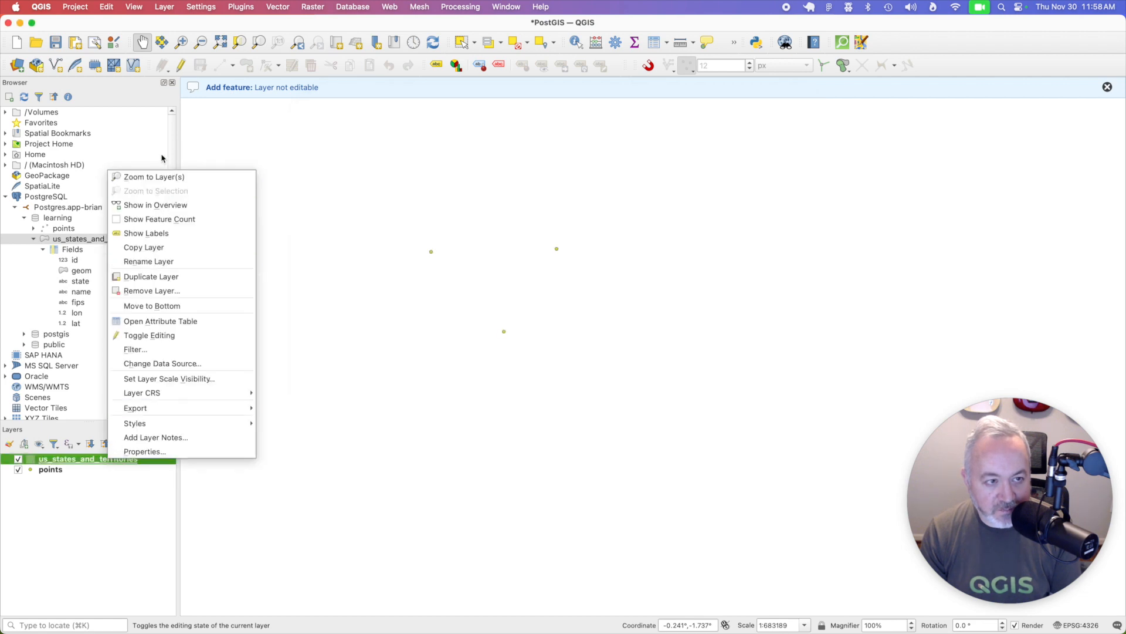
pyautogui.click(153, 178)
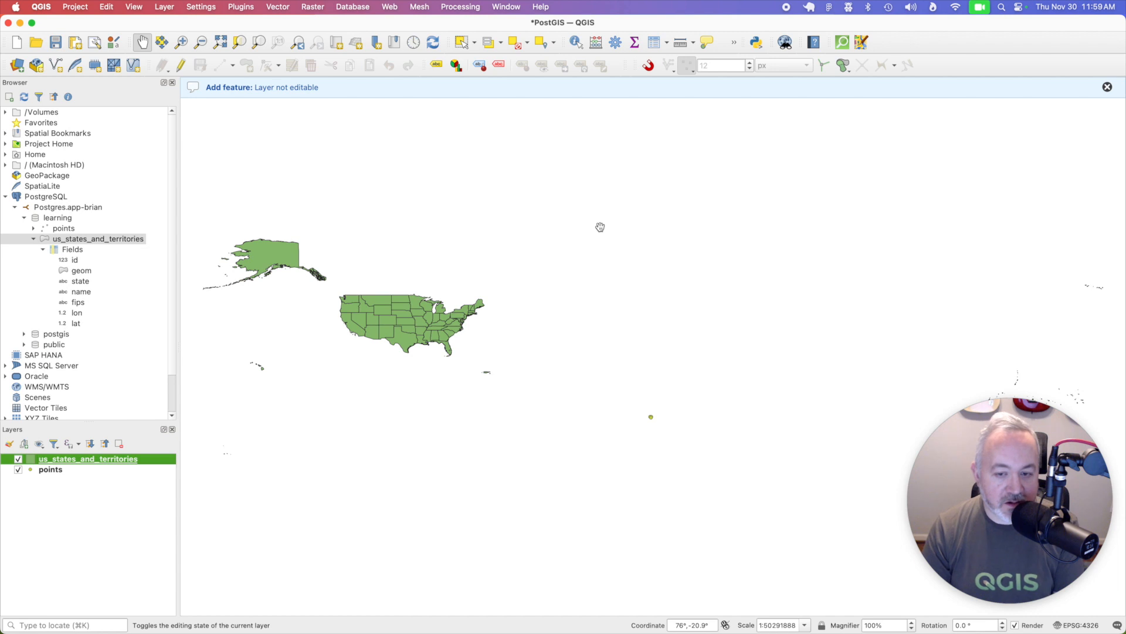
pyautogui.moveTo(318, 306)
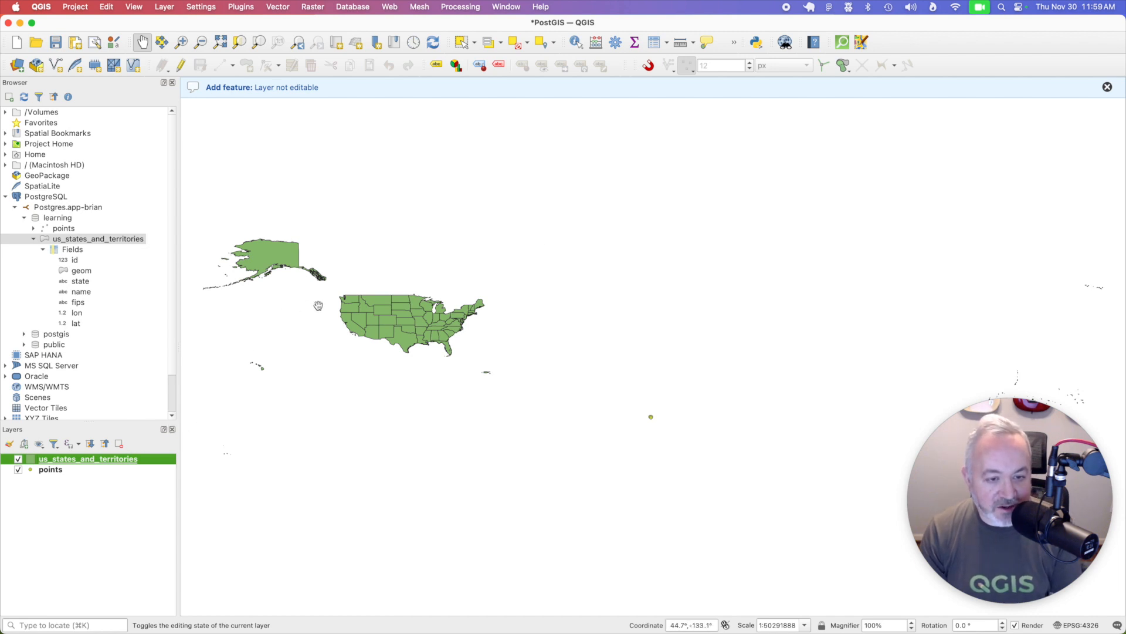
pyautogui.moveTo(653, 419)
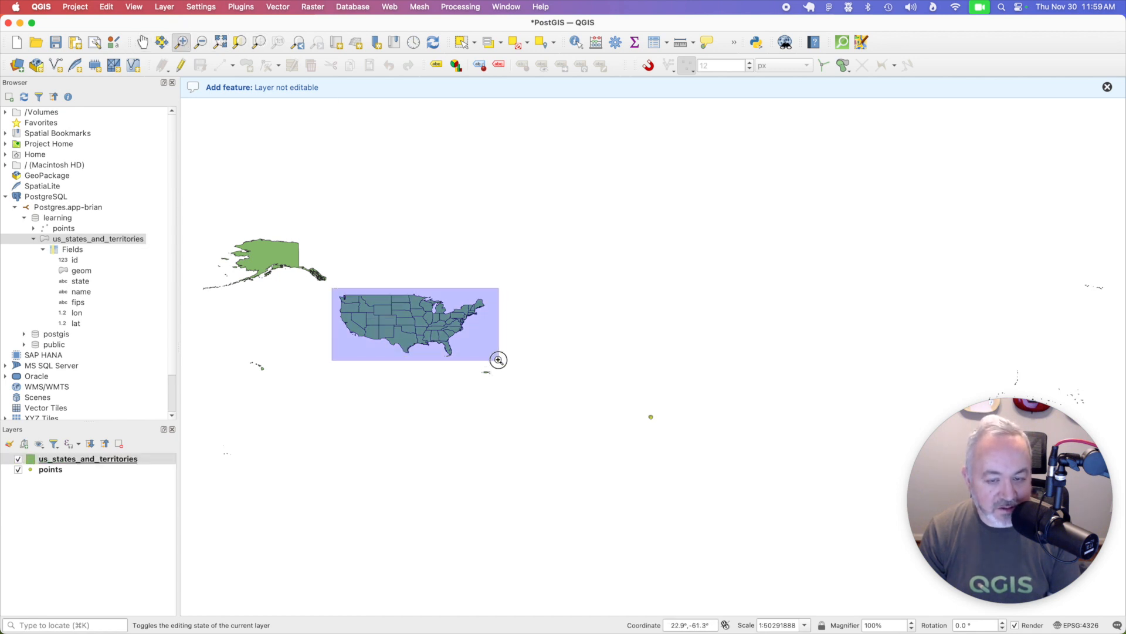
pyautogui.rightClick(88, 459)
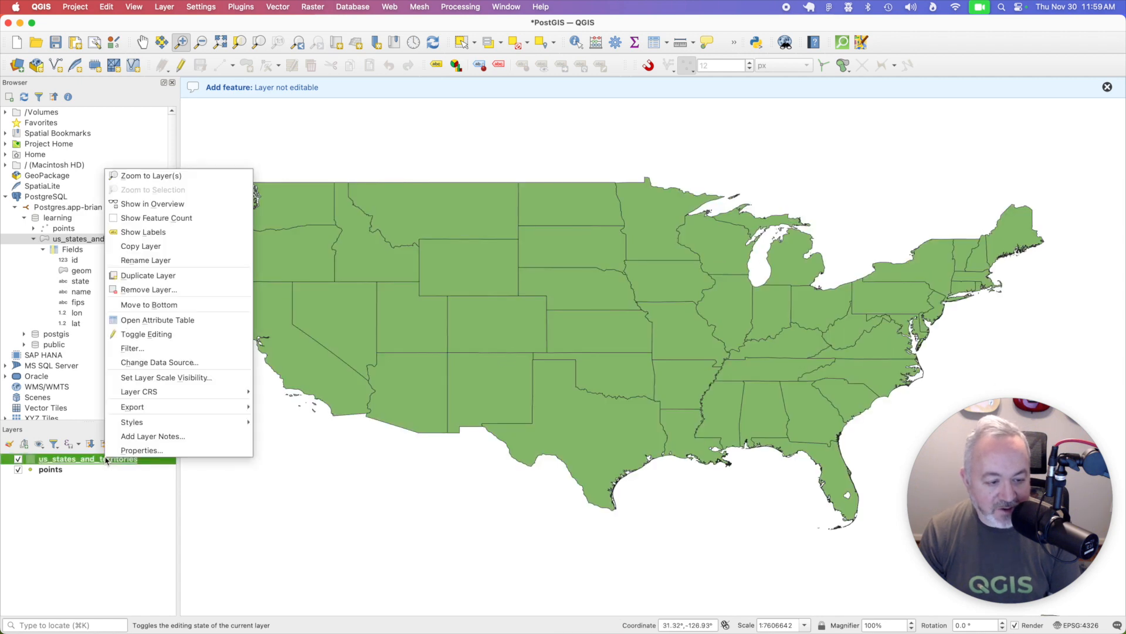
pyautogui.click(158, 319)
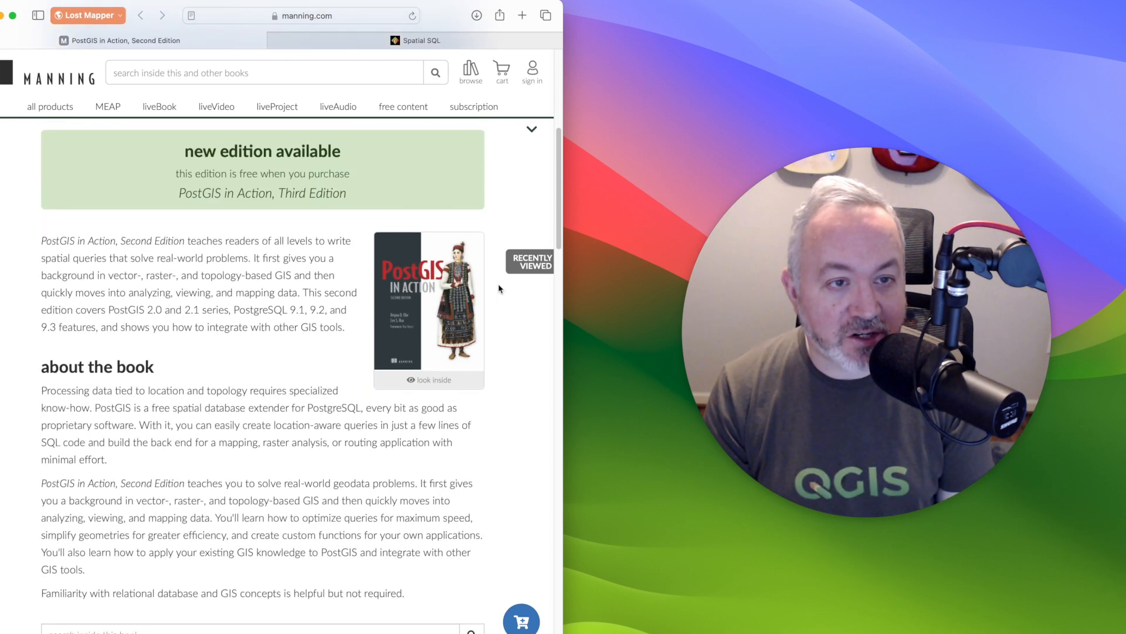
# Step: Switch Safari to the Spatial SQL book page tab
pyautogui.click(421, 40)
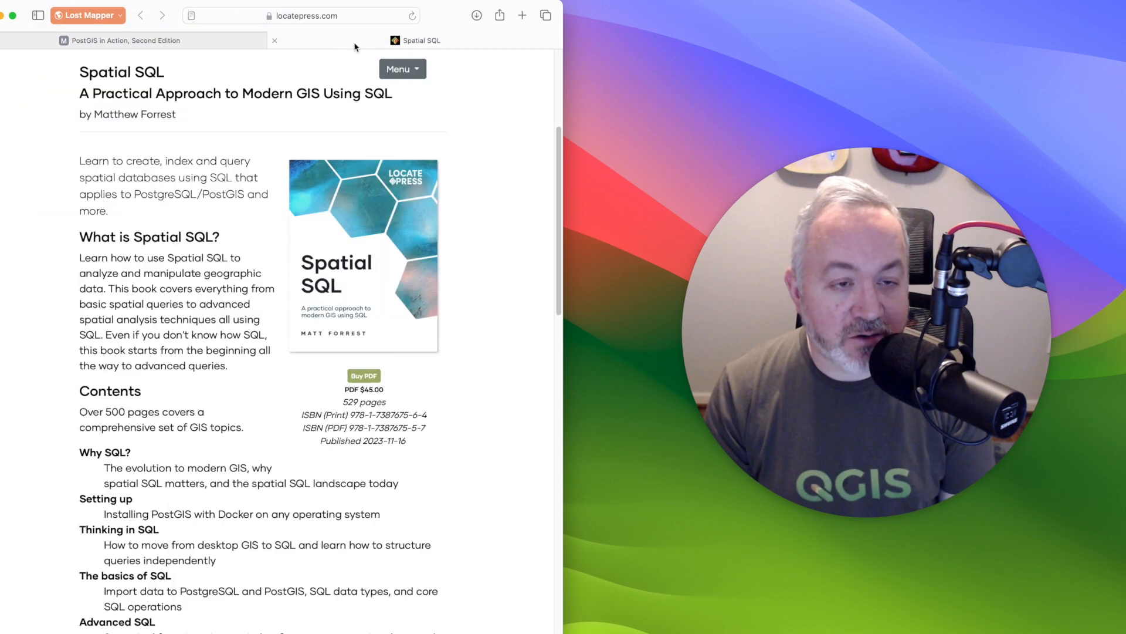
pyautogui.moveTo(501, 256)
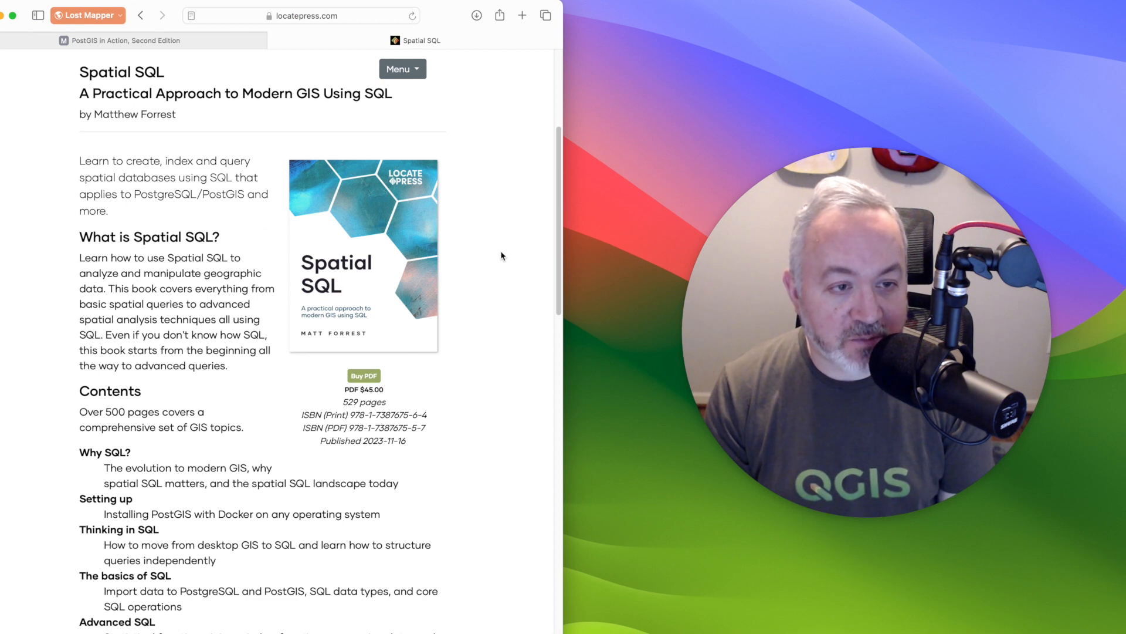
pyautogui.moveTo(506, 203)
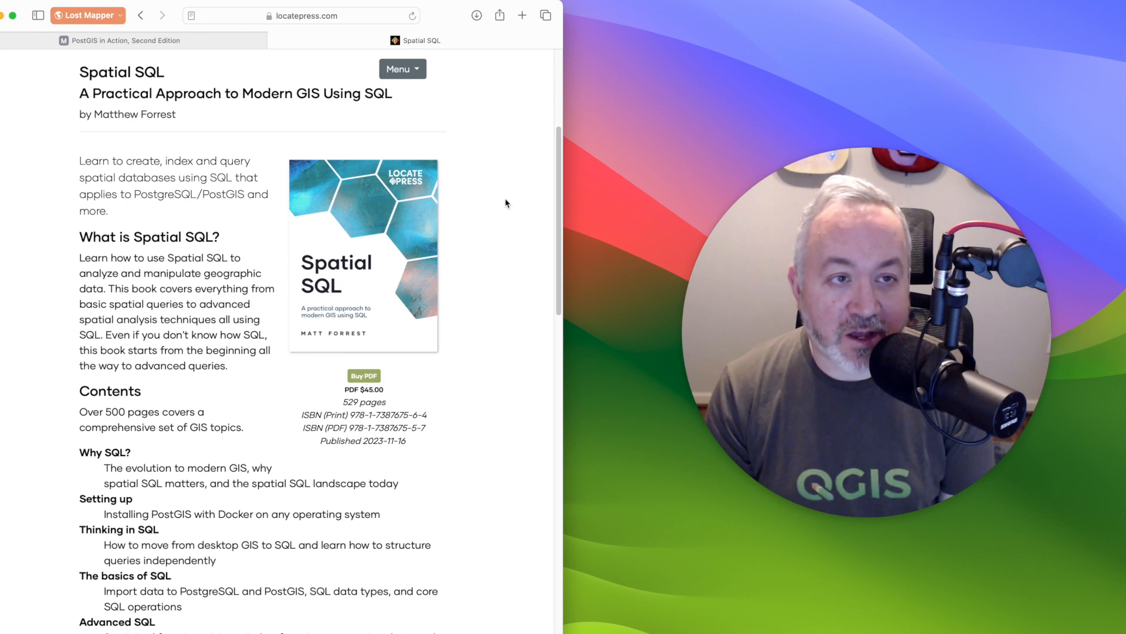